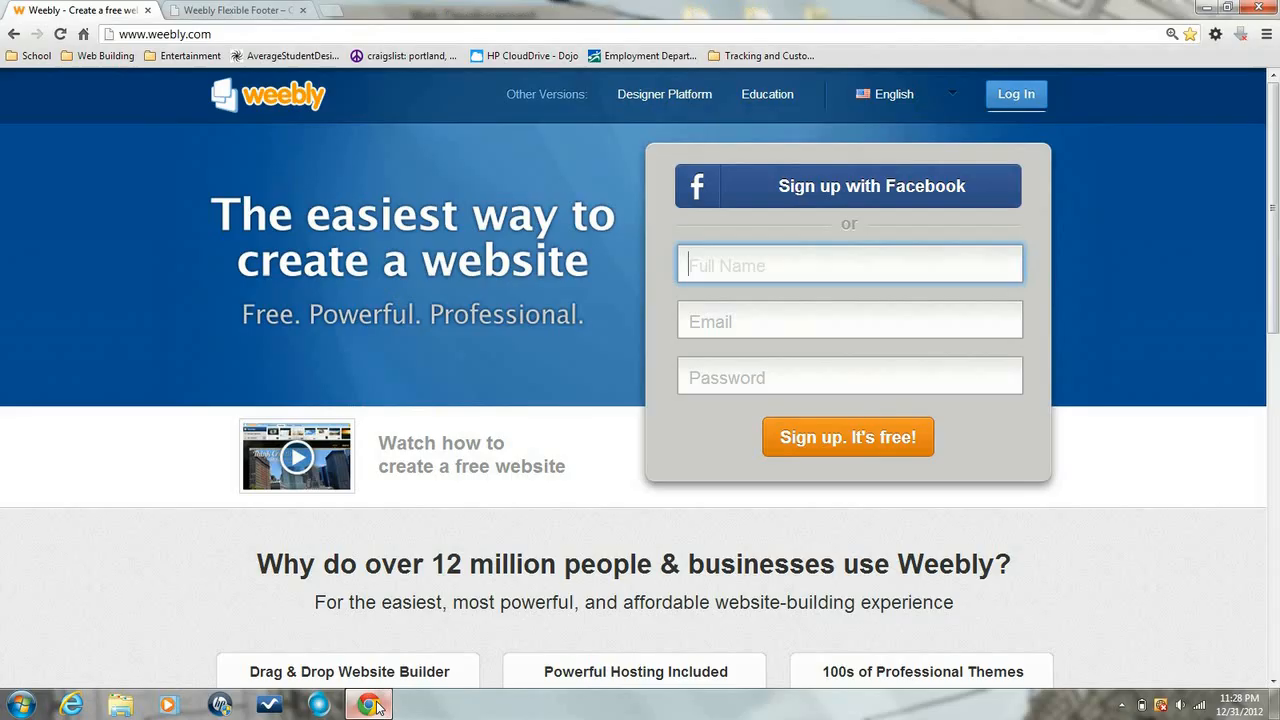
mouse_move(364, 124)
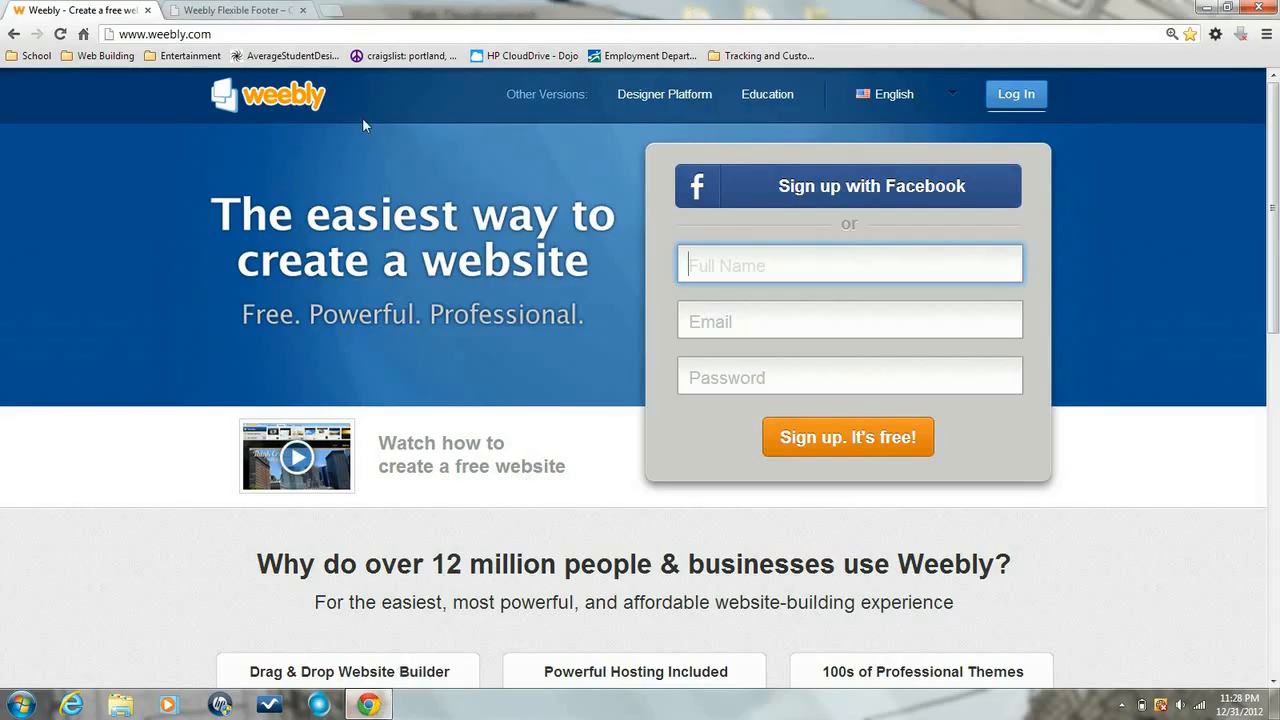
Review the flexible footer forum article, then return to Weebly and bring up the sign-in form.
click(160, 32)
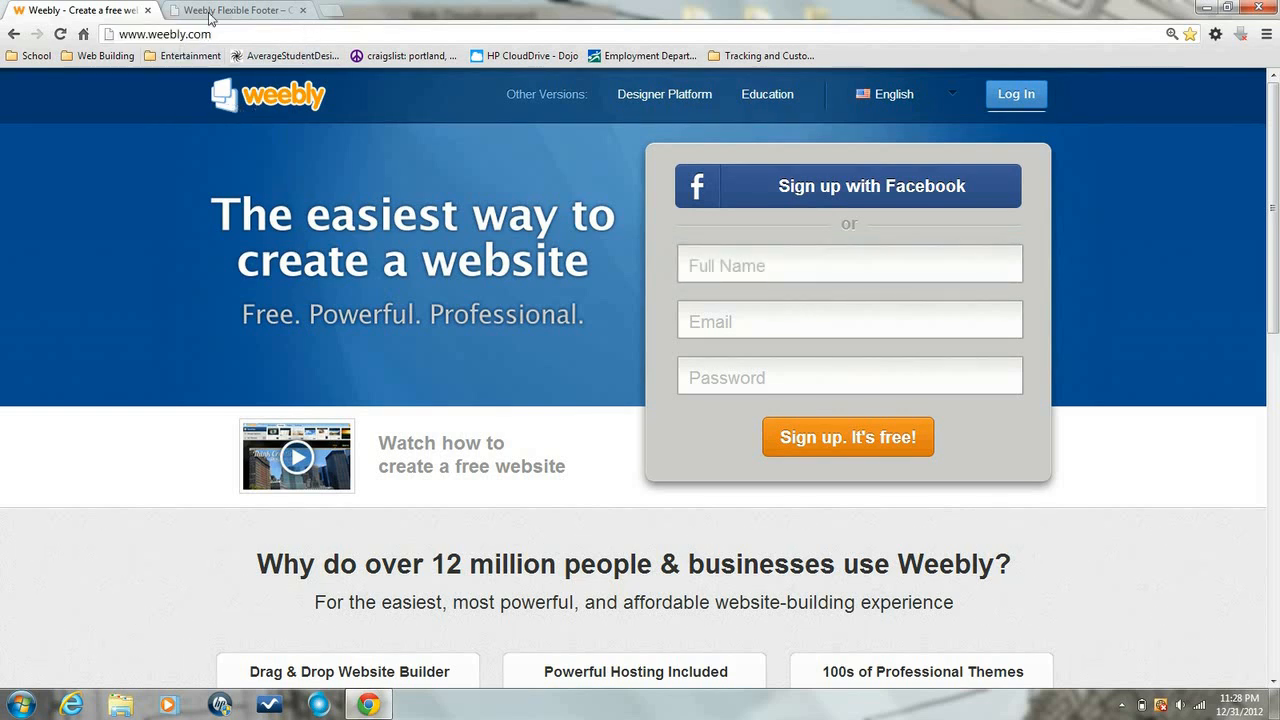
click(236, 10)
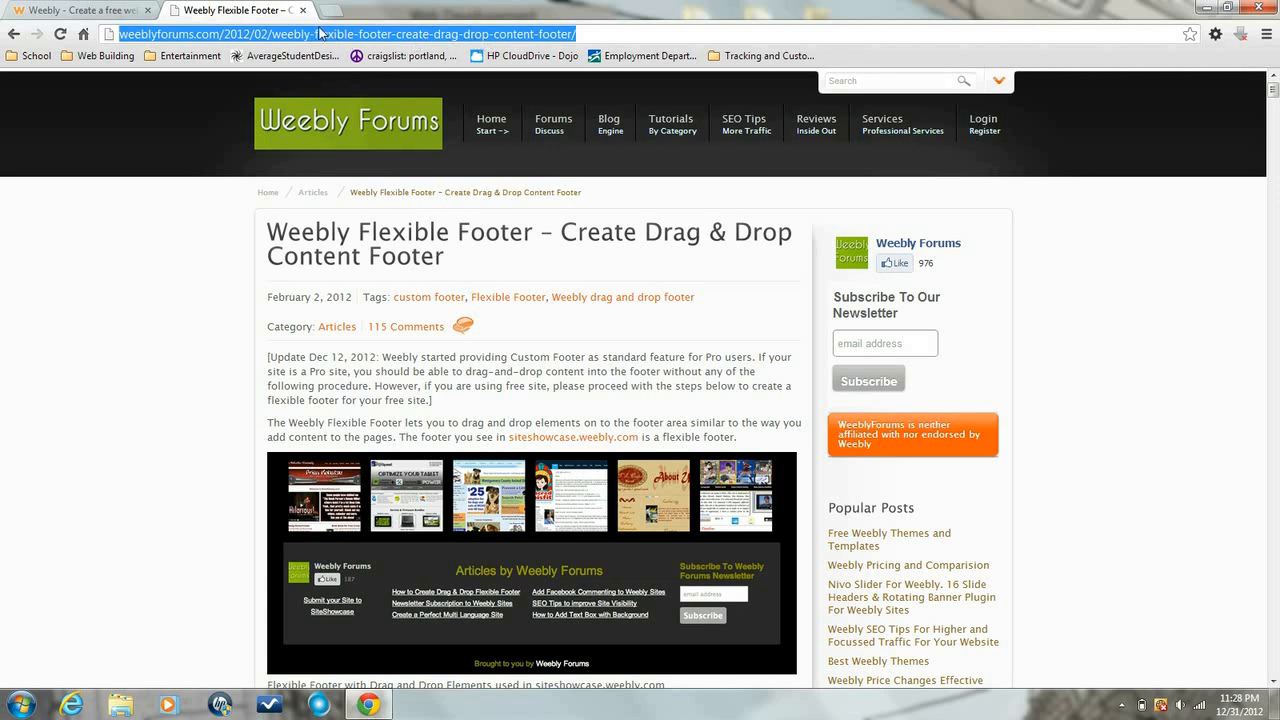
click(76, 10)
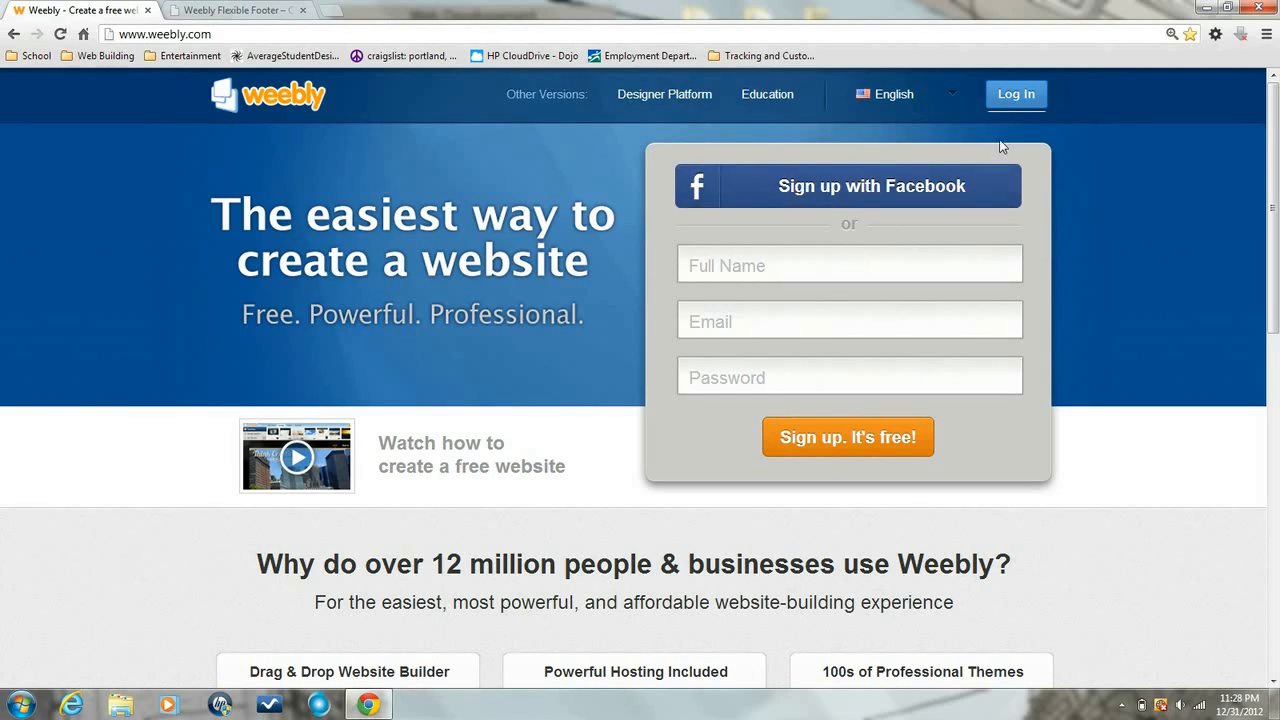
click(1016, 94)
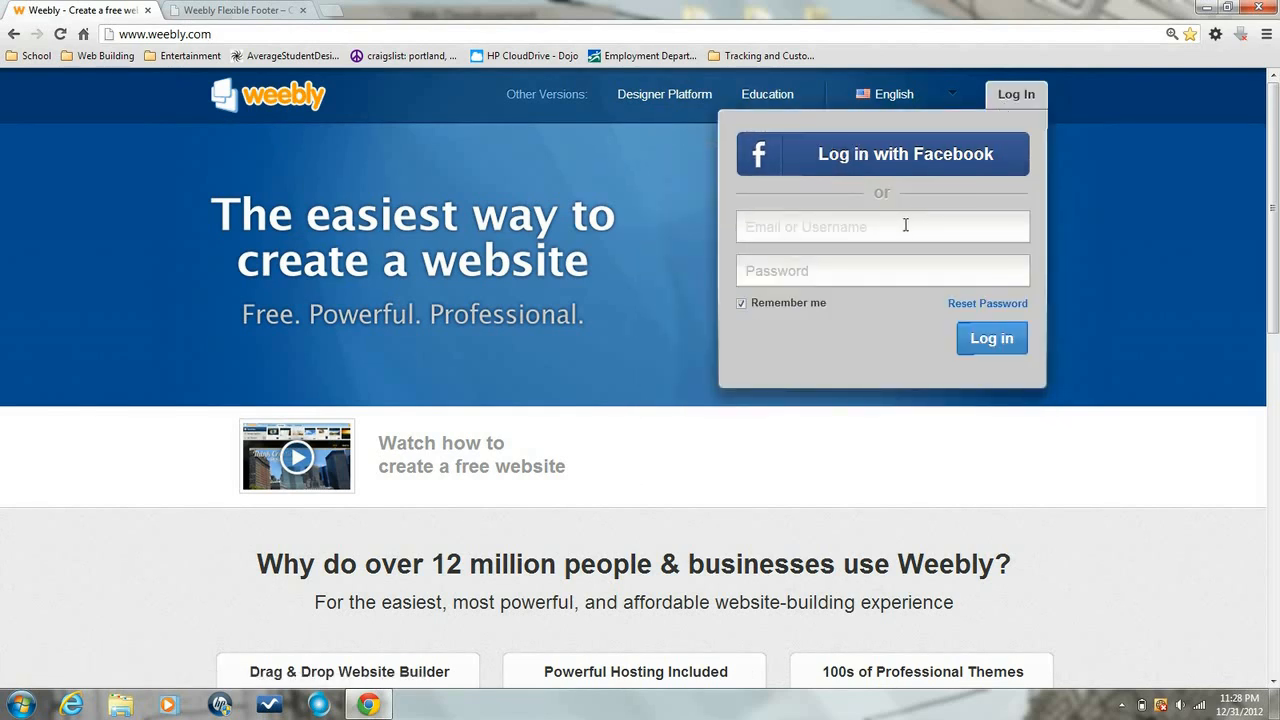
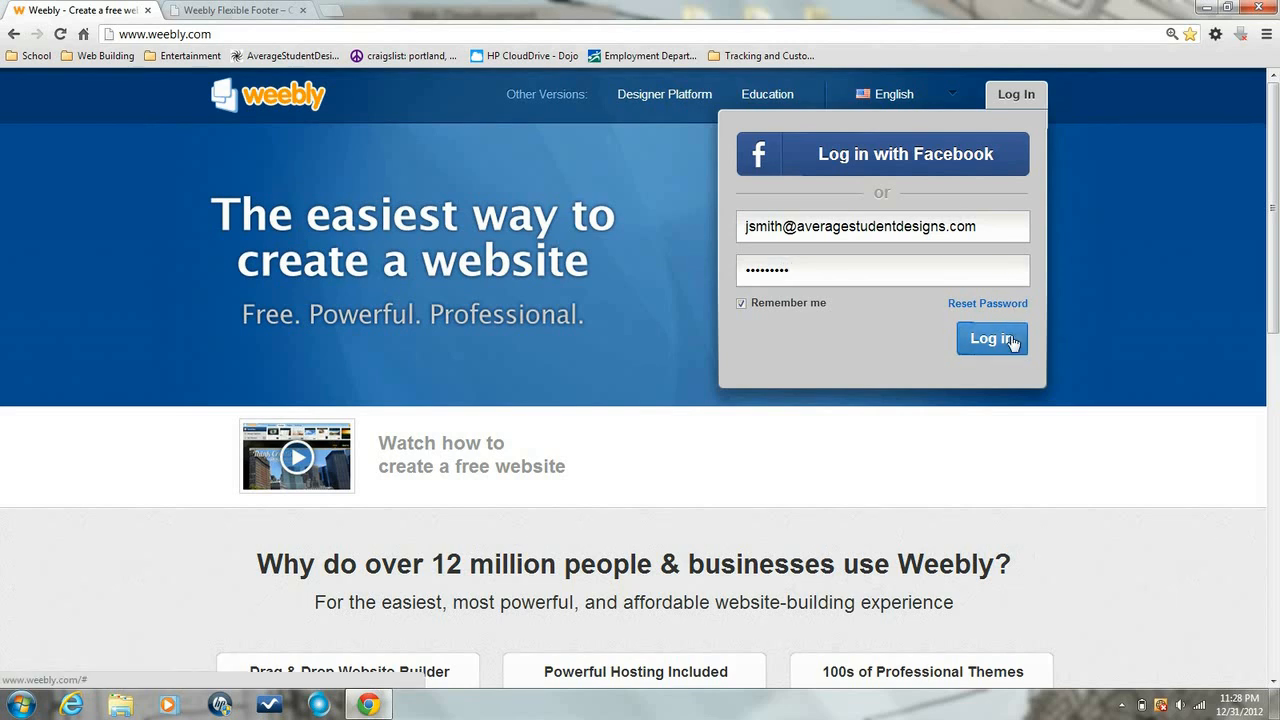
Sign in as jsmith with the account password to reach the My Sites dashboard.
click(992, 338)
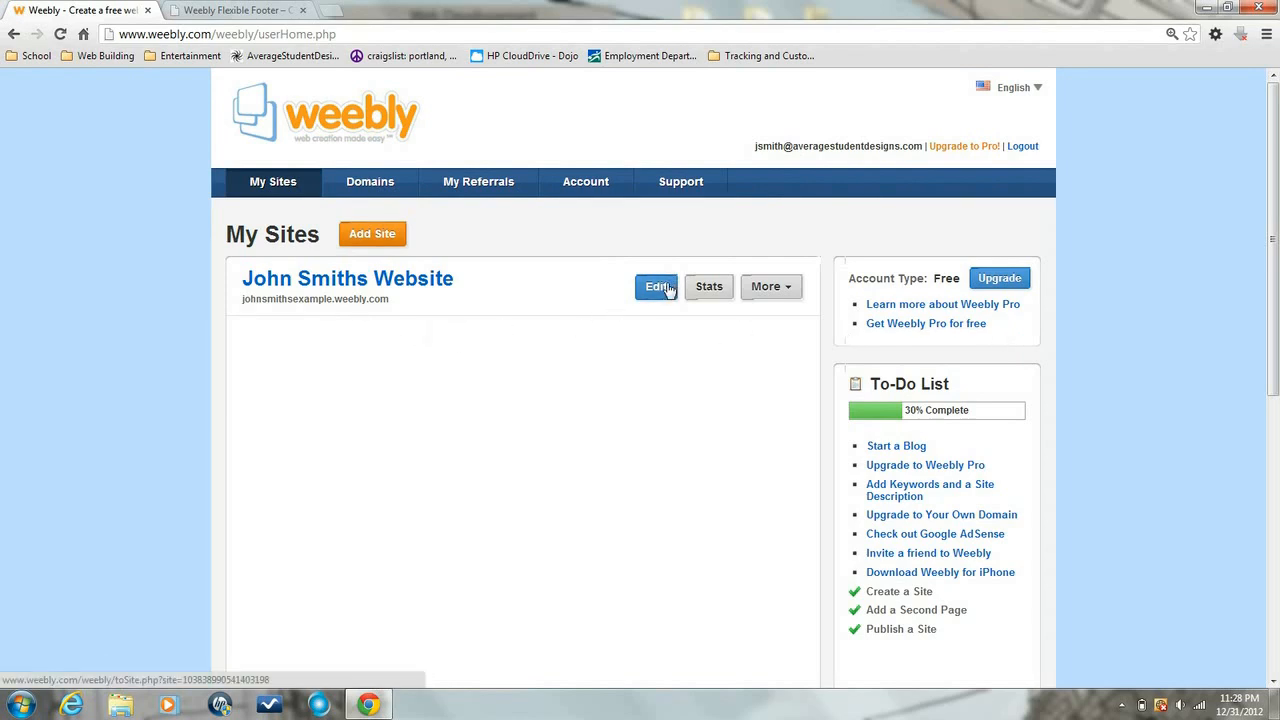
Open John Smiths Website in the Weebly site editor.
click(656, 286)
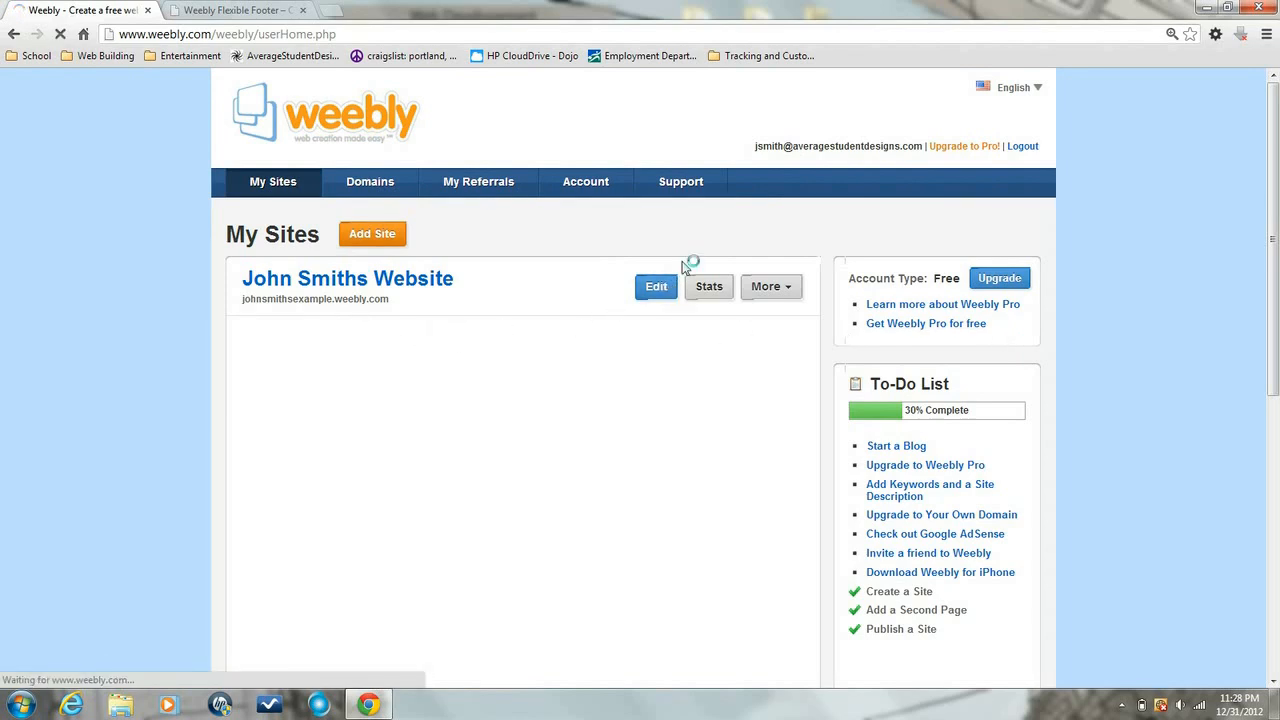
click(656, 286)
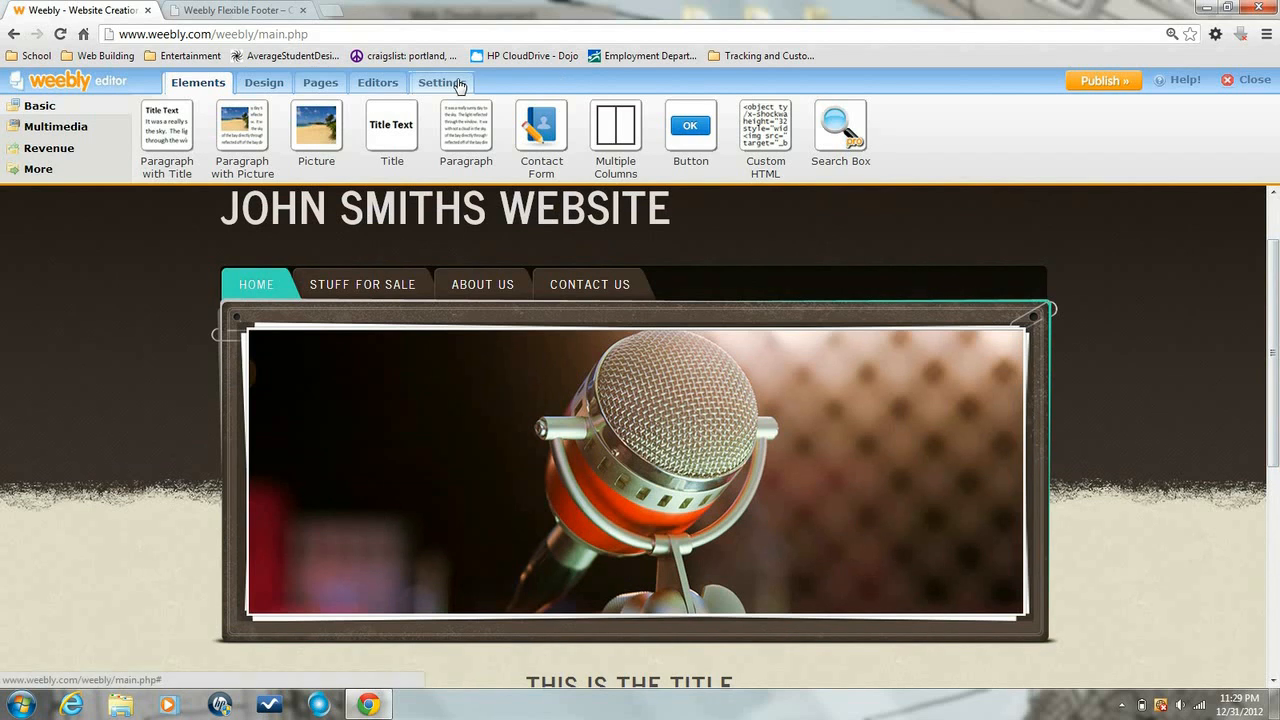
click(442, 82)
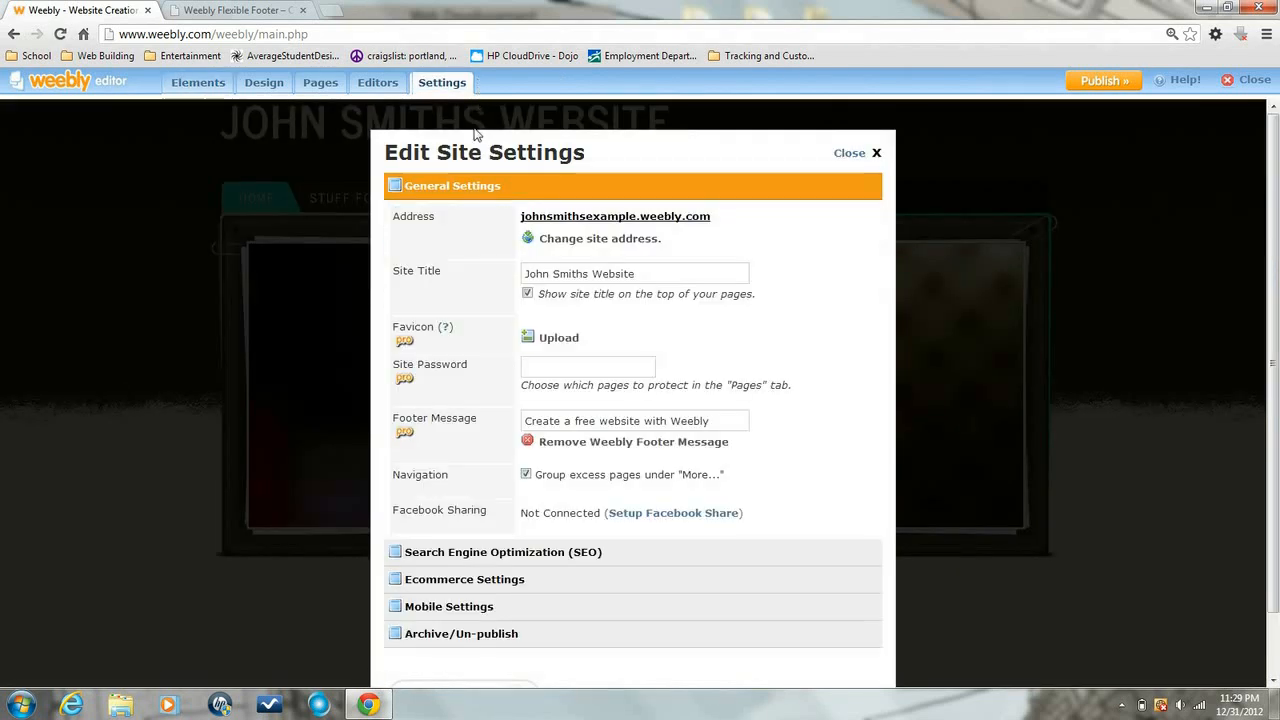
mouse_move(420, 440)
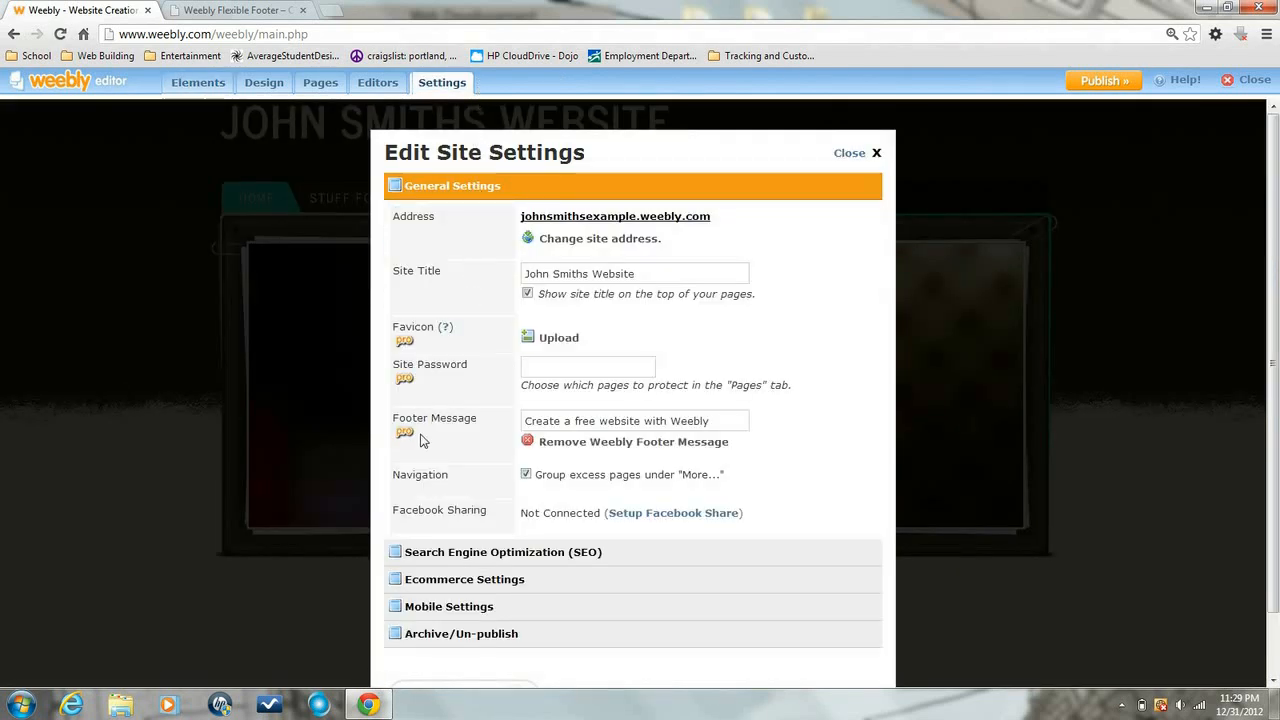
mouse_move(408, 448)
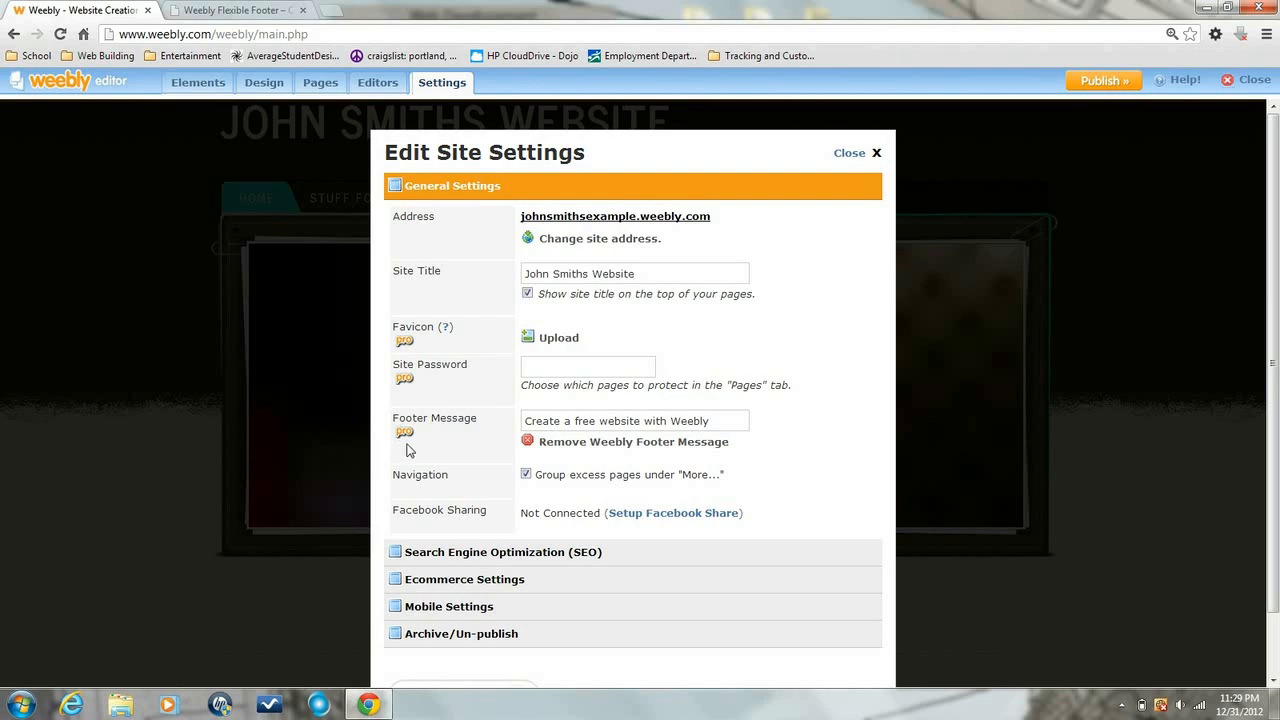
click(636, 420)
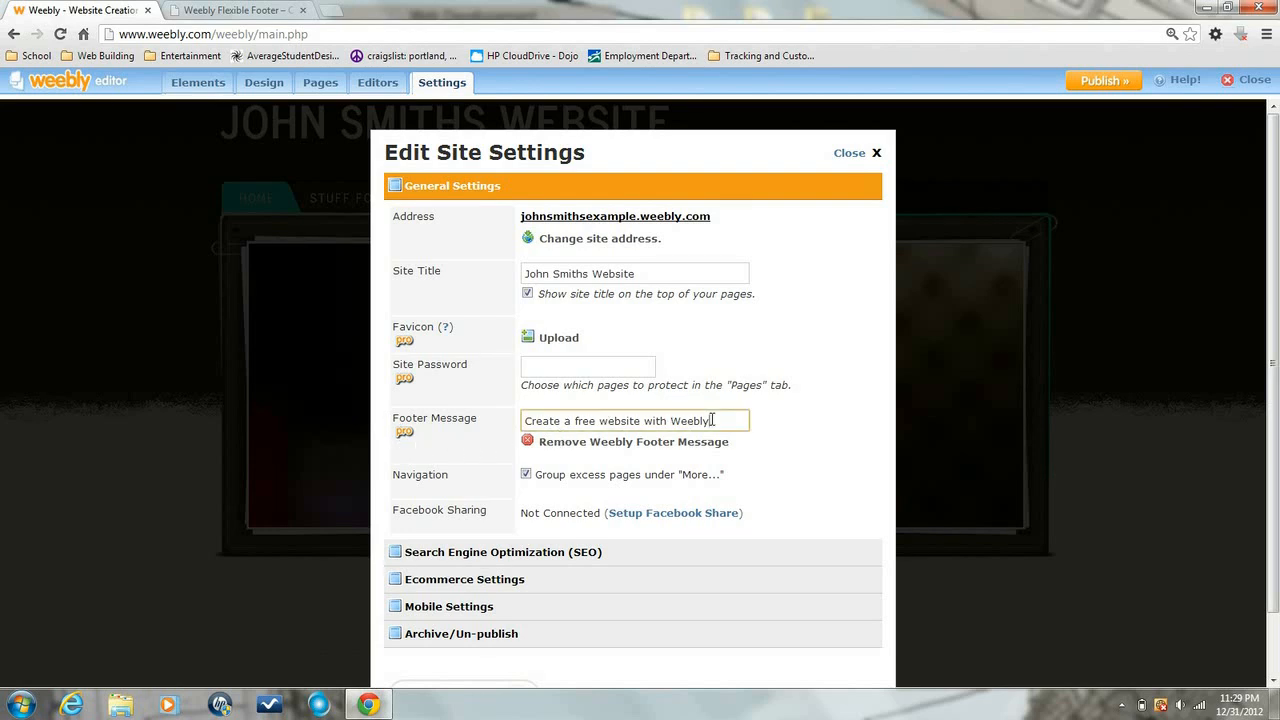
click(632, 442)
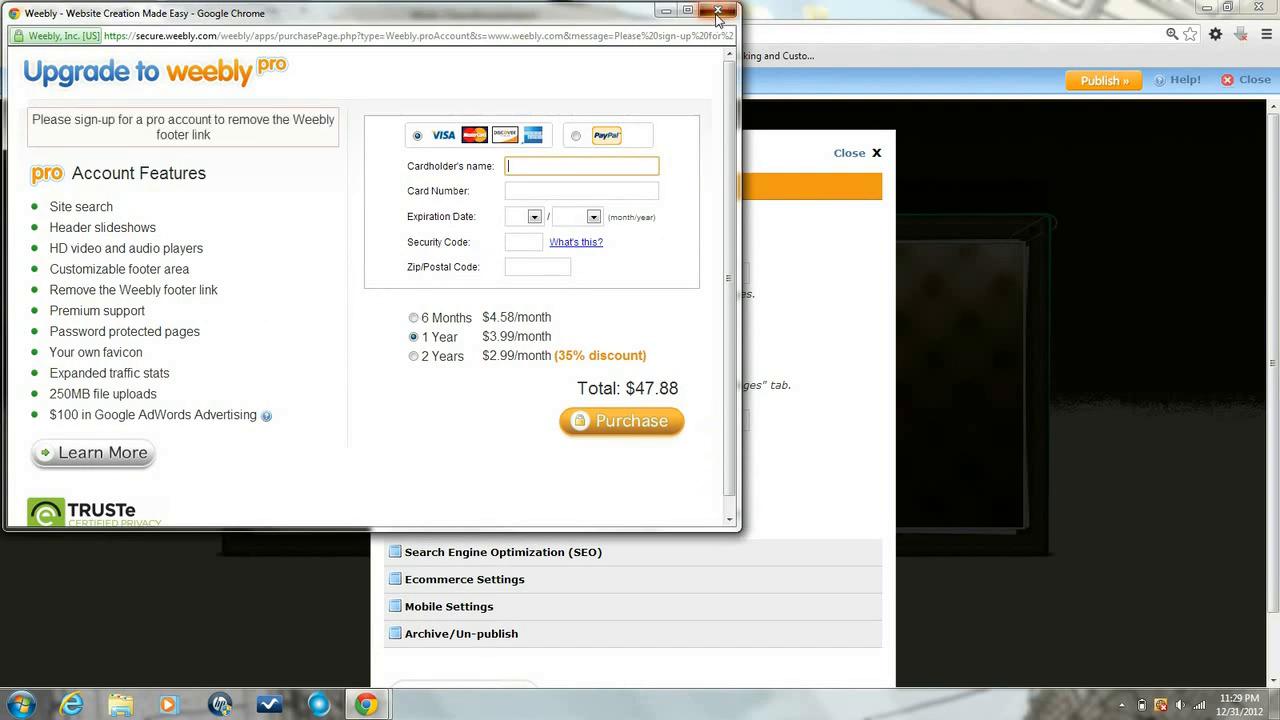
click(716, 12)
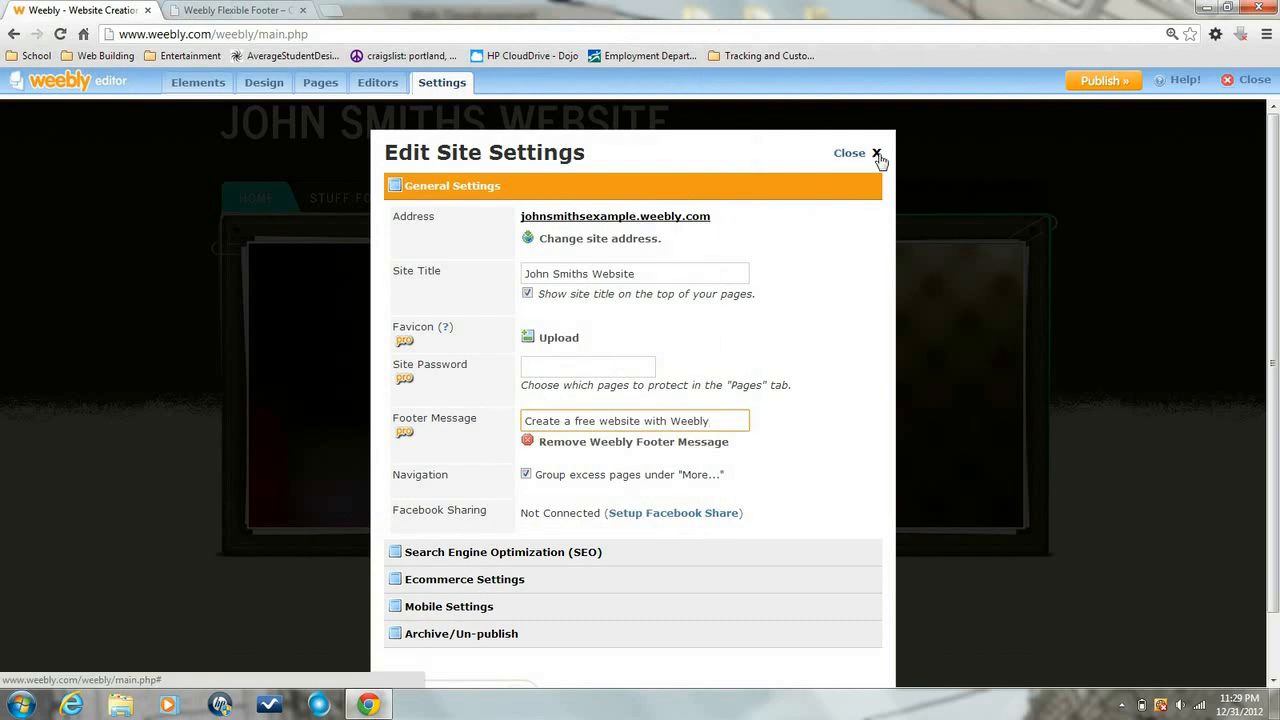
click(876, 152)
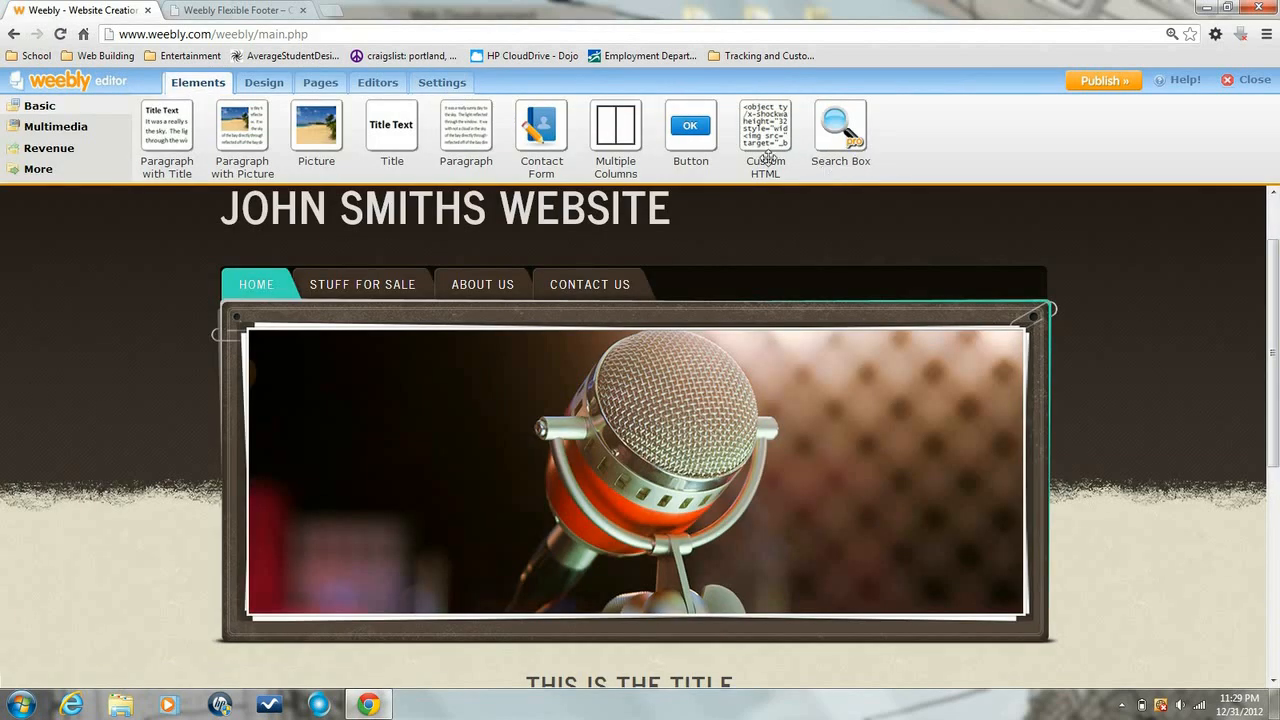
mouse_move(212, 124)
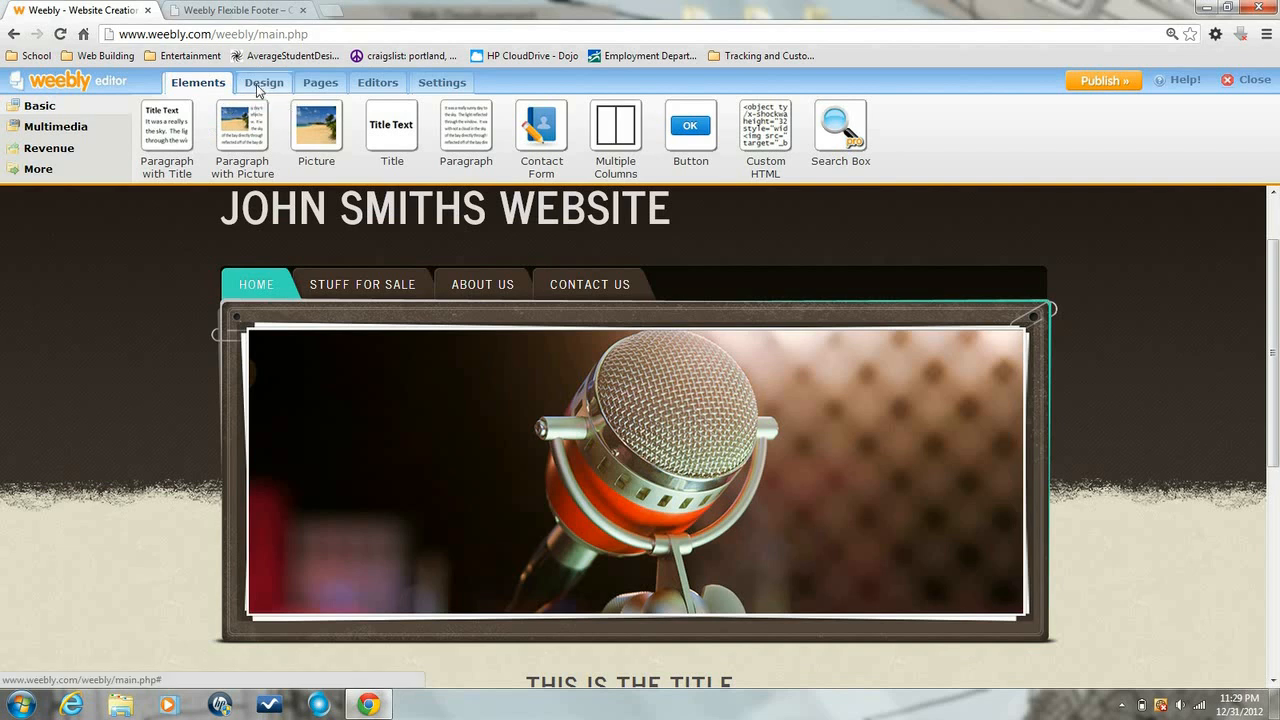
From the Design tab, open the Theme Editor on the site's HTML/CSS code.
click(264, 82)
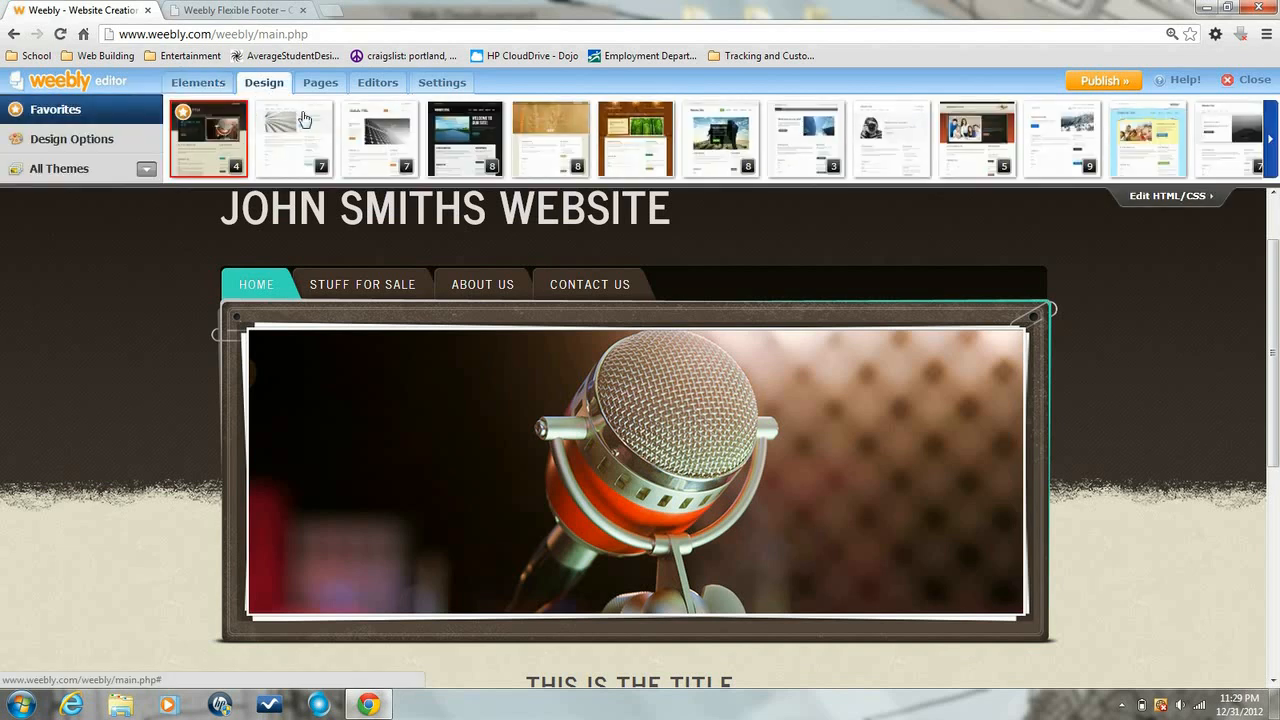
mouse_move(1140, 220)
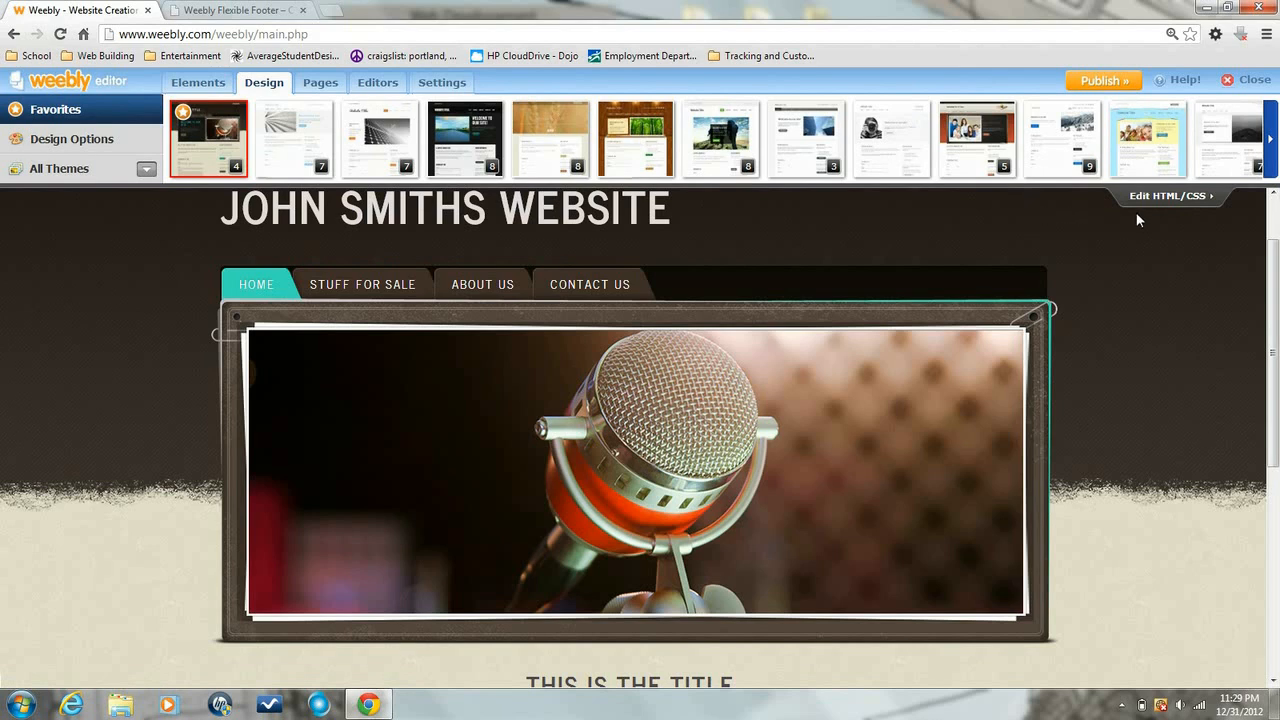
mouse_move(1164, 204)
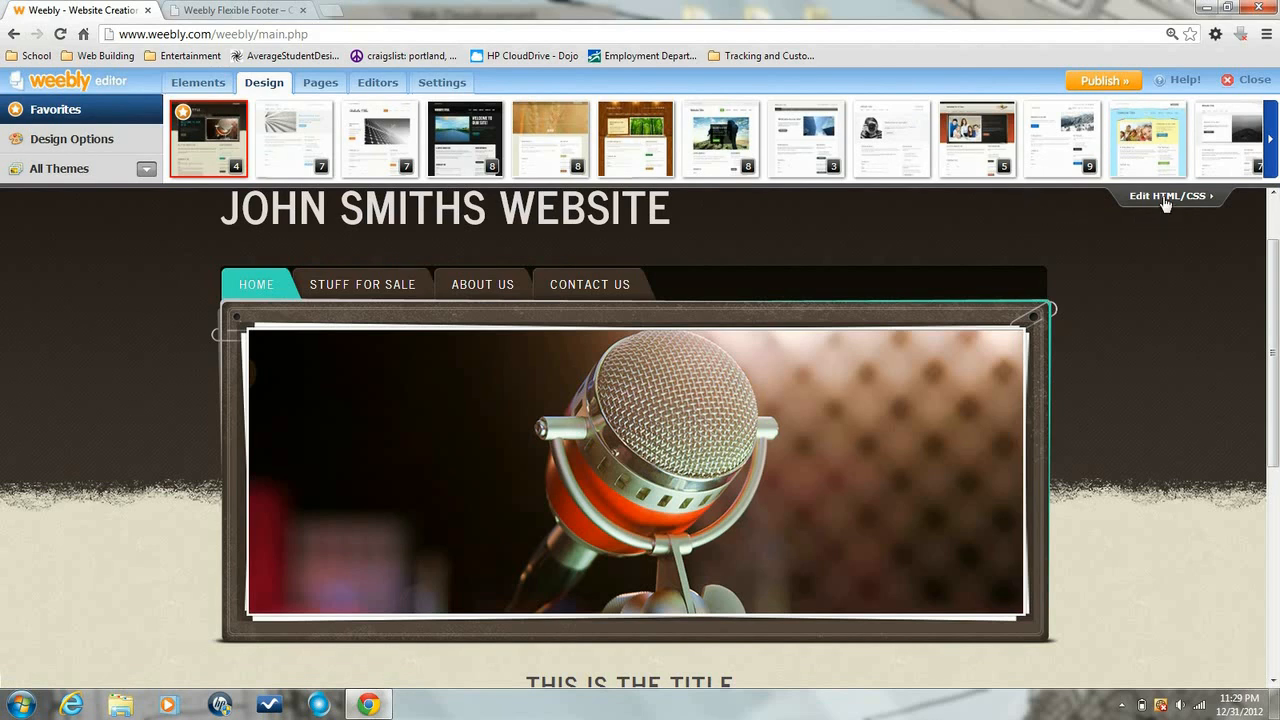
click(1168, 196)
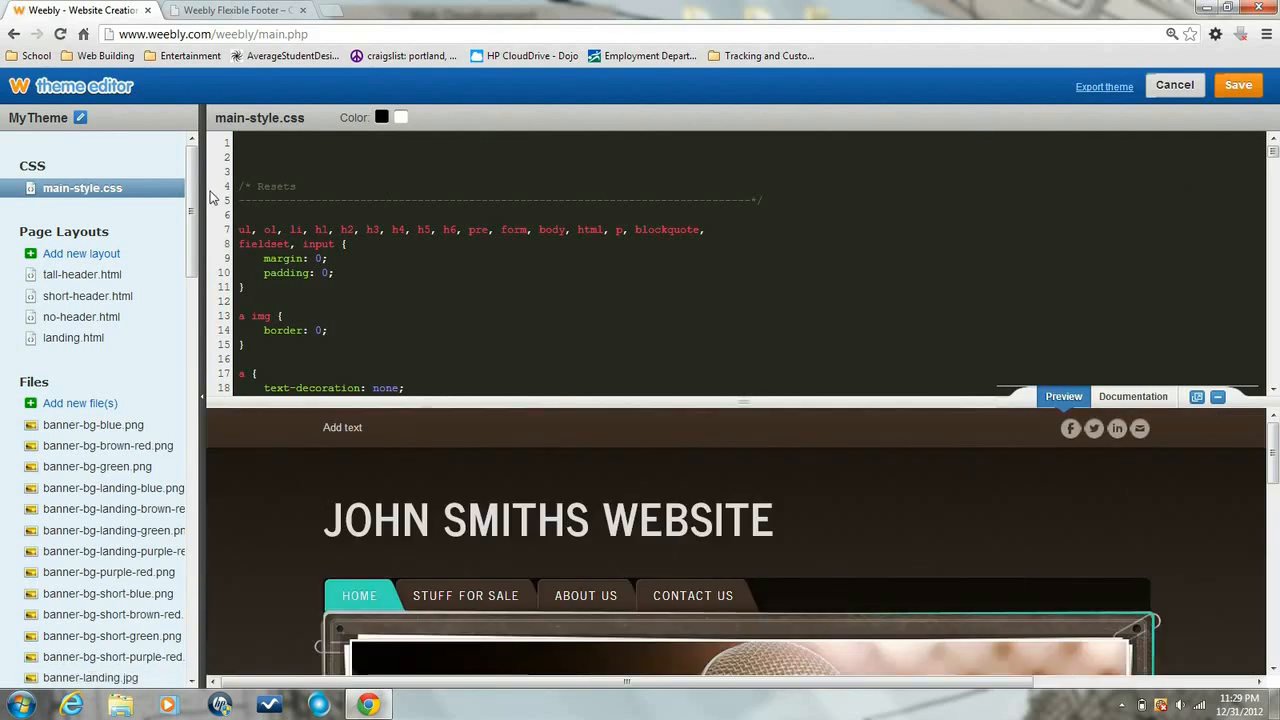
View the tall-header, short-header, no-header and landing layouts, then return to main-style.css.
scroll(down, 3)
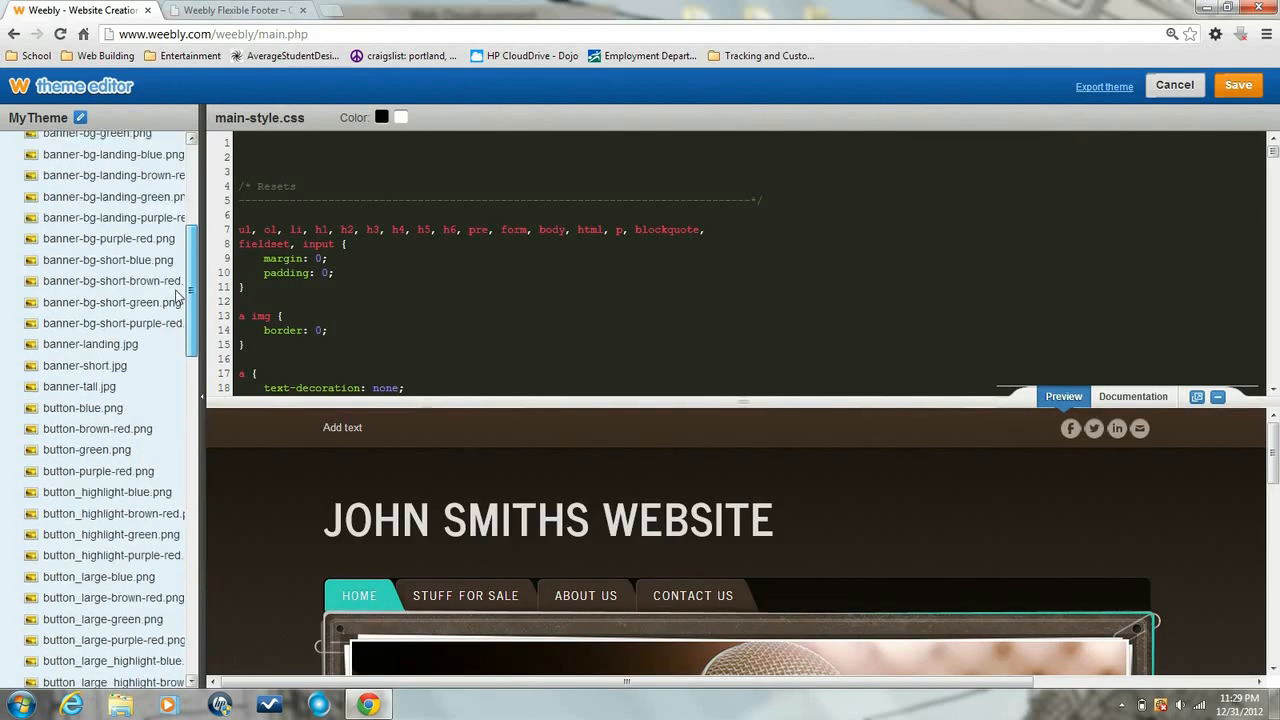
scroll(down, 3)
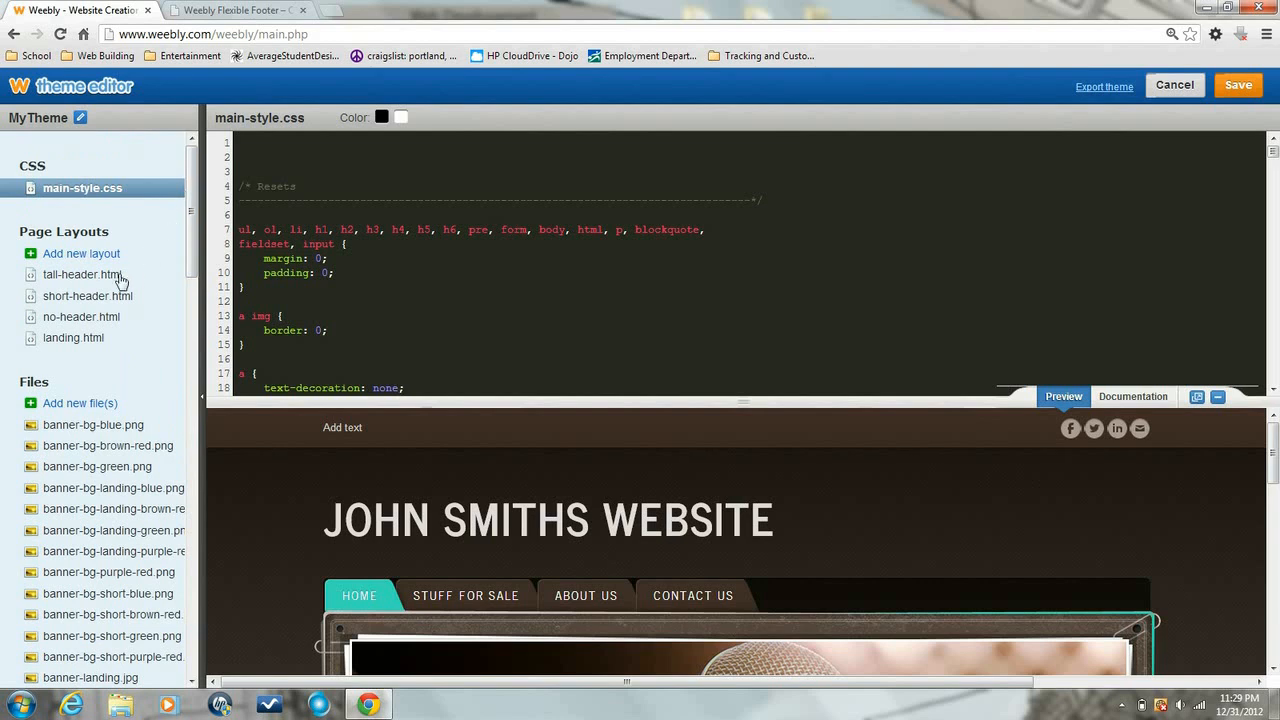
click(82, 274)
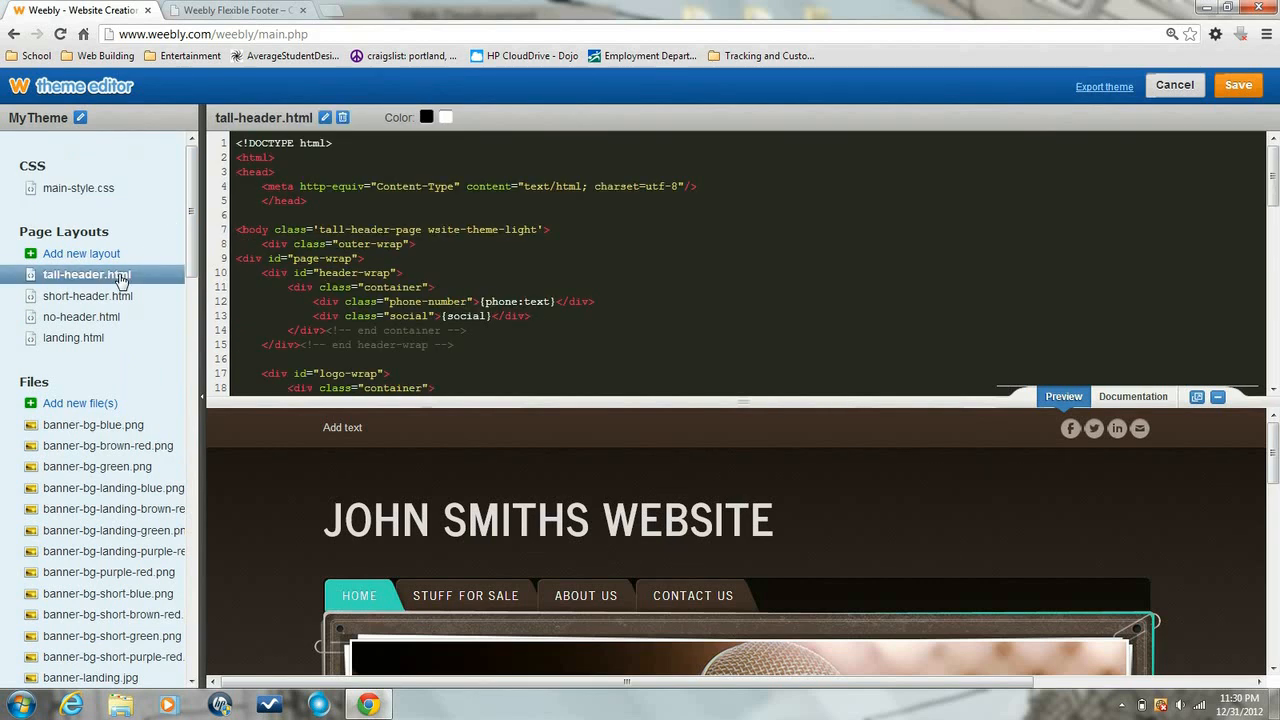
click(88, 296)
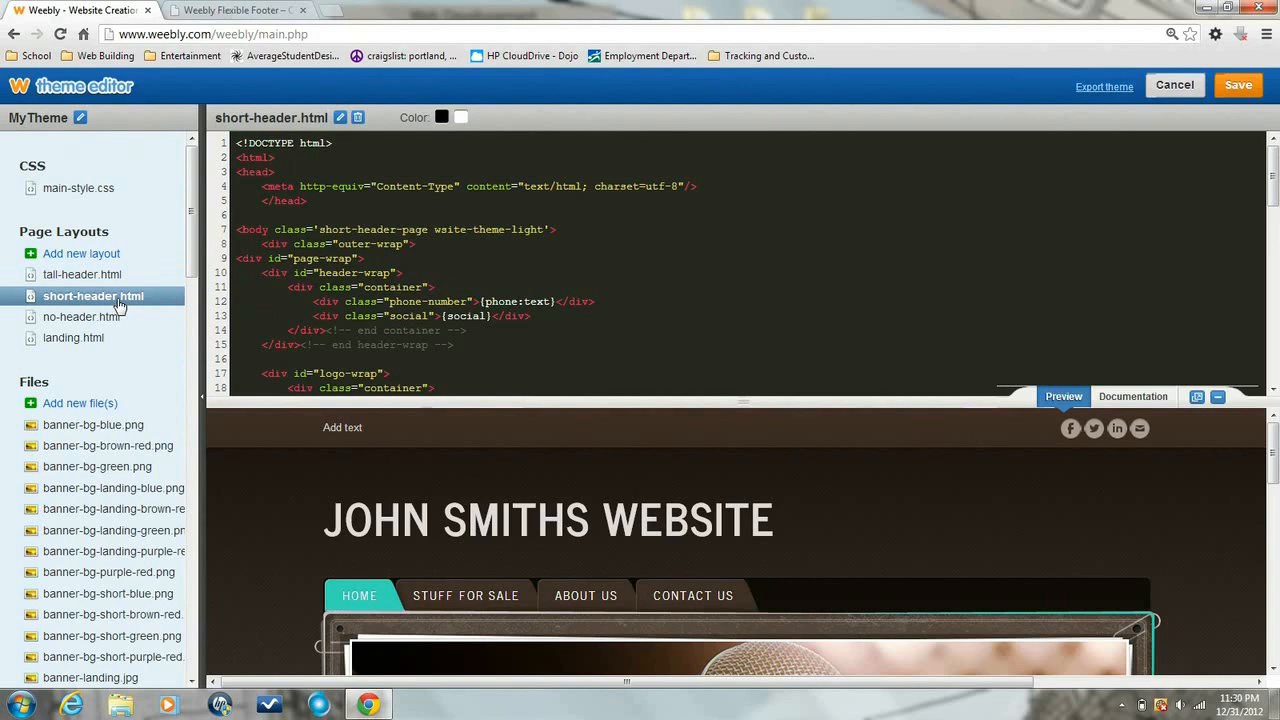
click(84, 316)
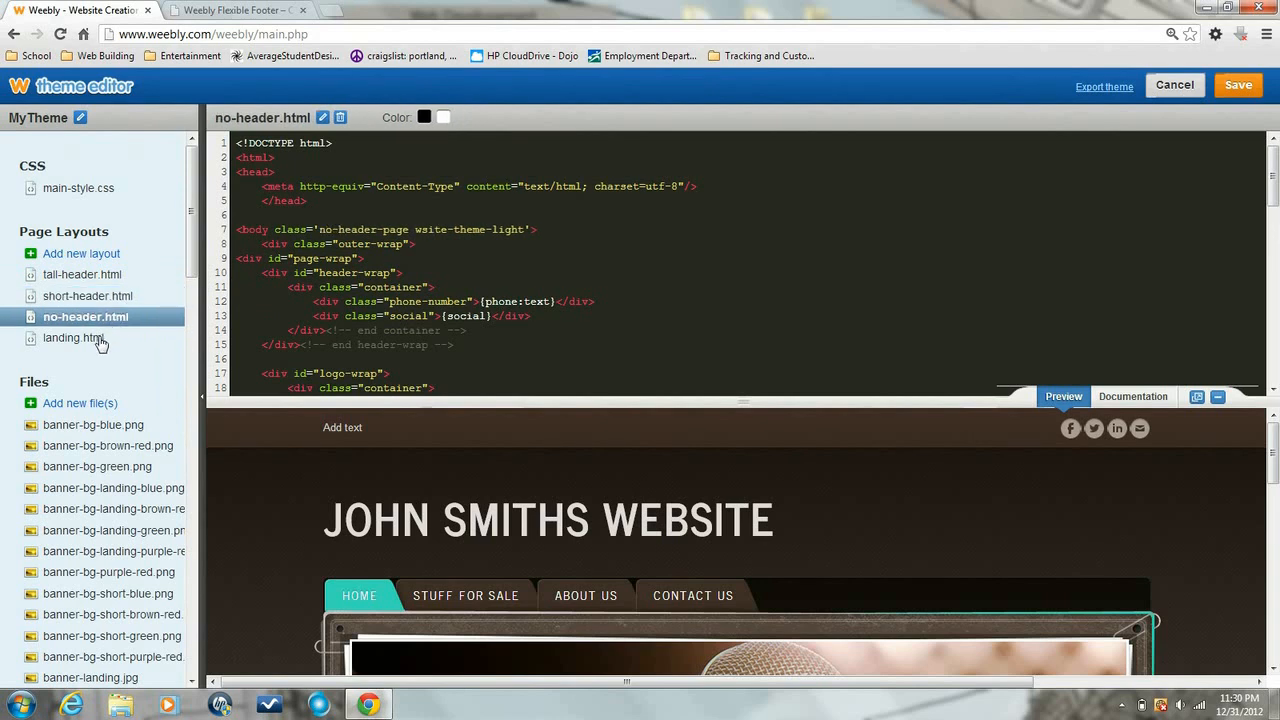
click(72, 336)
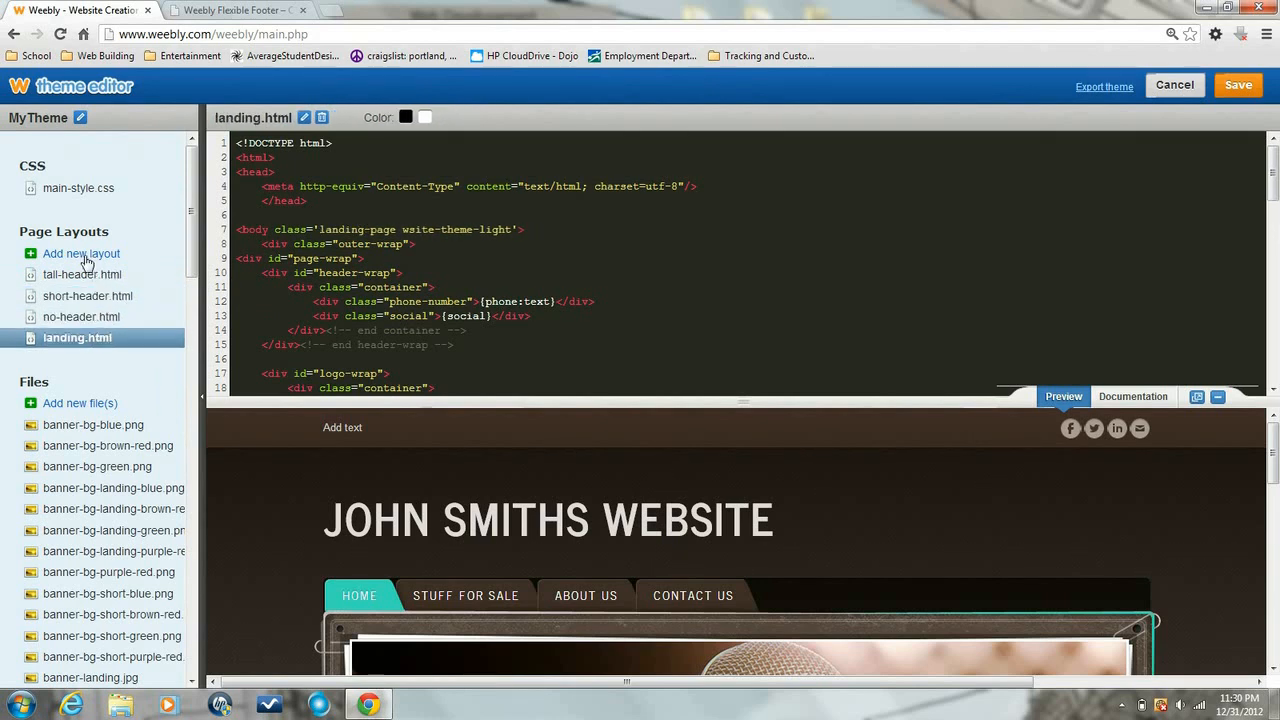
click(78, 188)
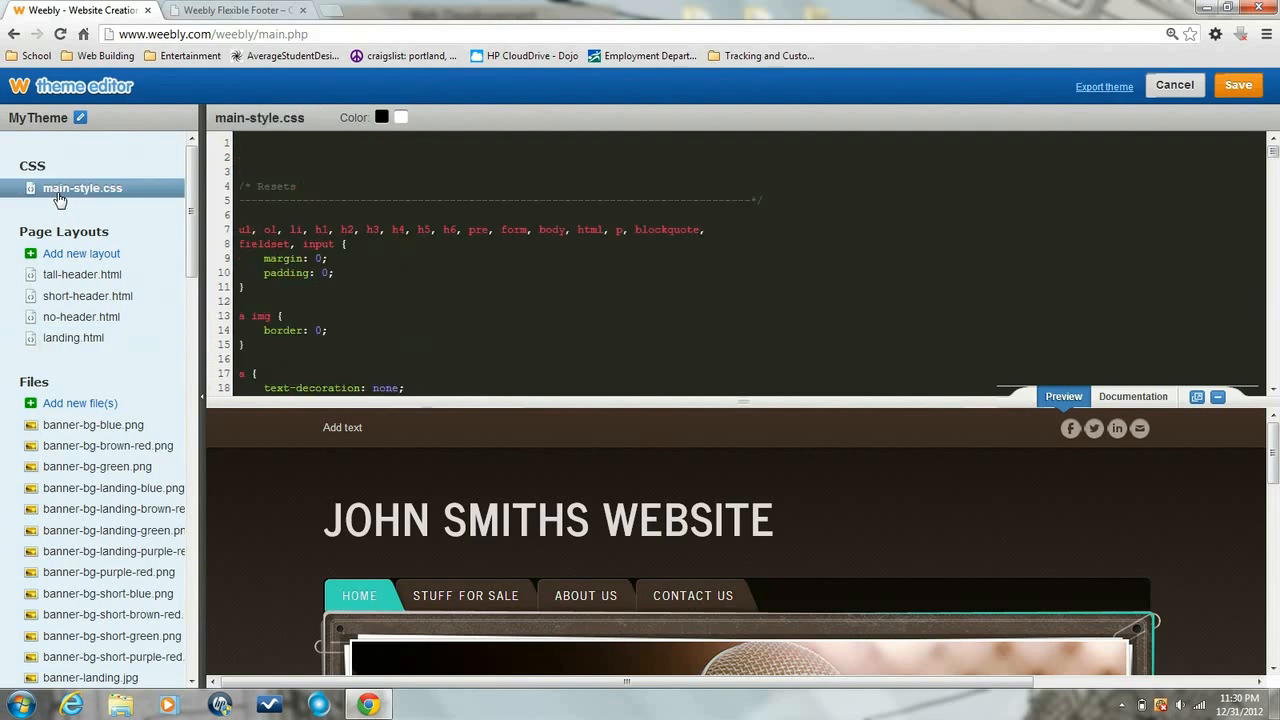
mouse_move(732, 252)
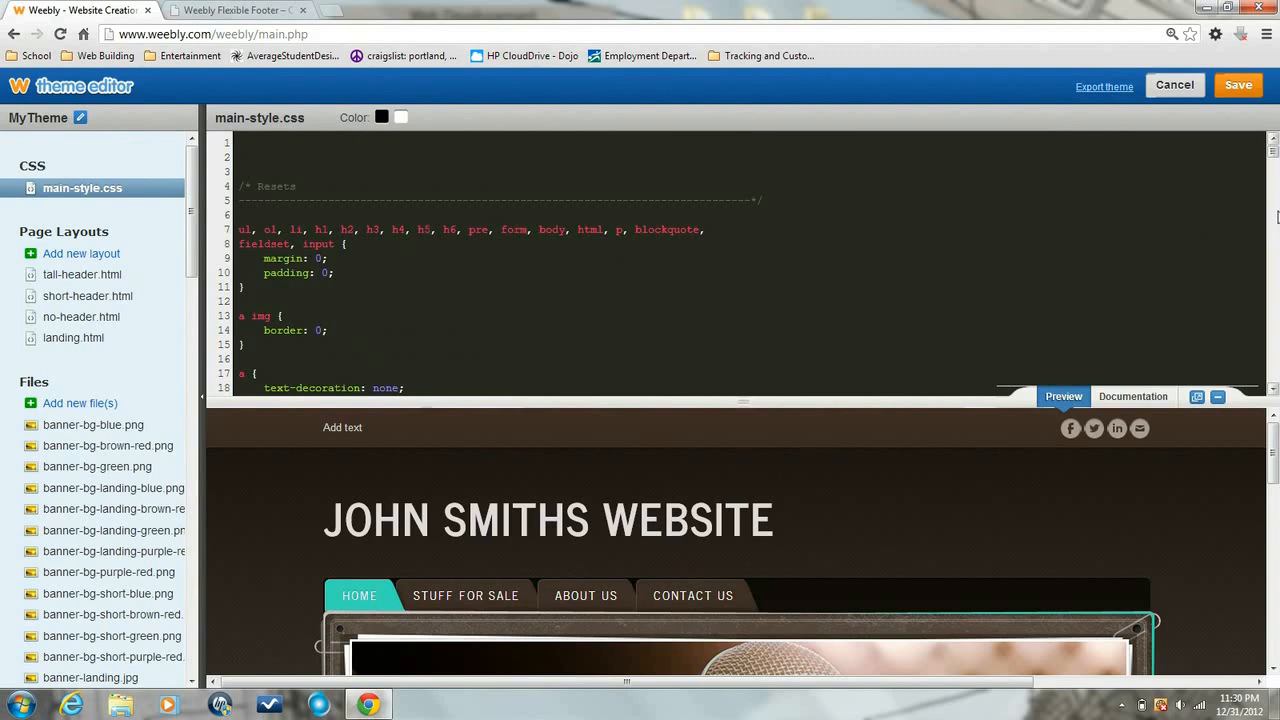
Scroll main-style.css down to the /* Footer */ section and the #footer-wrap rule.
scroll(down, 3)
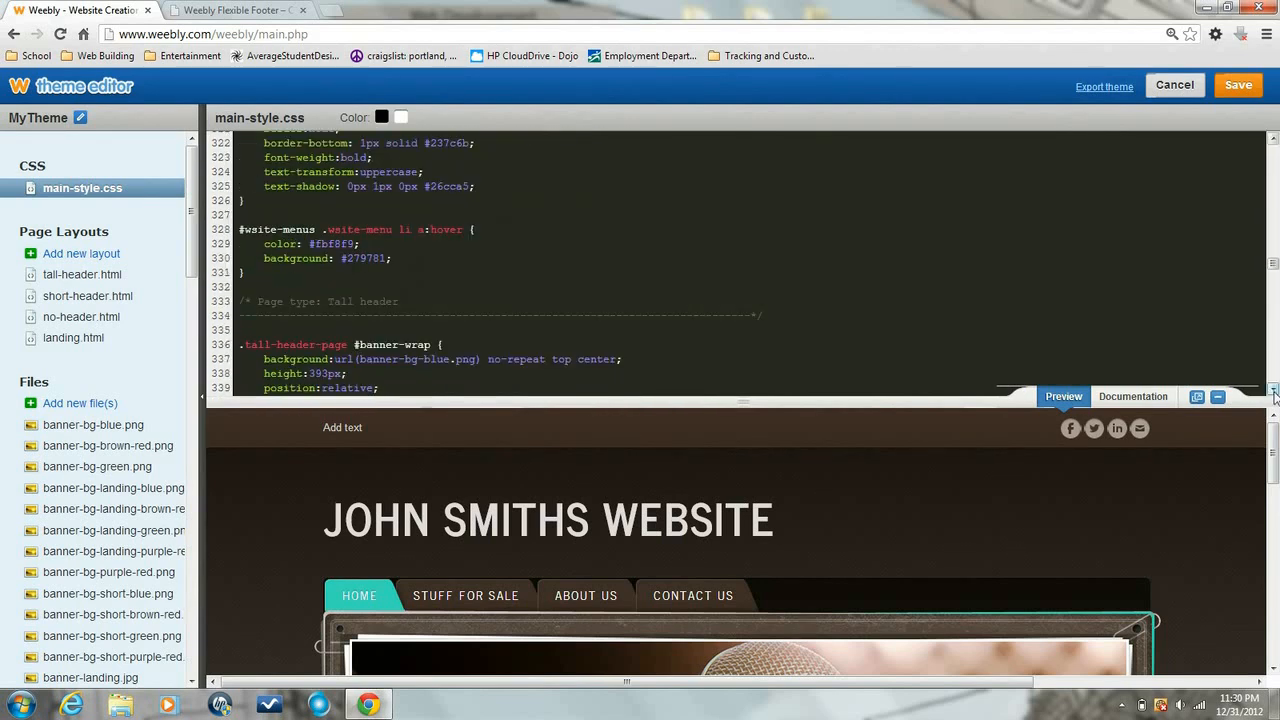
scroll(down, 3)
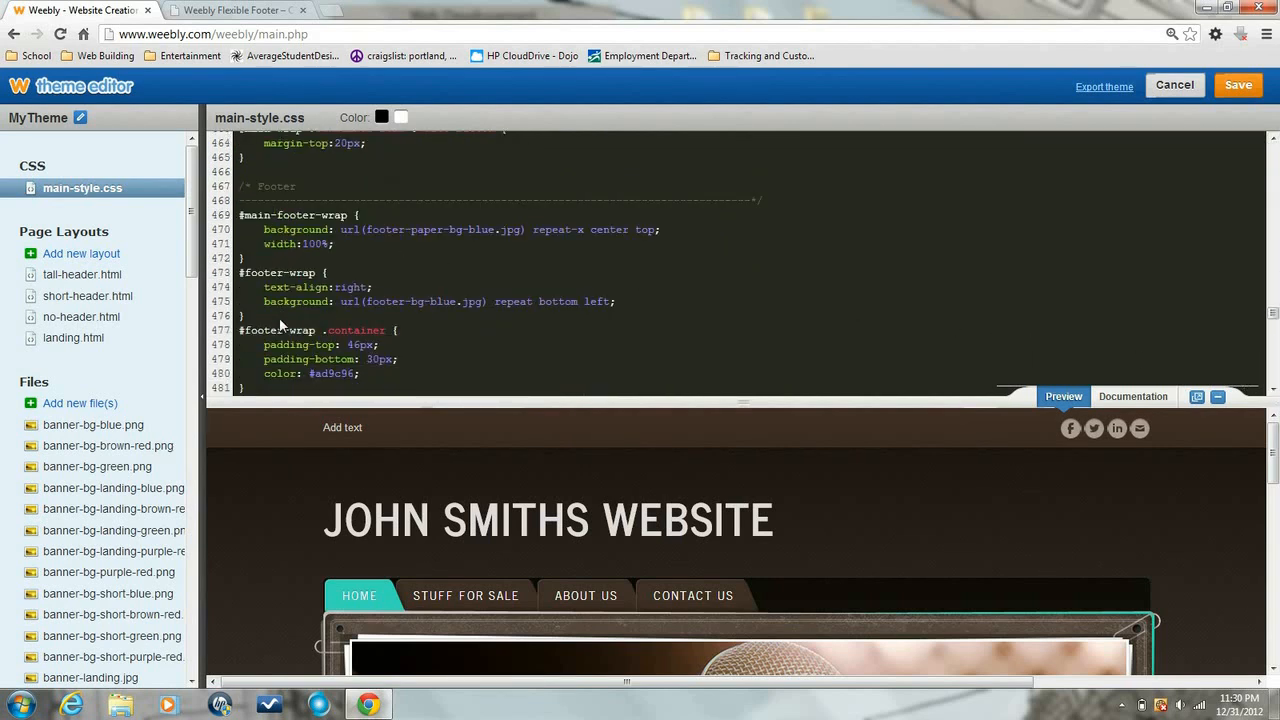
mouse_move(976, 328)
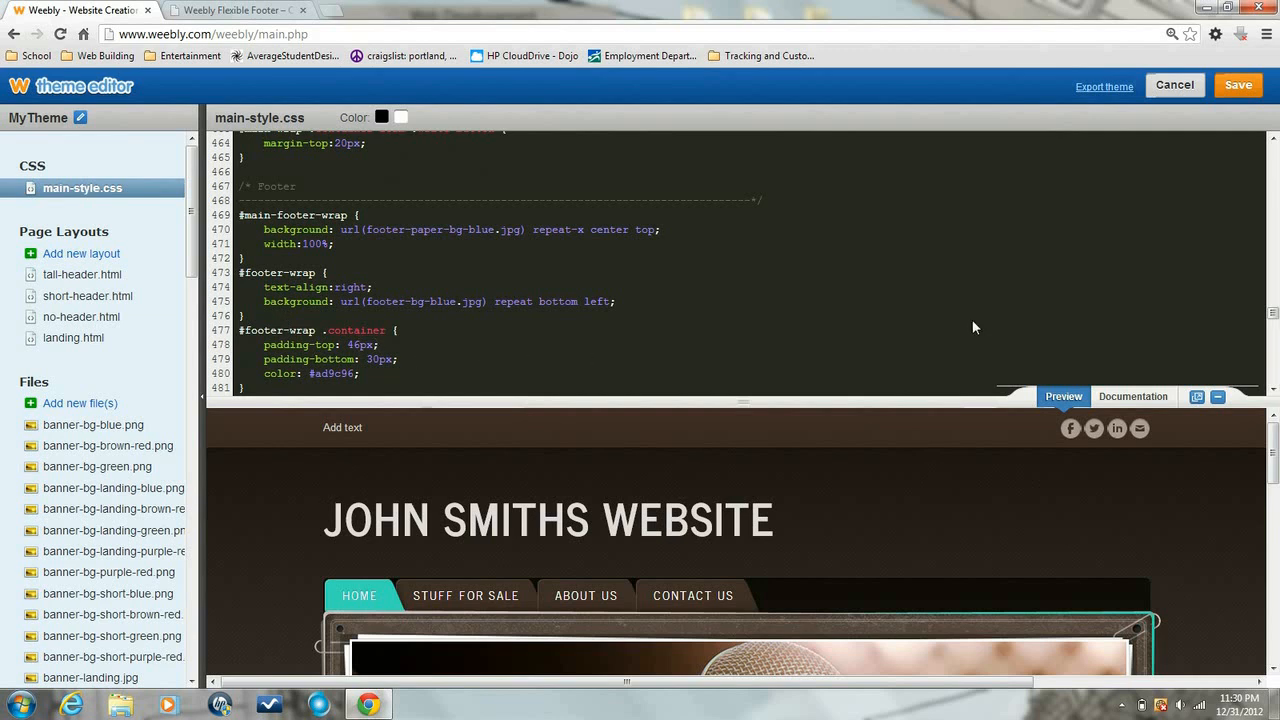
scroll(down, 3)
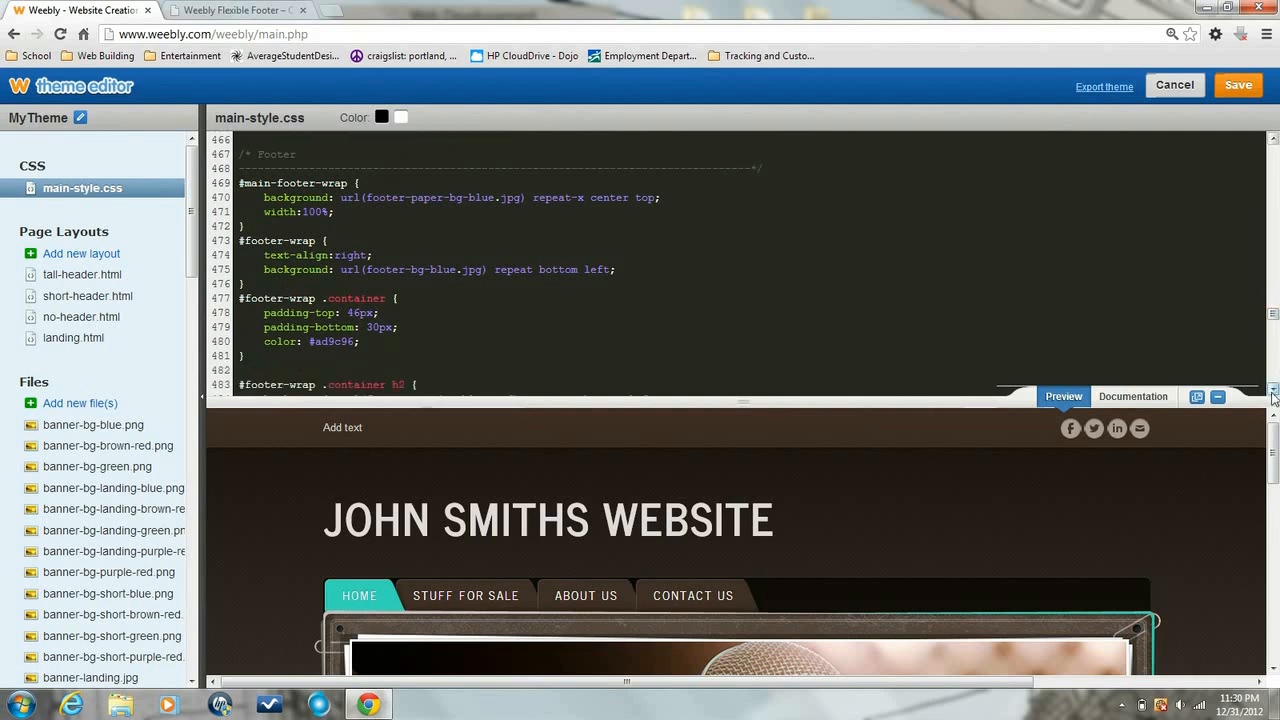
scroll(down, 3)
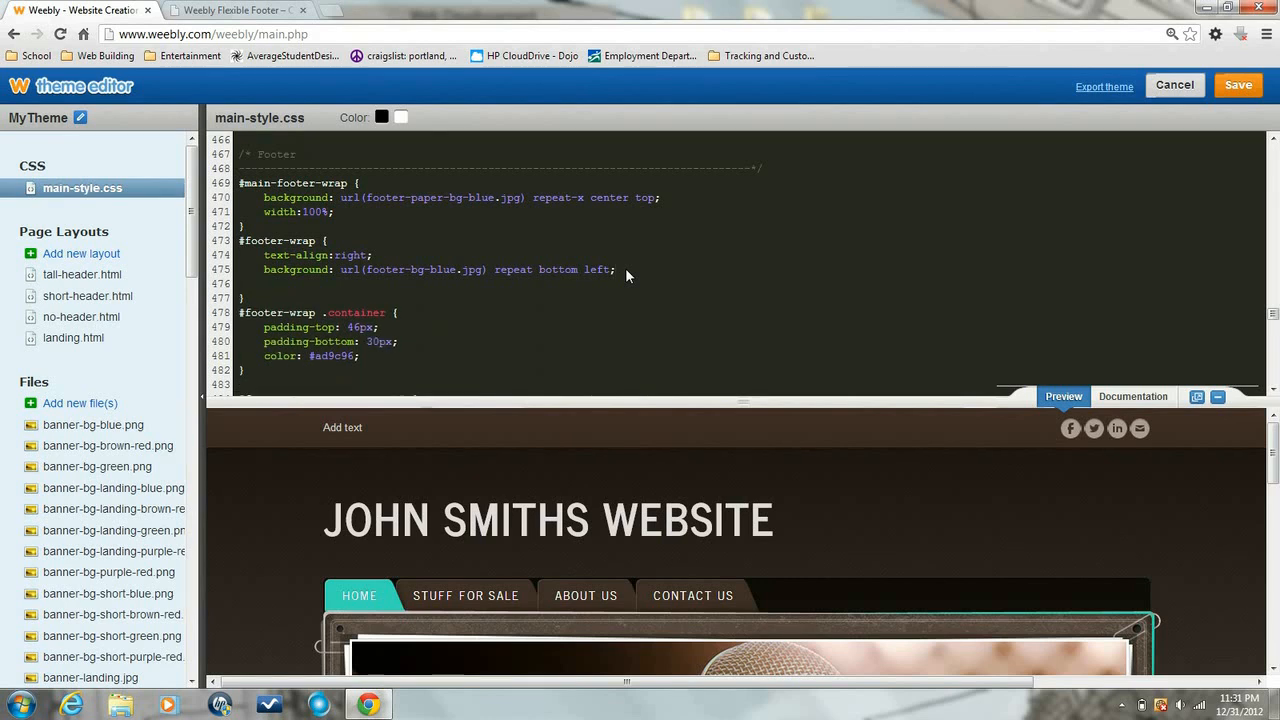
Add visibility:hidden; to #footer-wrap, check the preview, and select the new declaration.
text(visib)
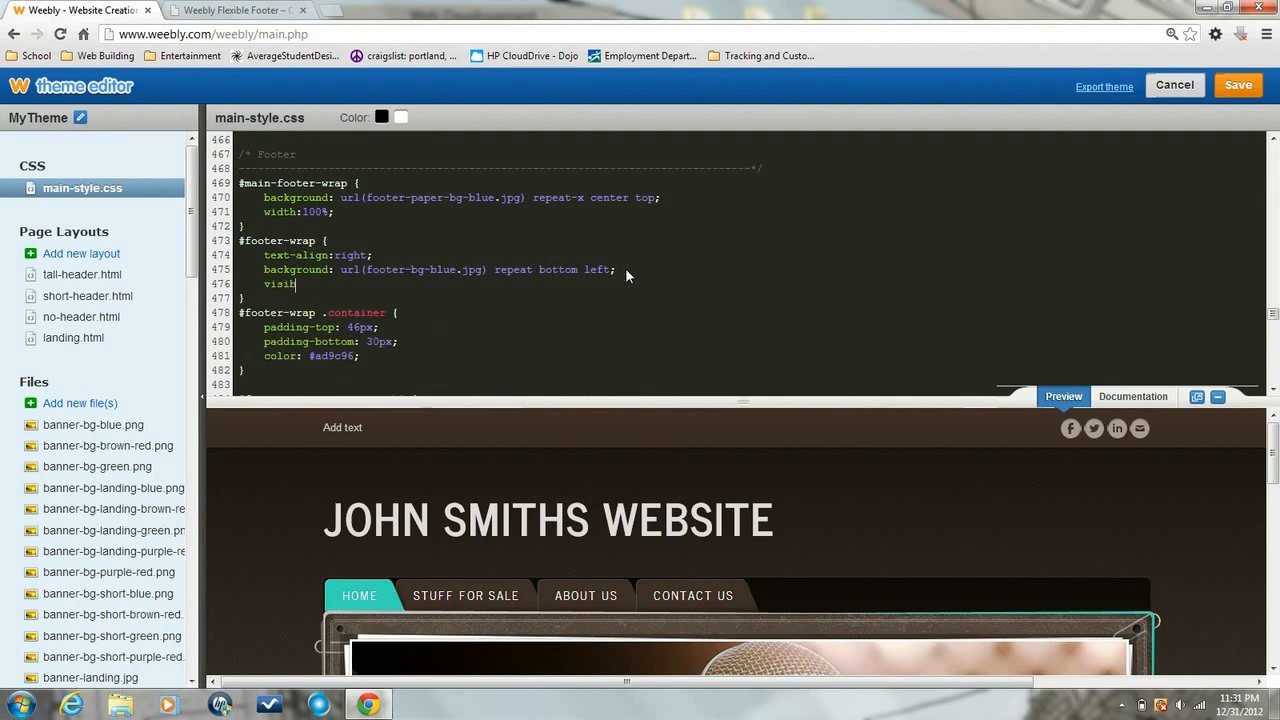
text(ility:)
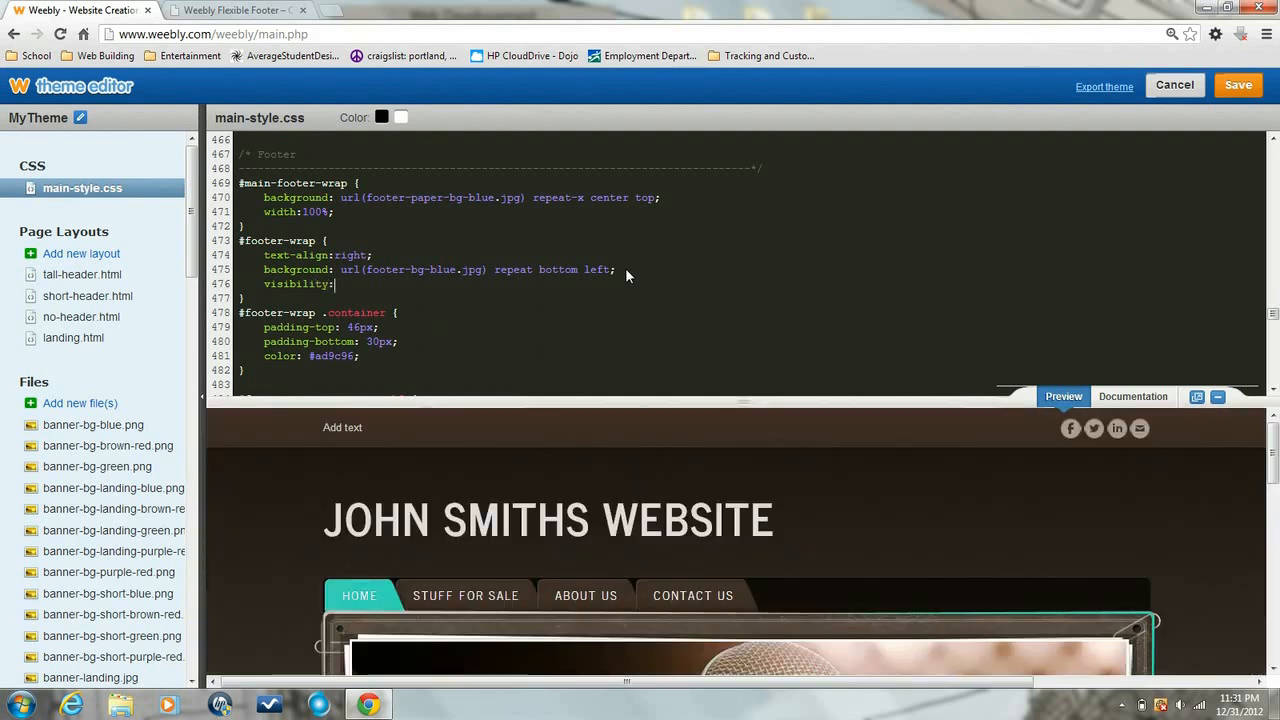
text(hidd)
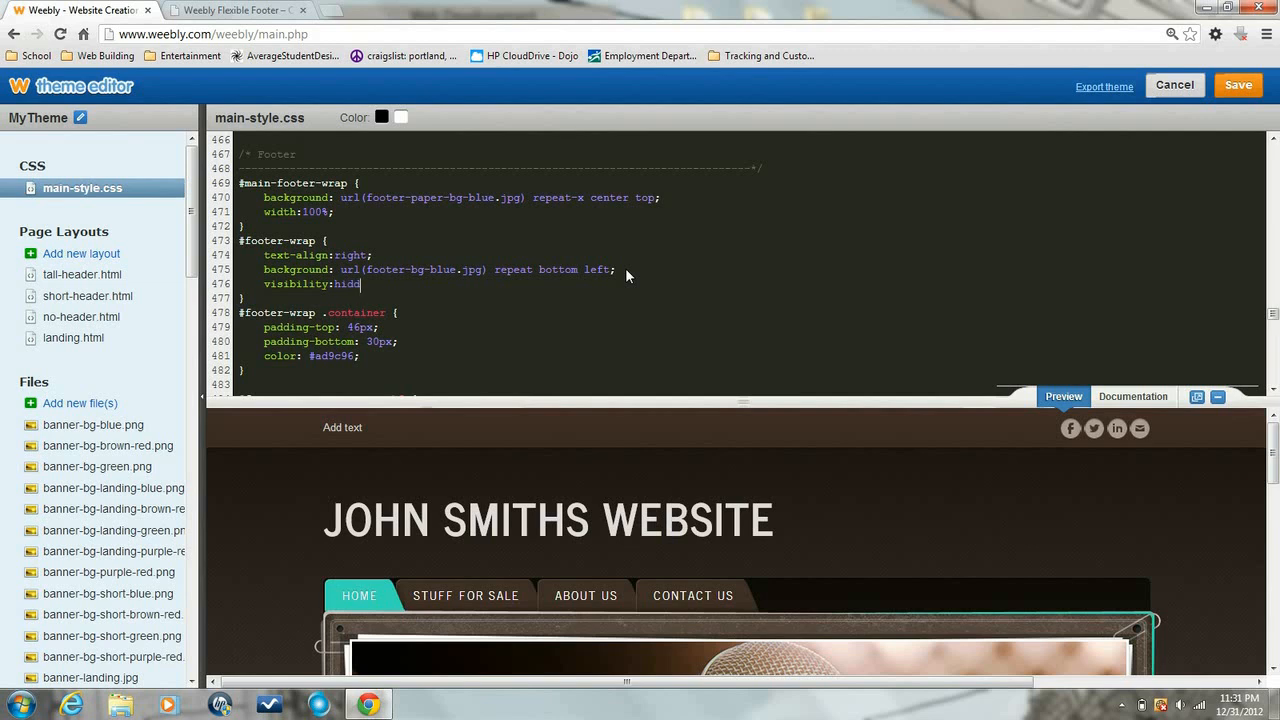
text(n;)
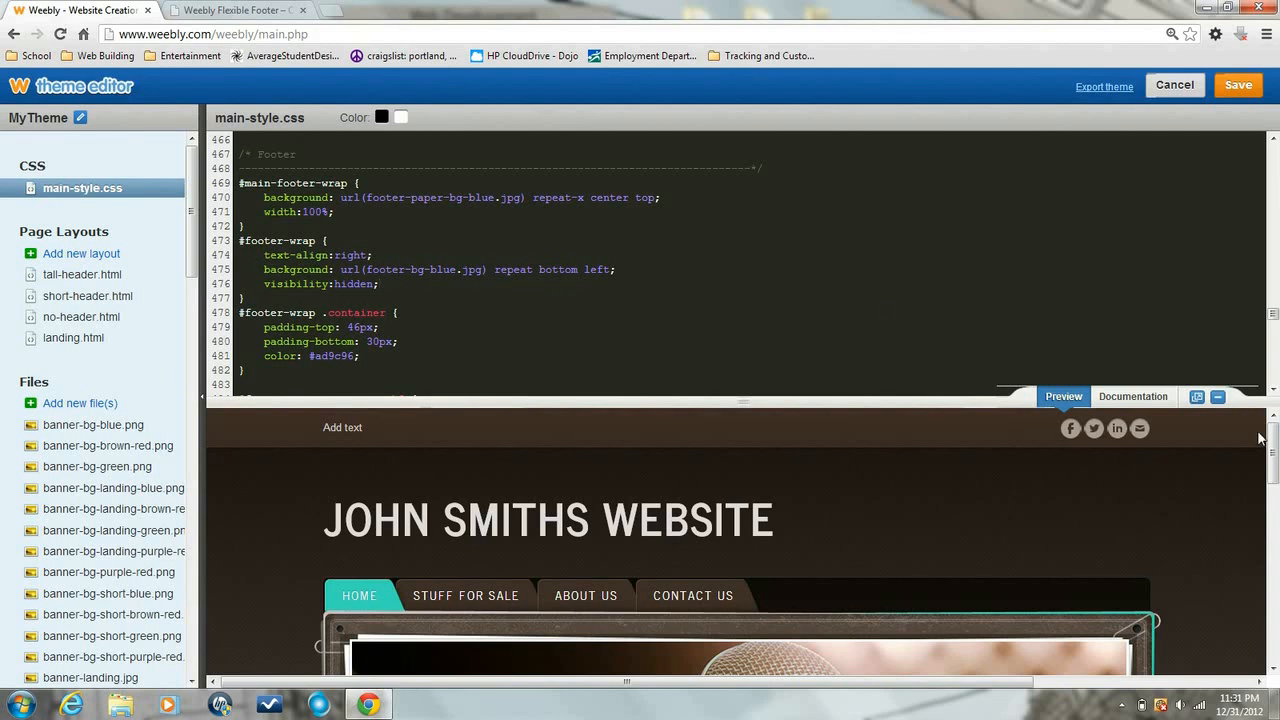
scroll(down, 3)
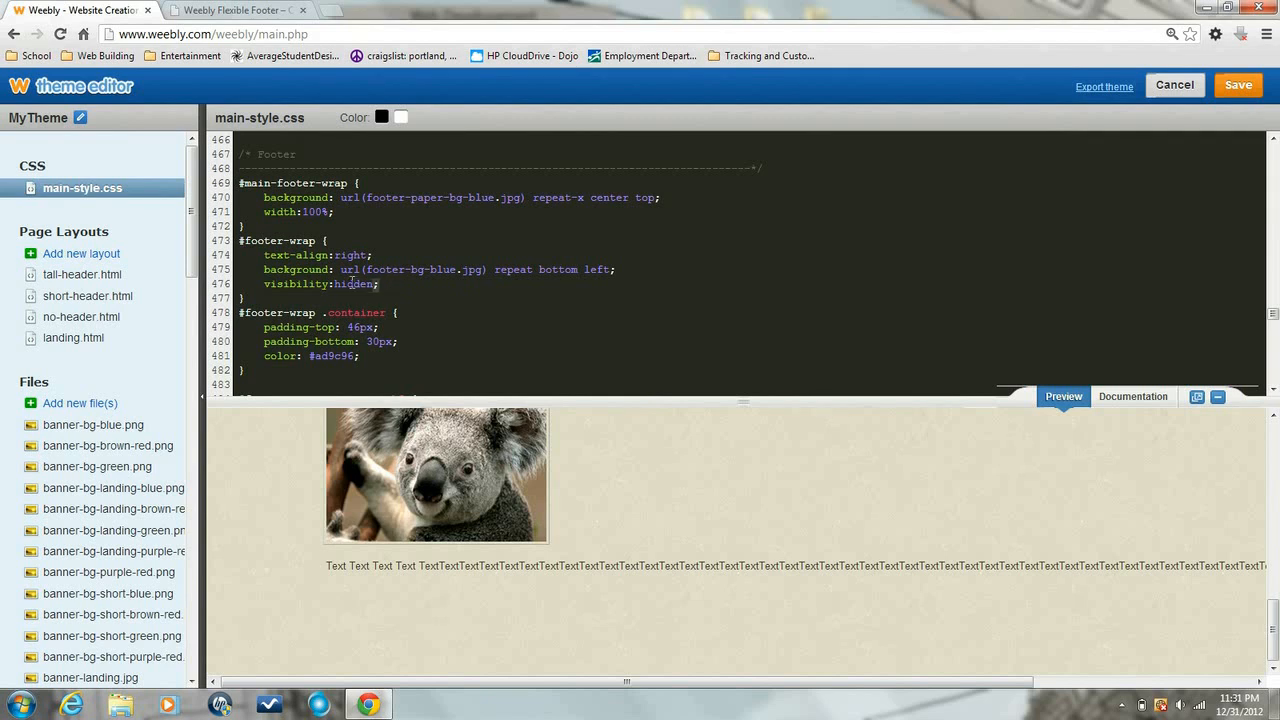
double_click(356, 284)
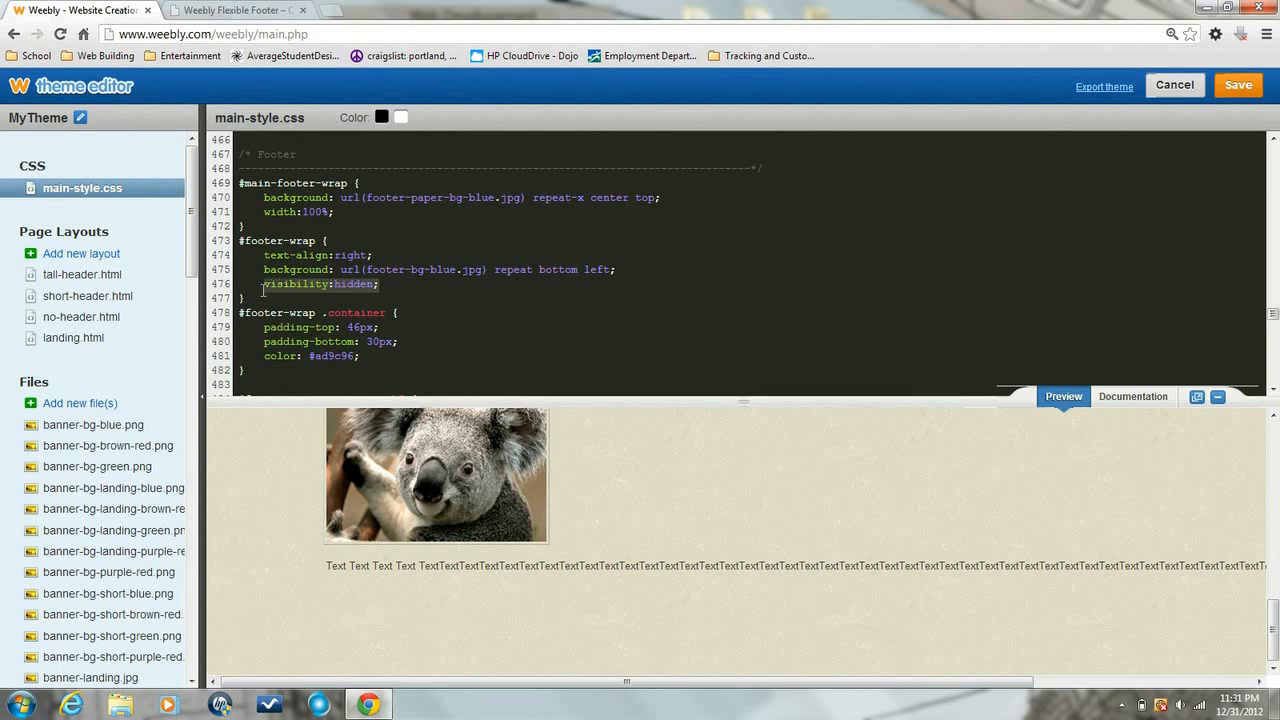
Remove visibility:hidden from #footer-wrap and add it to #footer-wrap .container instead.
key(Delete)
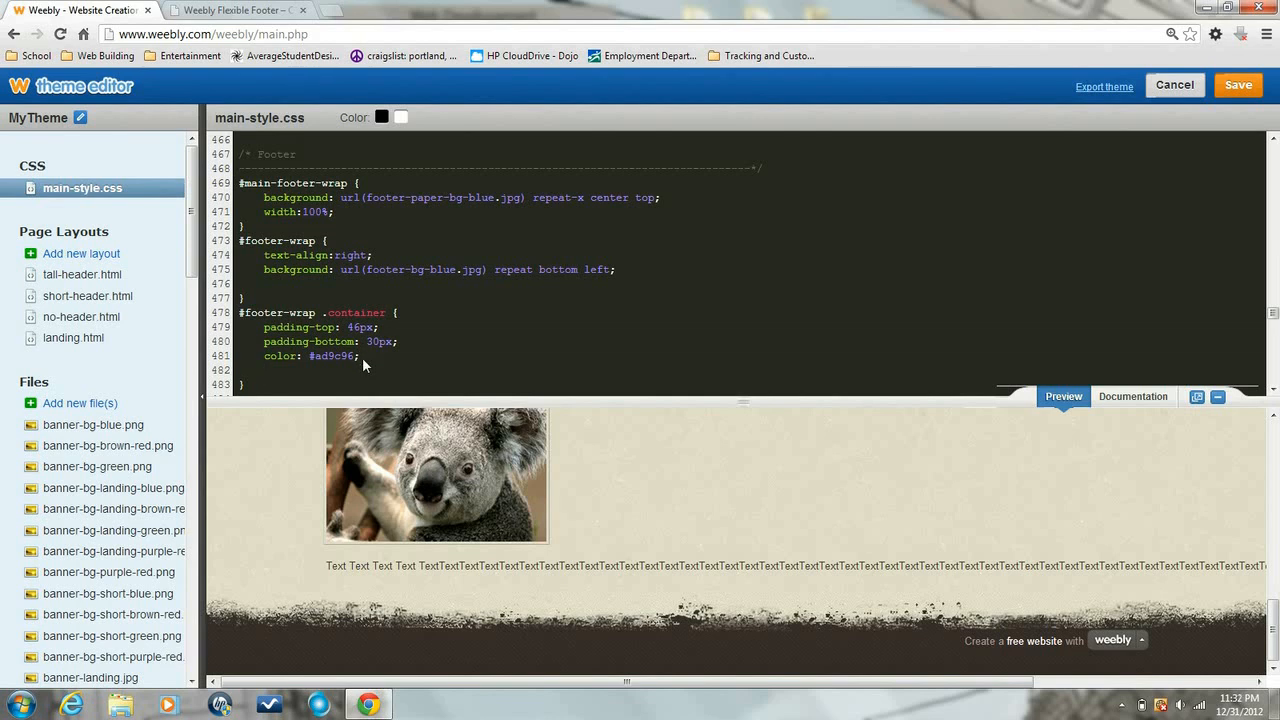
text(visi)
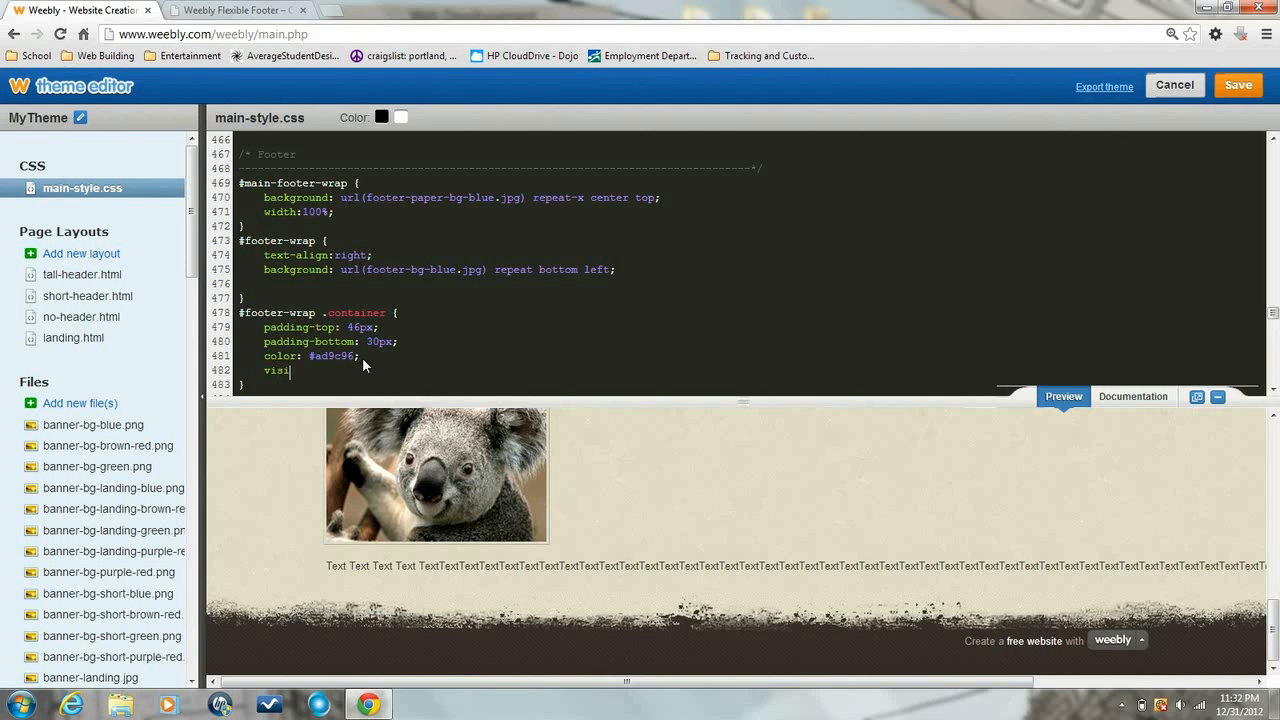
text(bility)
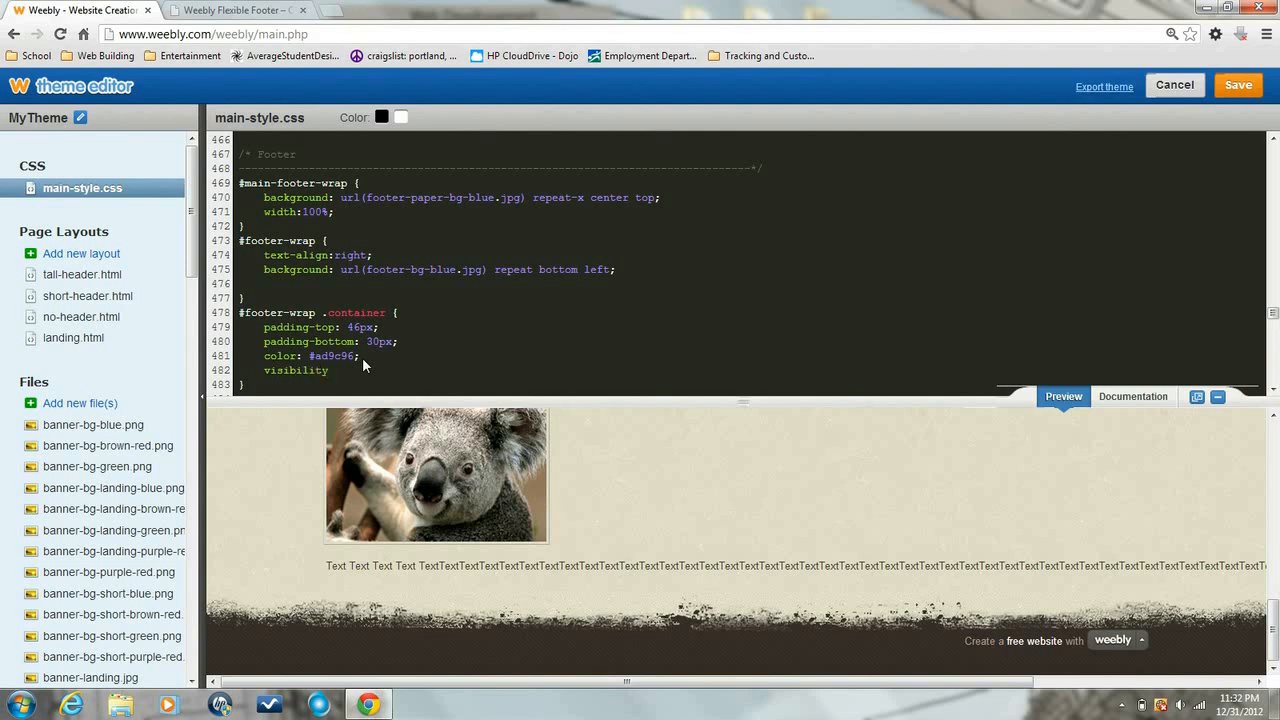
text(:hid)
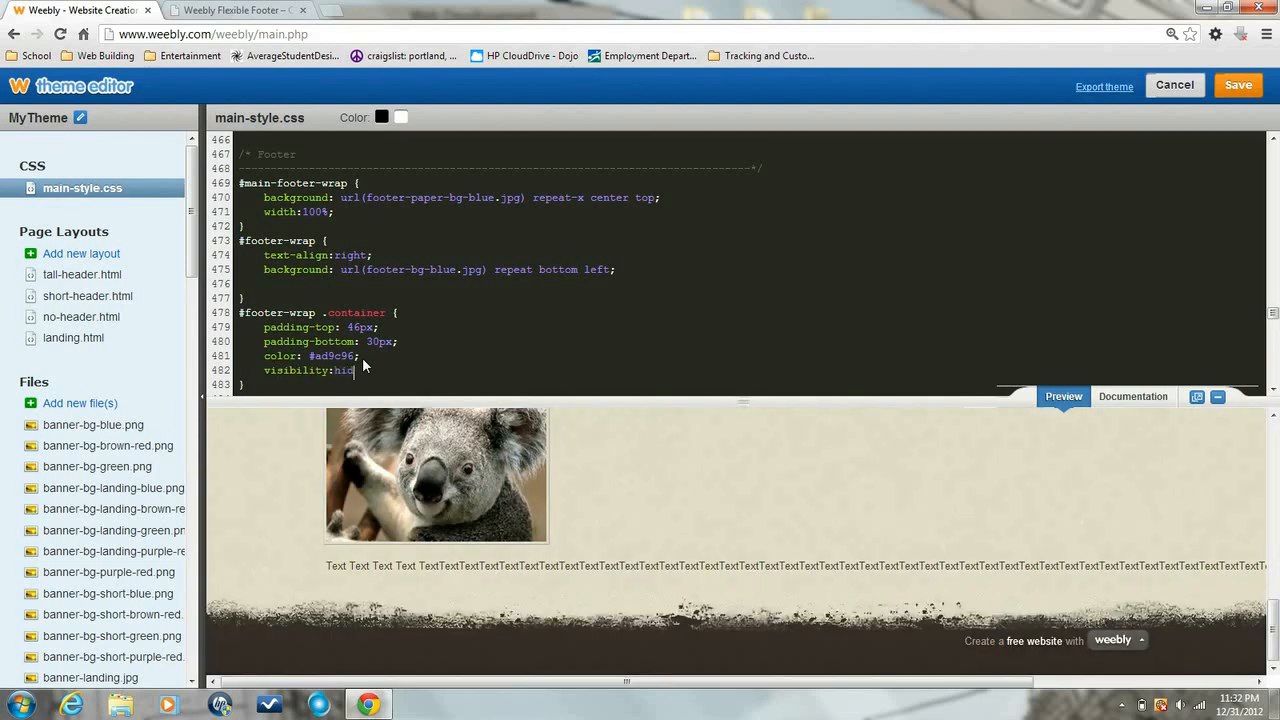
text(den;)
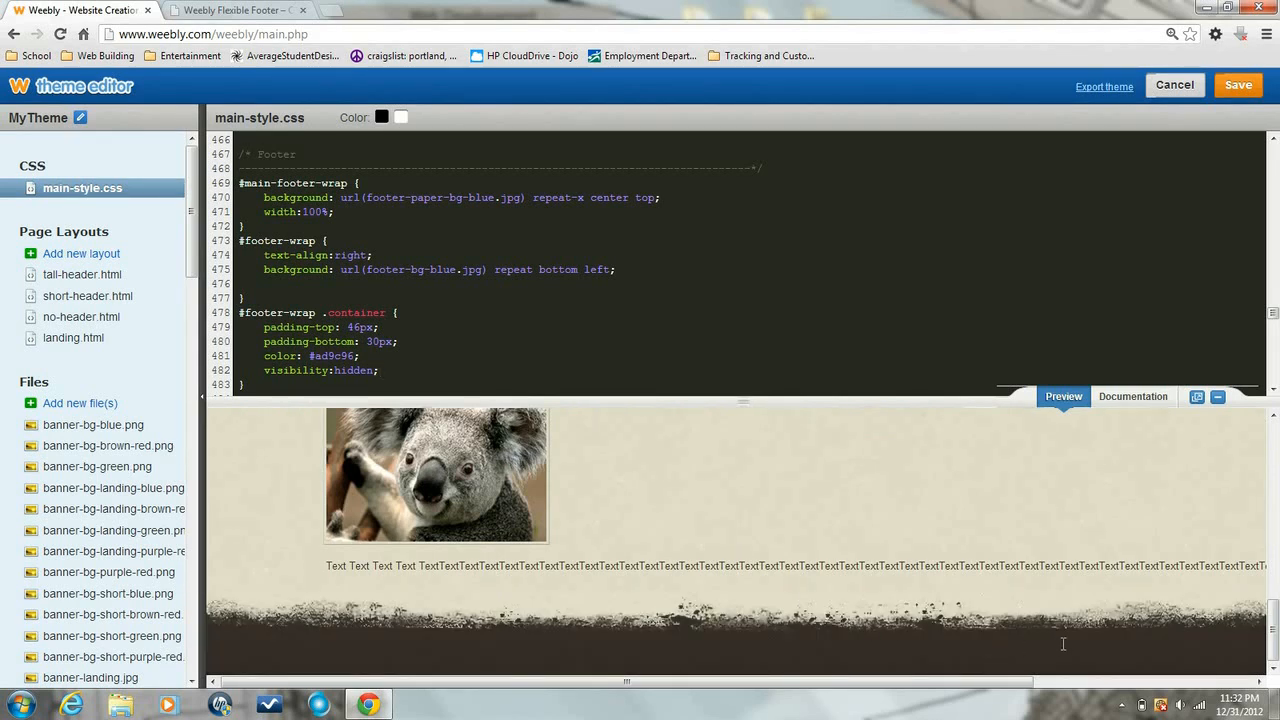
mouse_move(1096, 658)
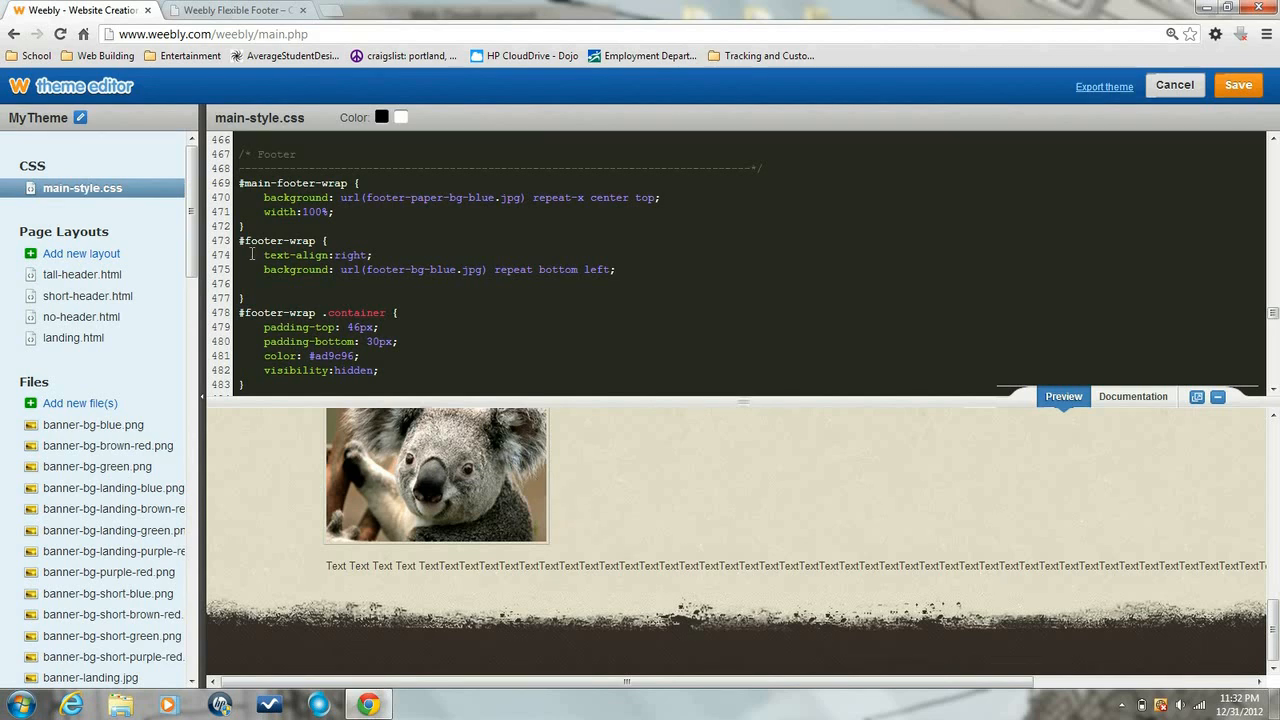
Copy the #flexifooter CSS from the forum article's Step 1 into main-style.css above #footer-wrap .container.
click(236, 10)
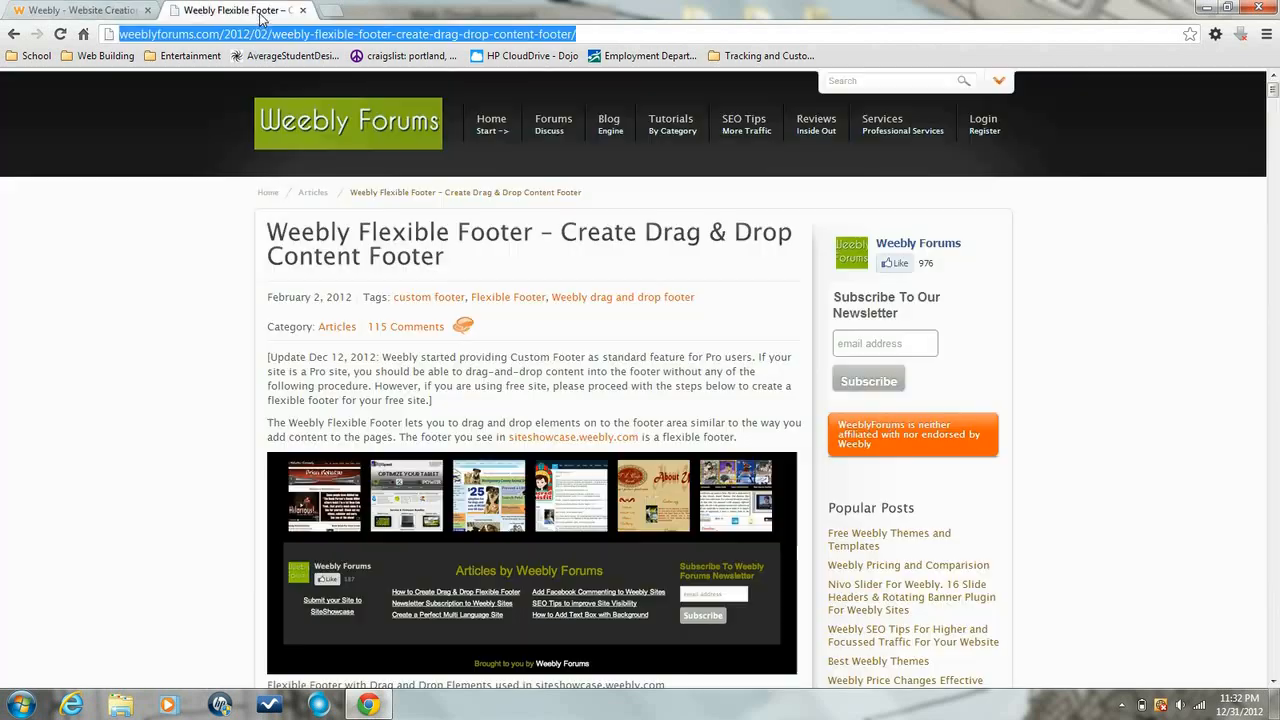
scroll(down, 3)
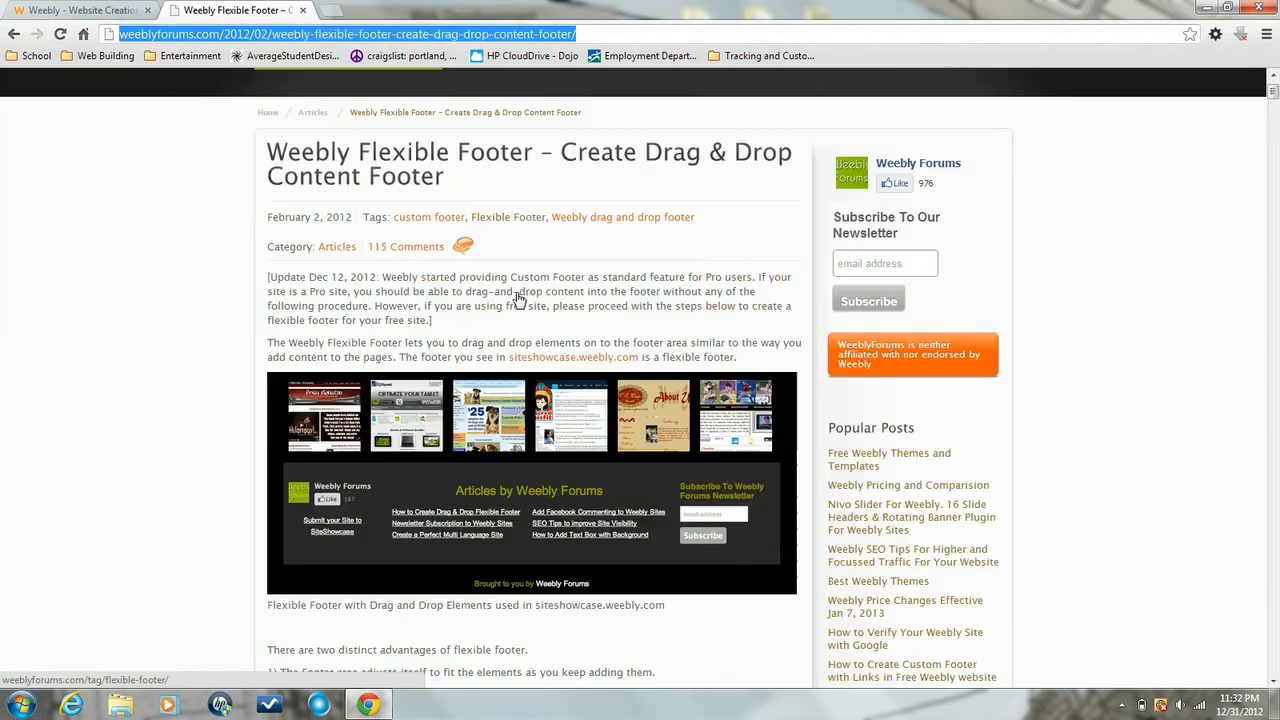
scroll(down, 3)
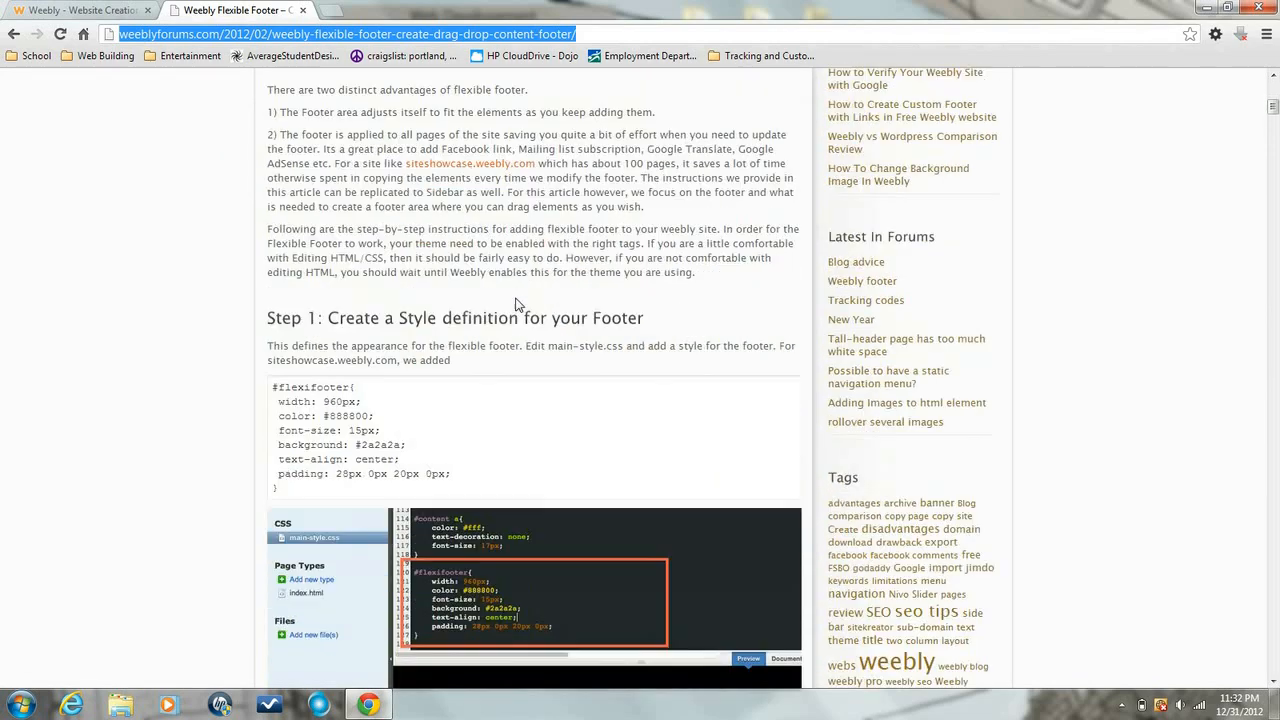
scroll(down, 3)
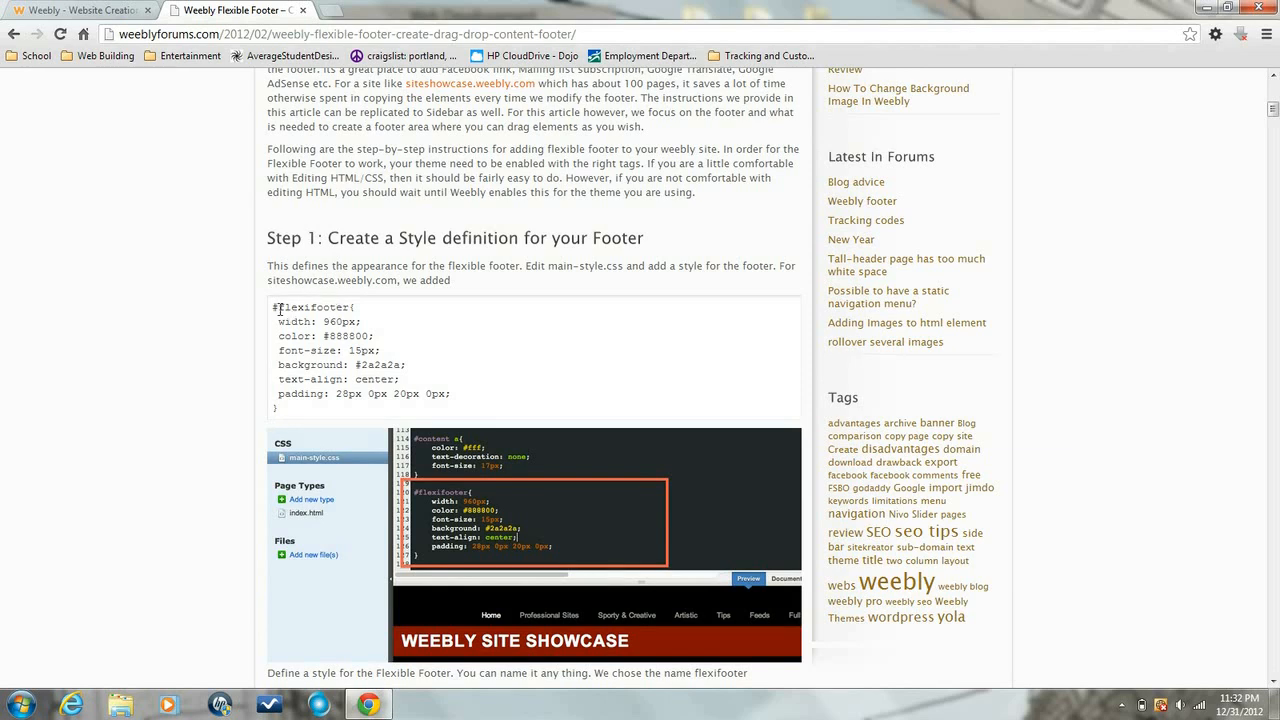
double_click(288, 308)
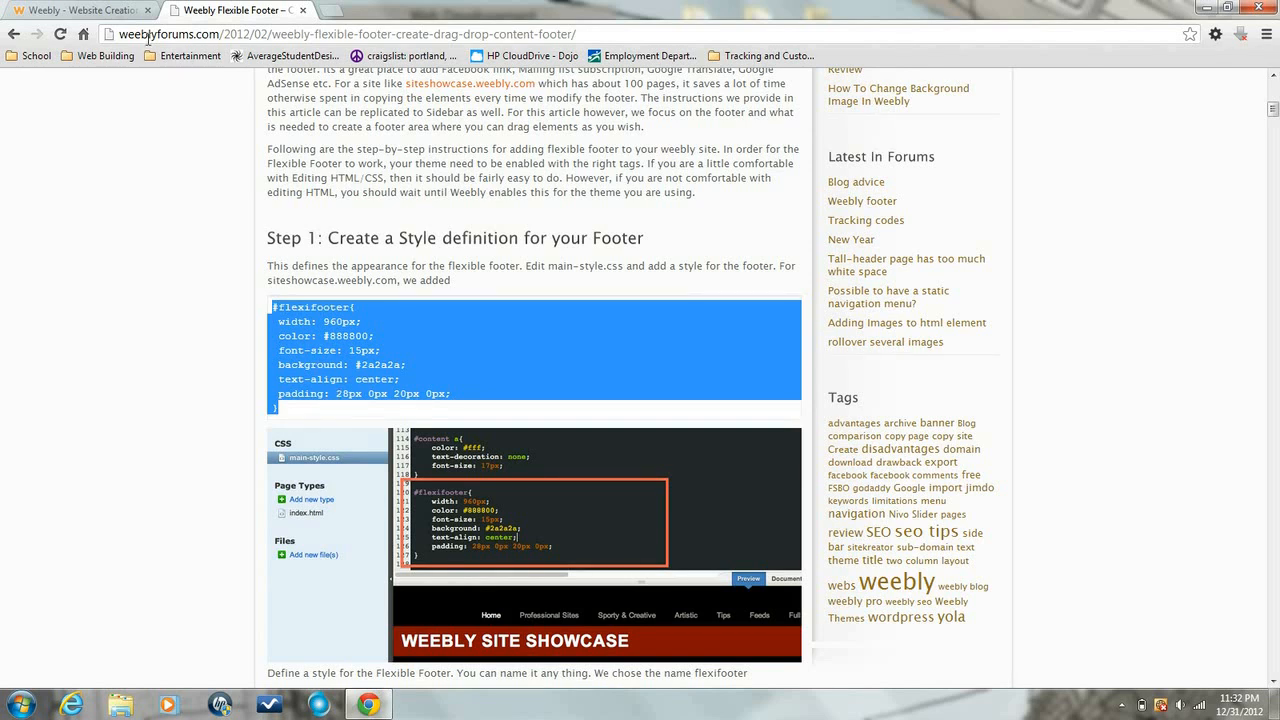
click(80, 10)
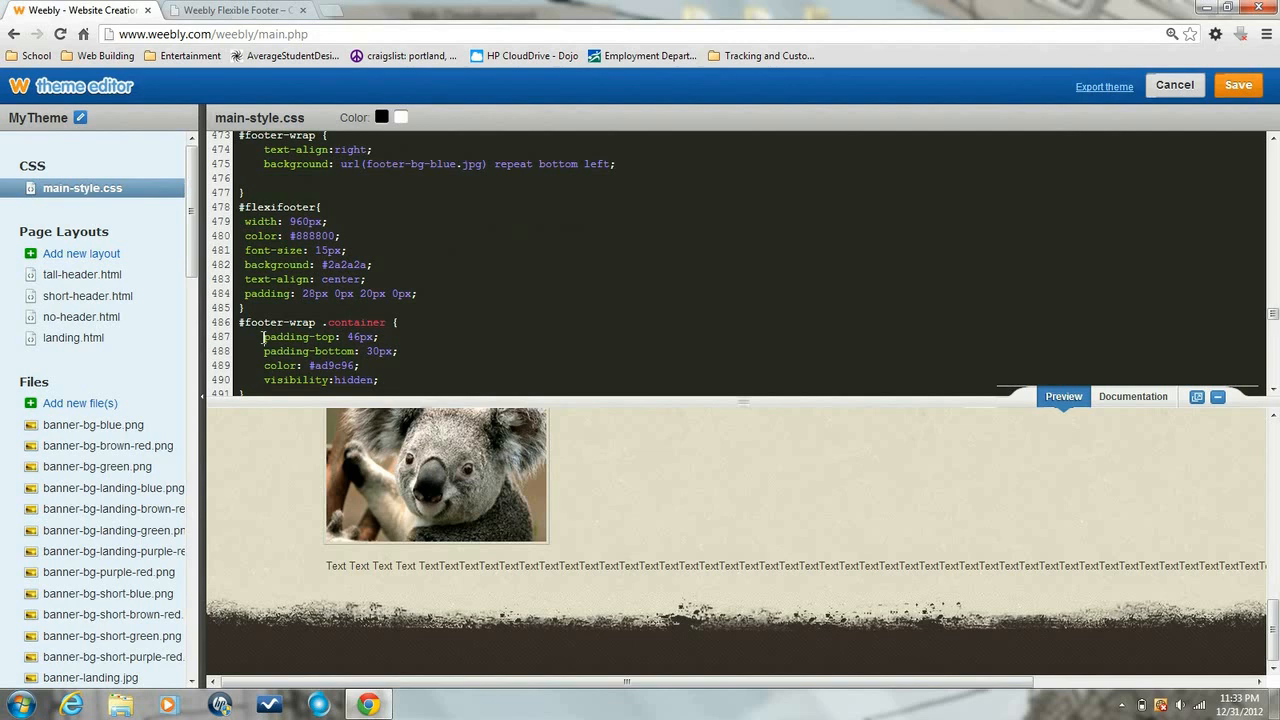
Copy padding-top, padding-bottom and color from #footer-wrap .container into #flexifooter.
drag(264, 336, 380, 364)
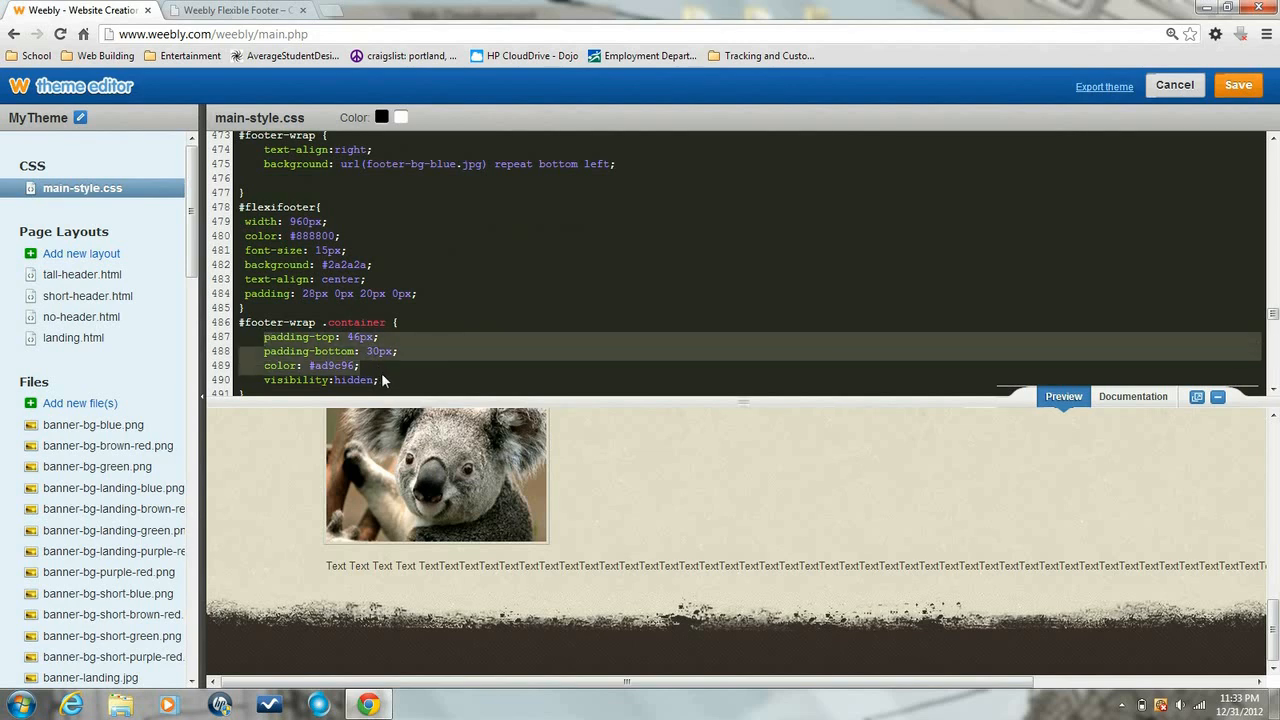
mouse_move(384, 376)
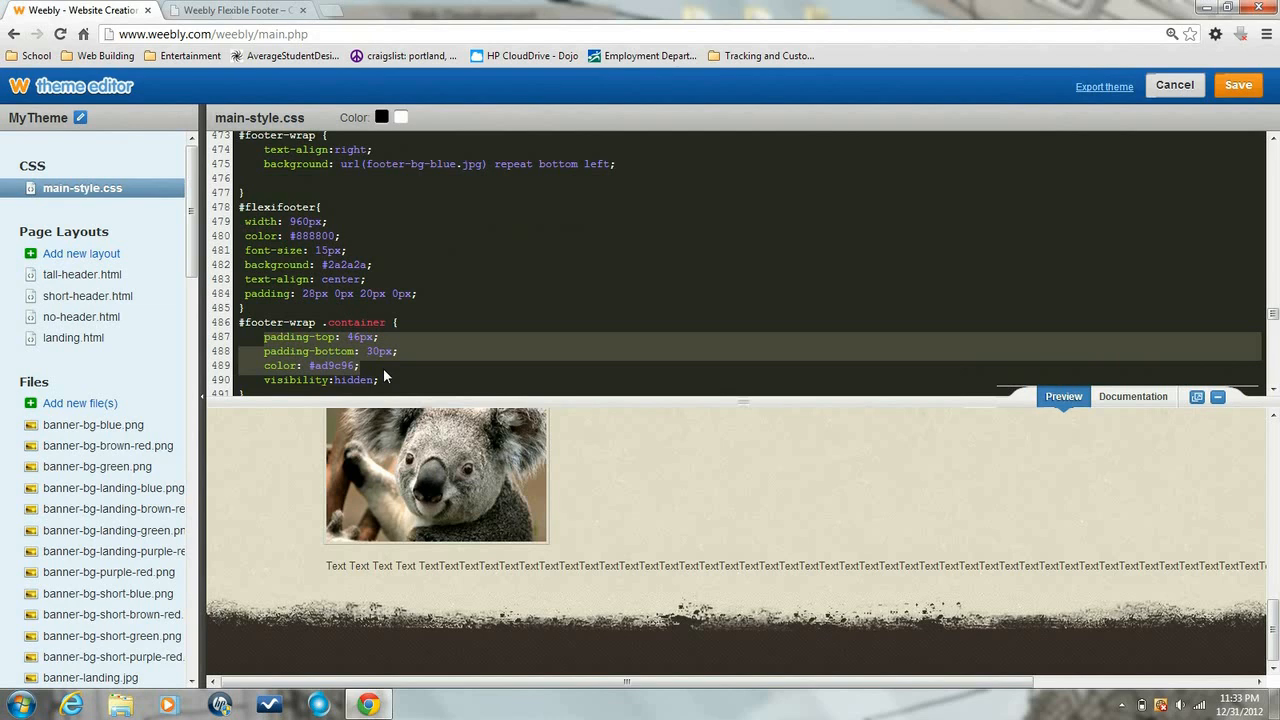
mouse_move(308, 316)
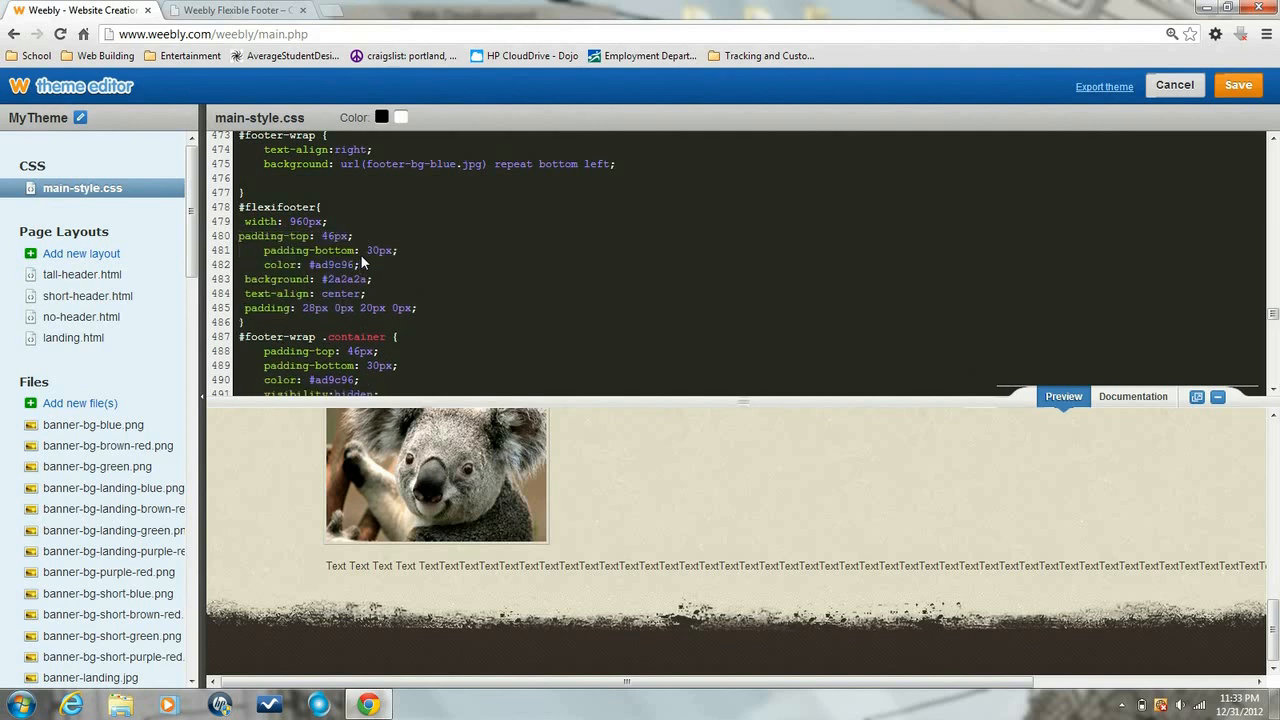
scroll(down, 3)
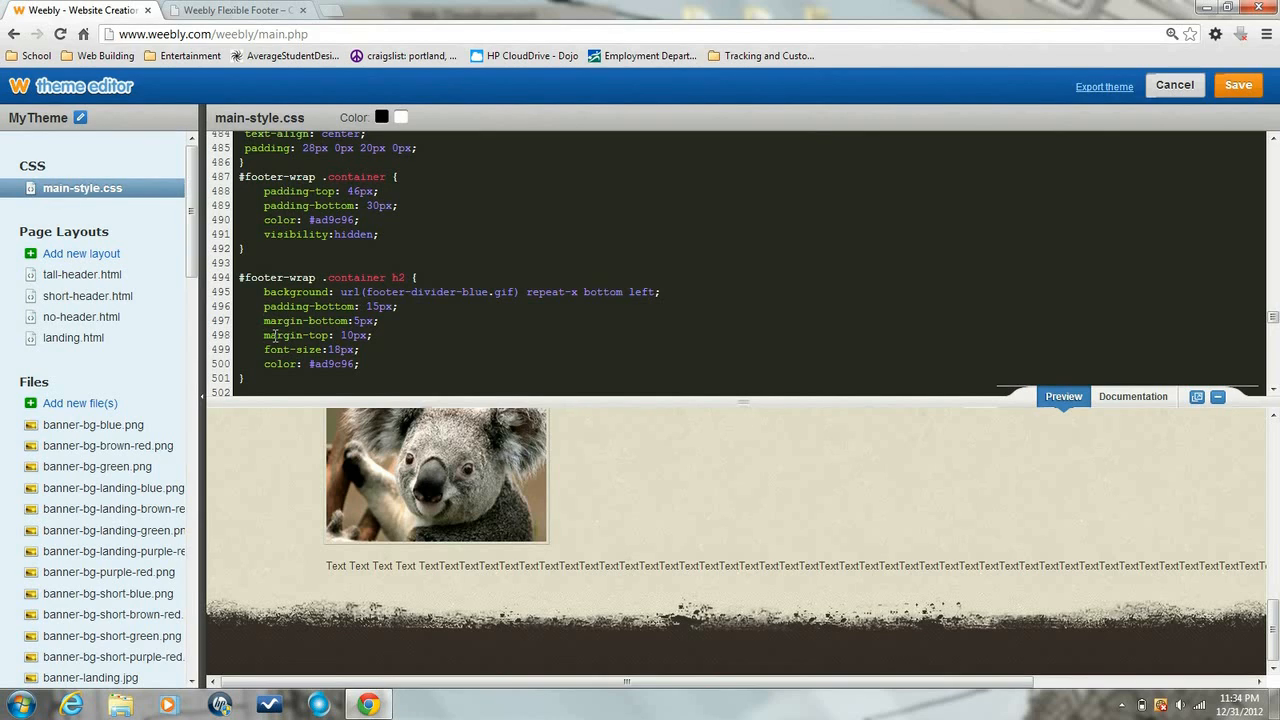
scroll(down, 3)
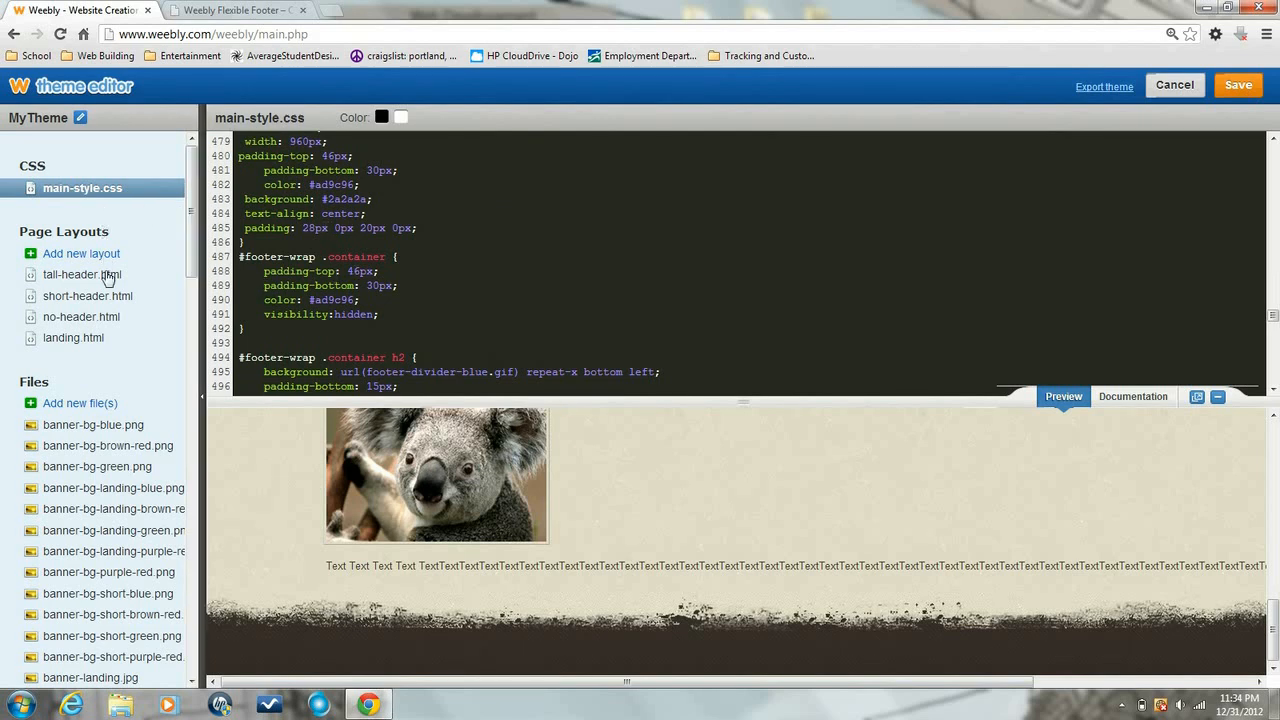
View tall-header.html down to its footer-wrap markup, then return to the forum article.
click(82, 274)
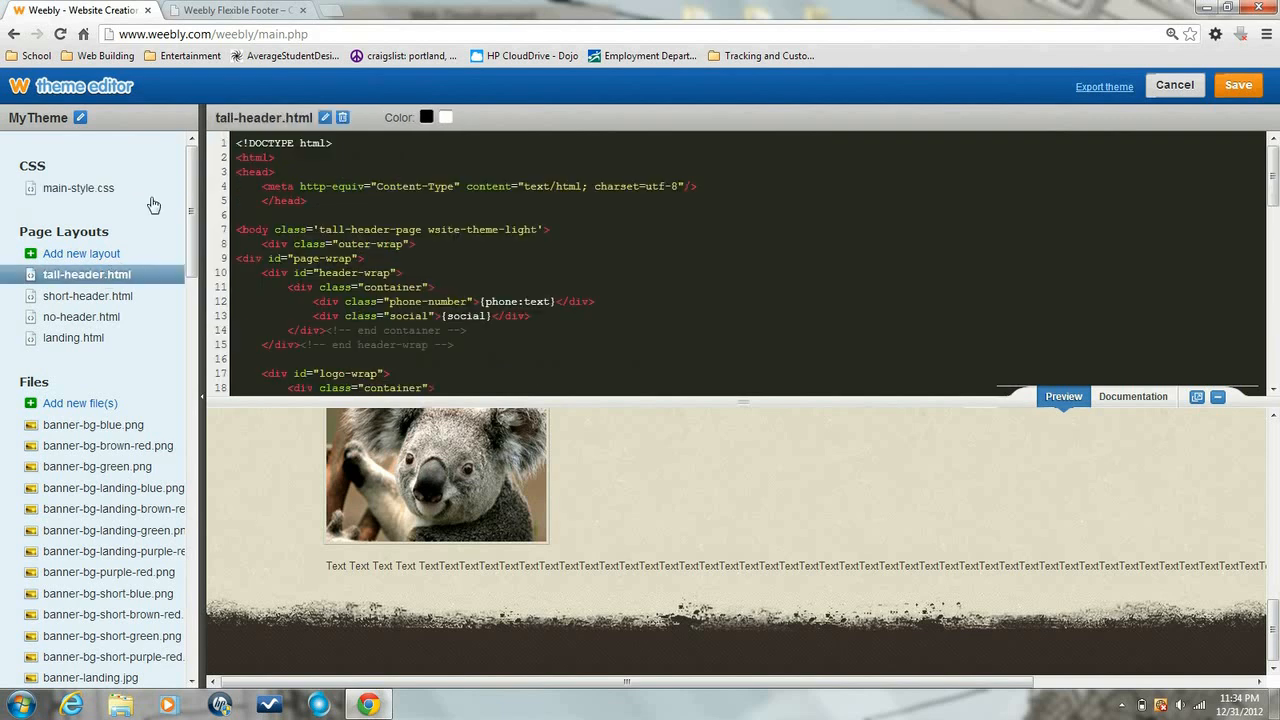
scroll(down, 3)
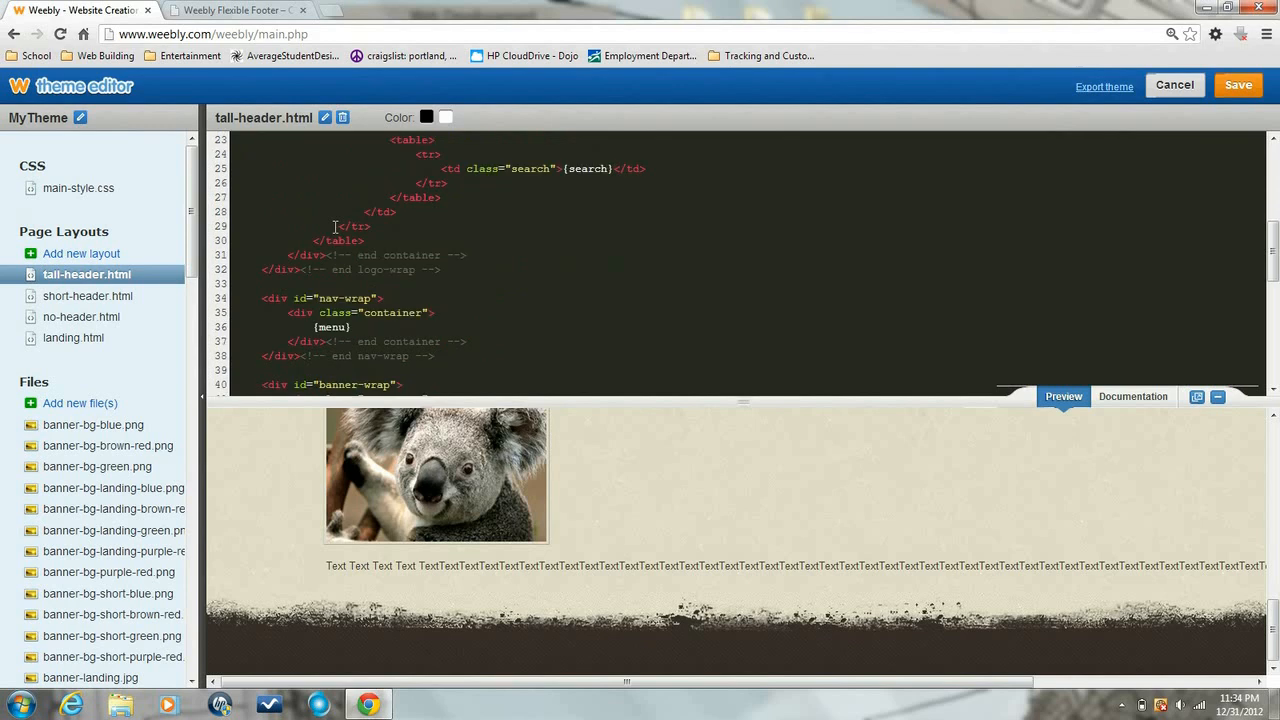
scroll(down, 3)
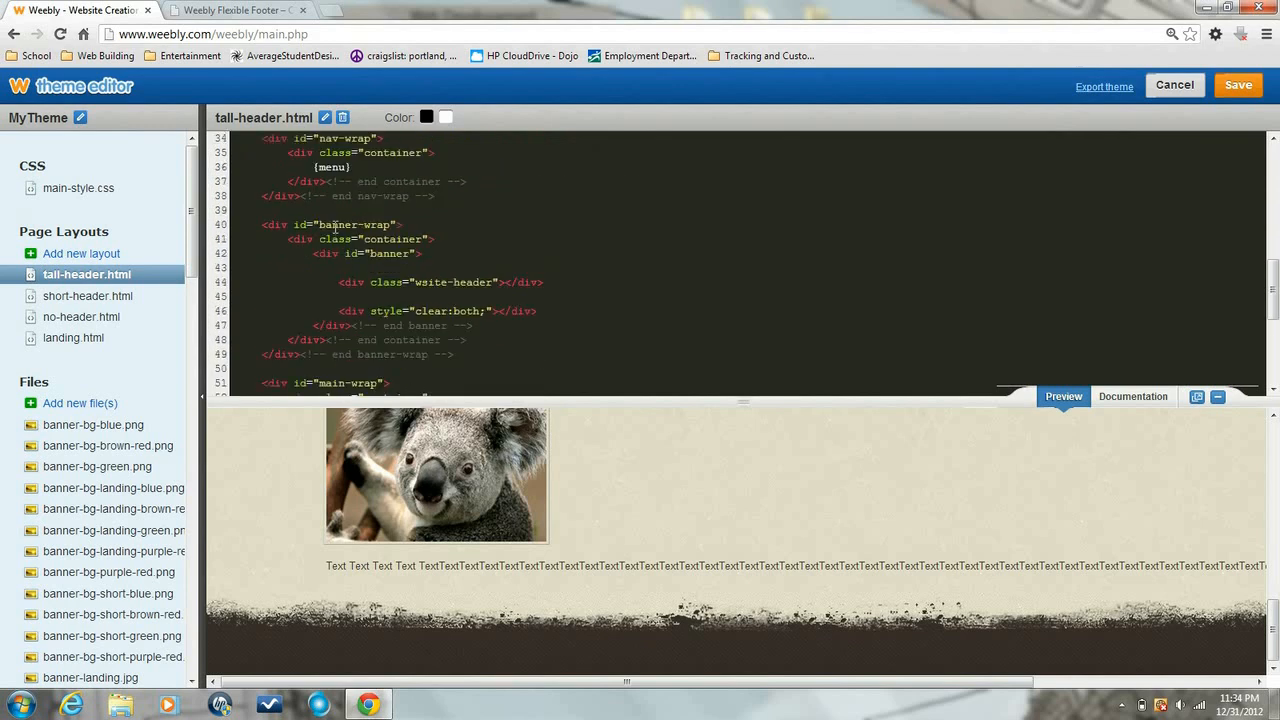
scroll(down, 3)
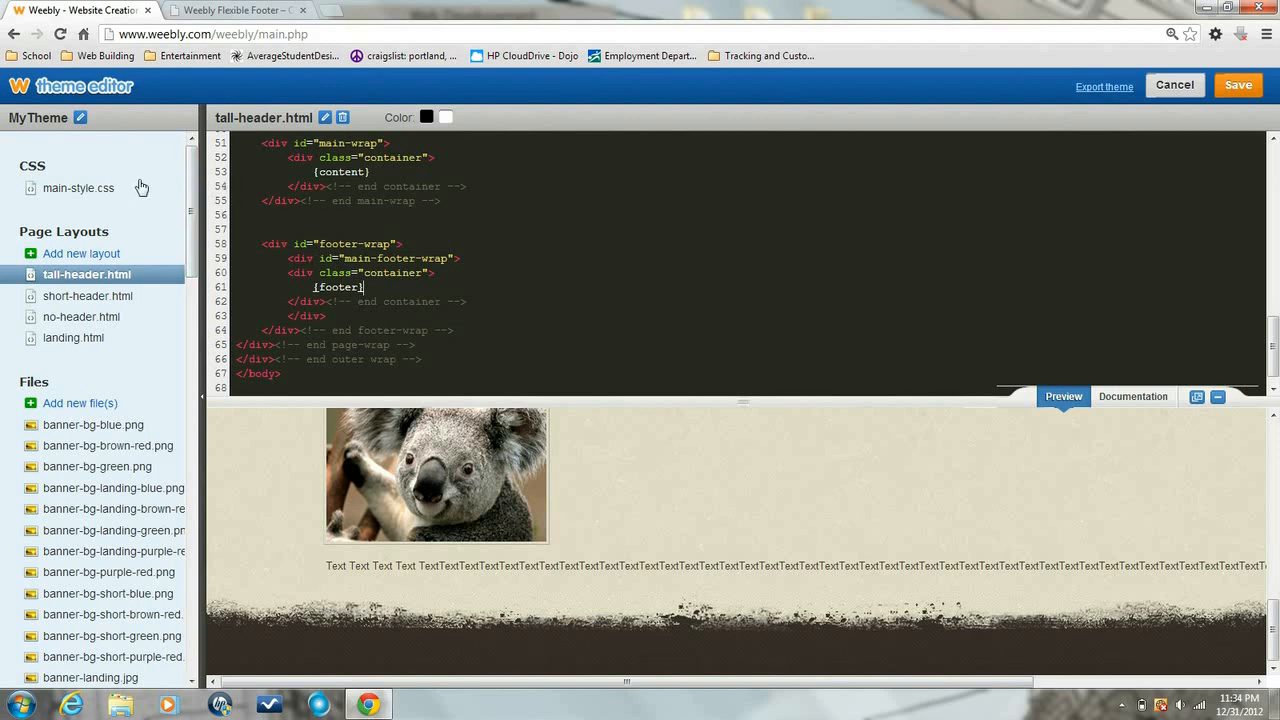
click(236, 10)
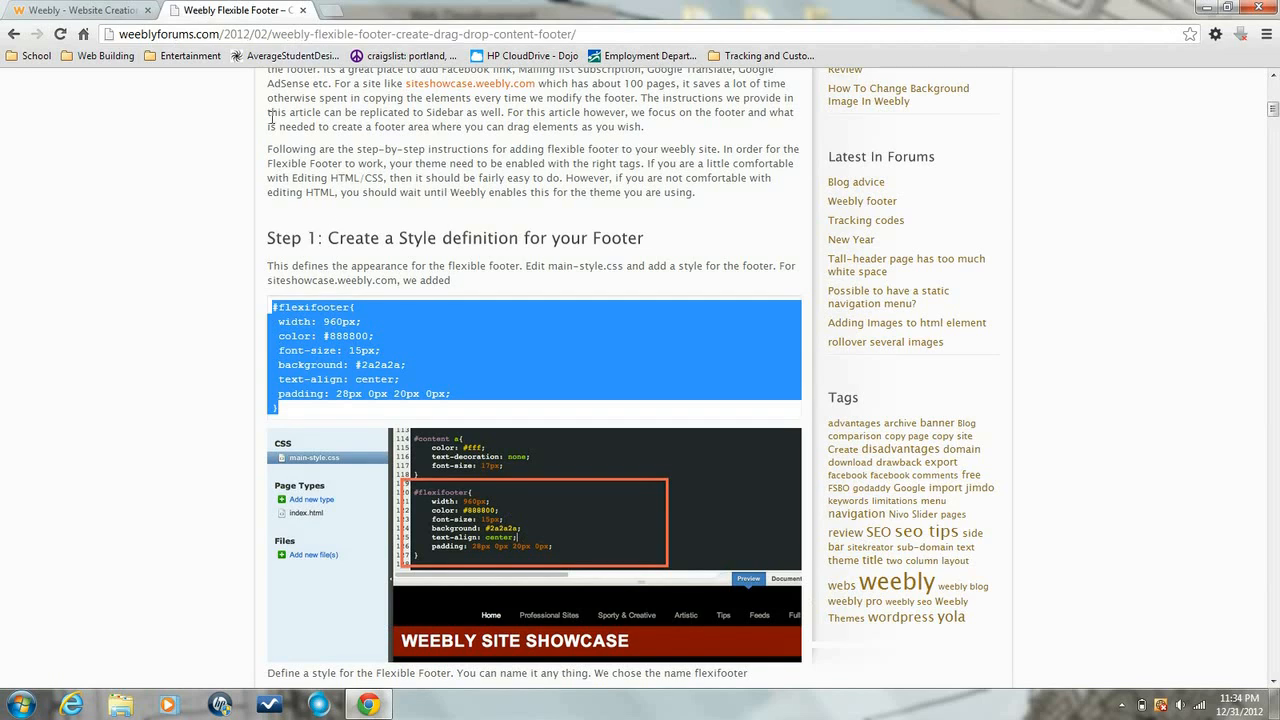
Select the one-line flexifooter content div shown in Step 2 of the forum tutorial.
scroll(down, 3)
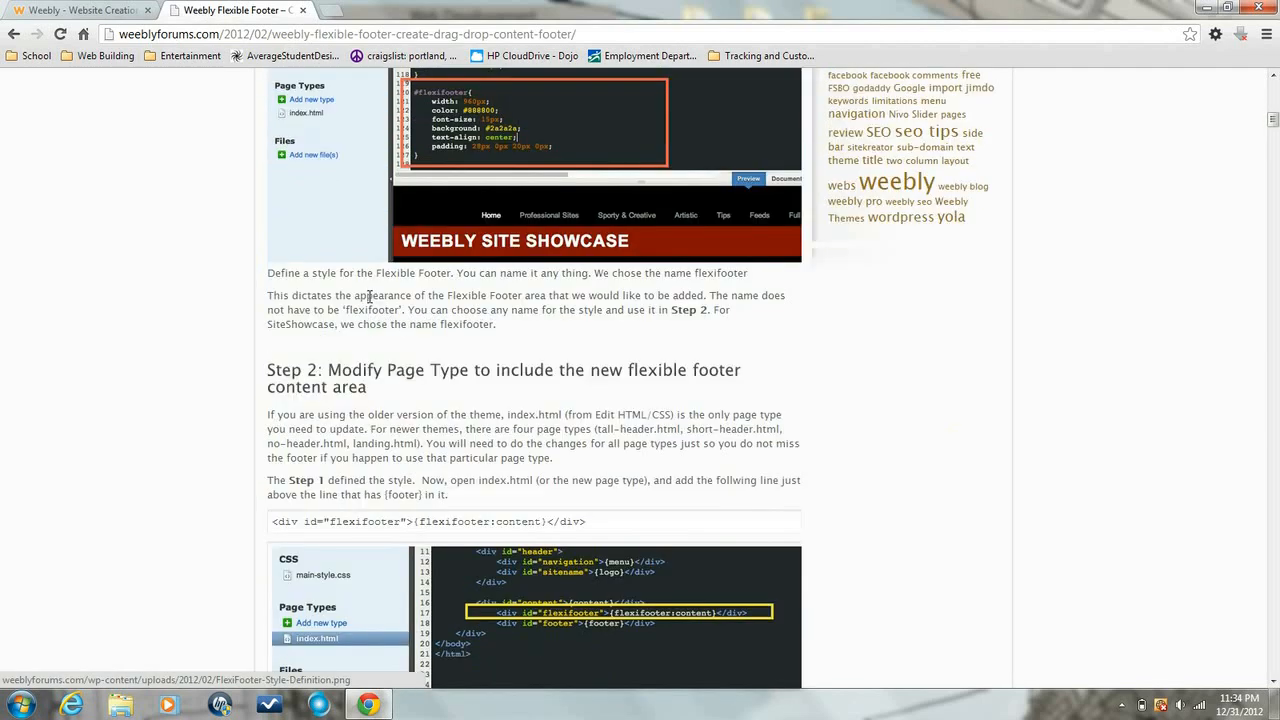
scroll(down, 3)
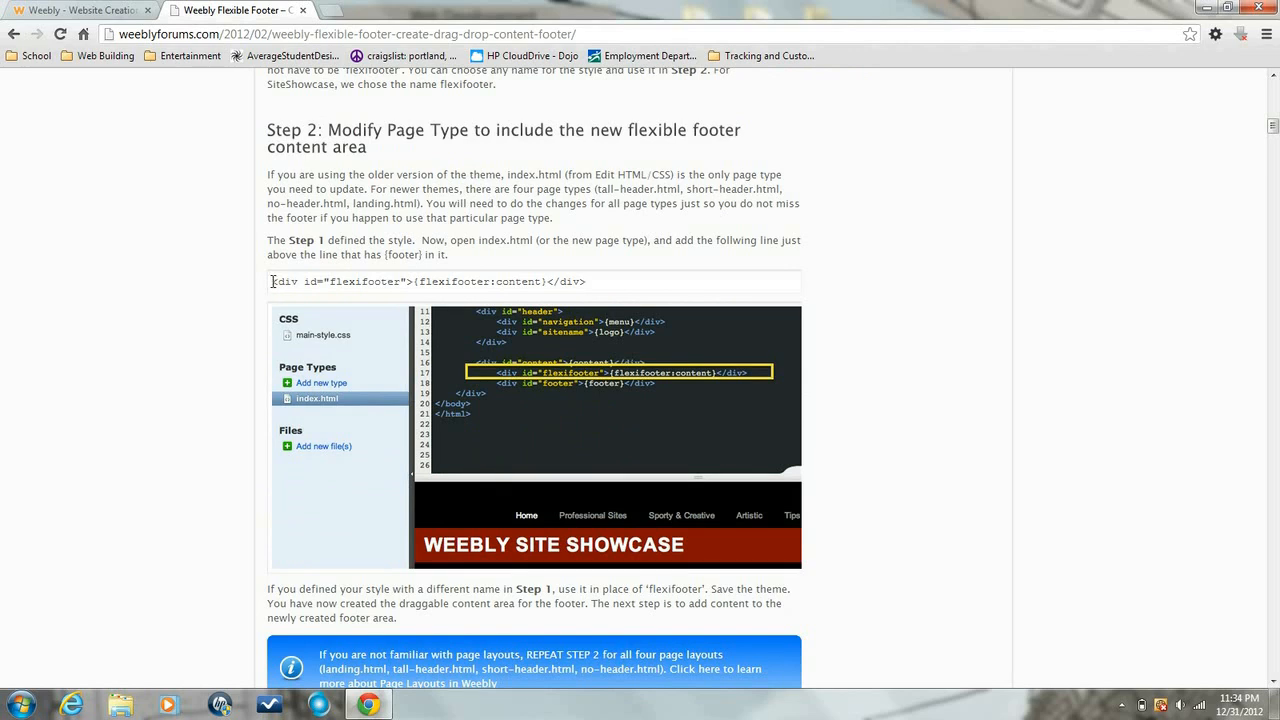
triple_click(420, 280)
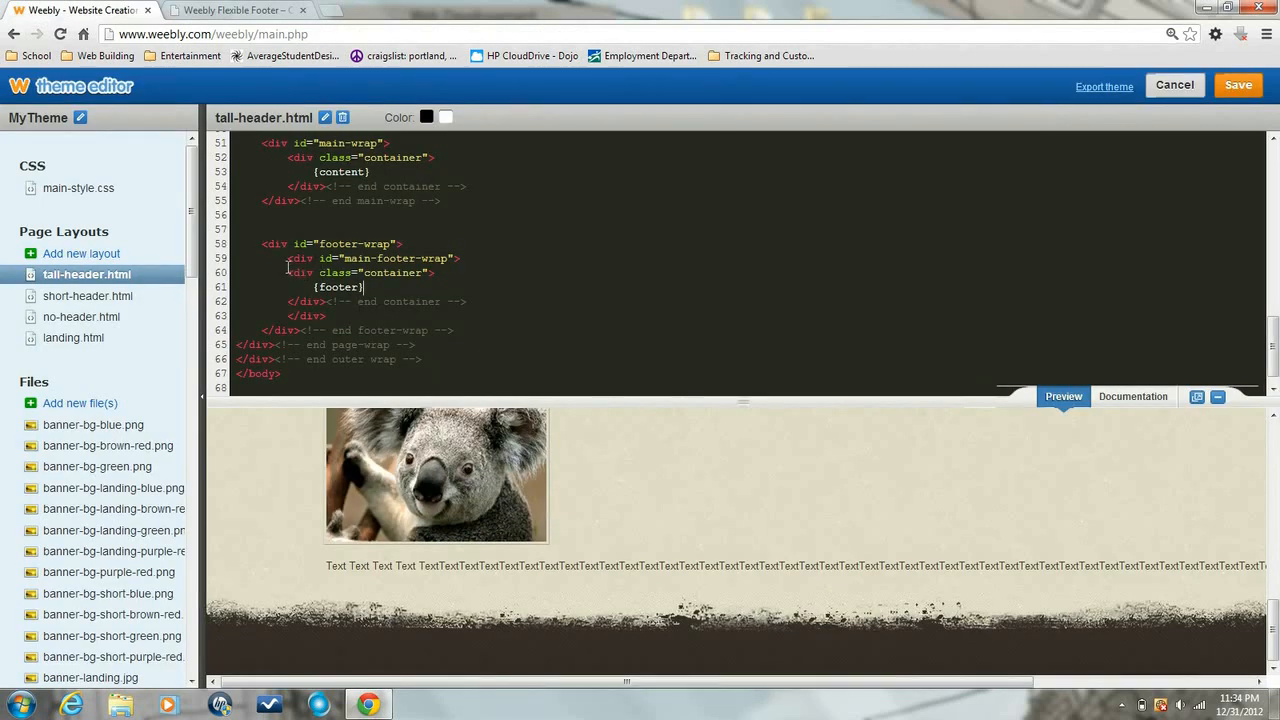
Insert <div id="flexifooter">{flexifooter:content}</div> inside main-footer-wrap above the container div.
click(288, 272)
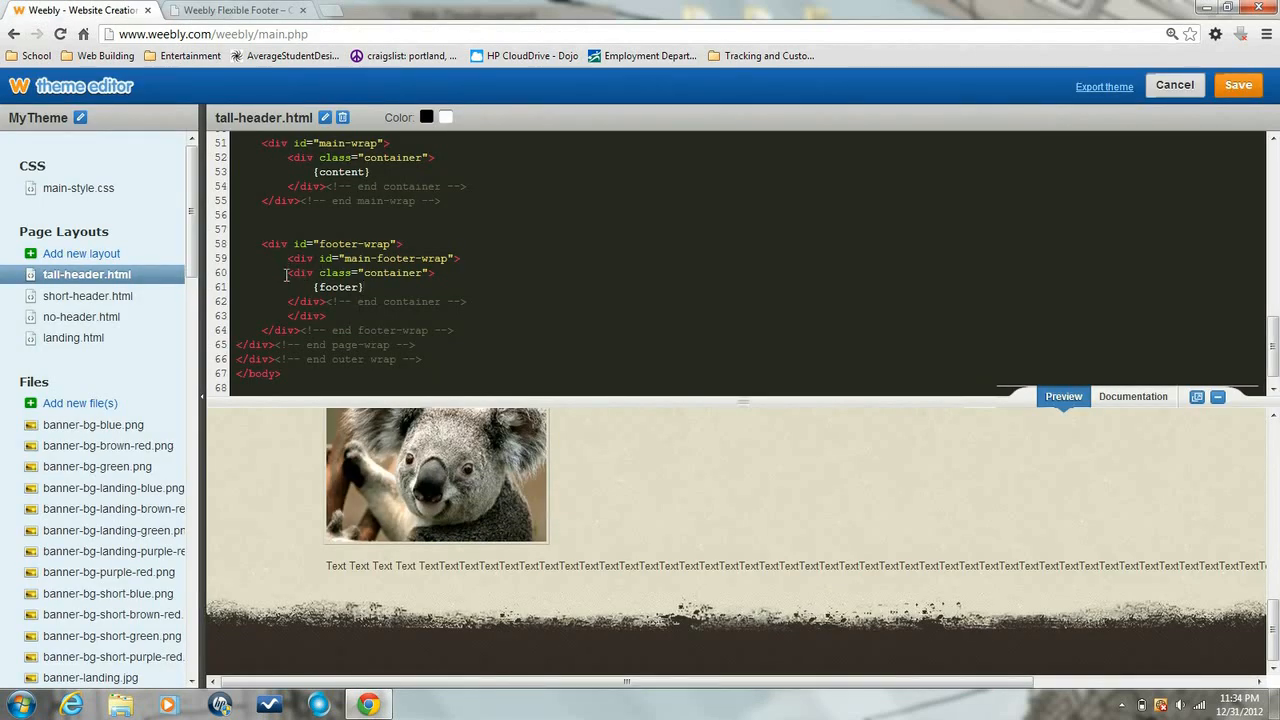
click(364, 288)
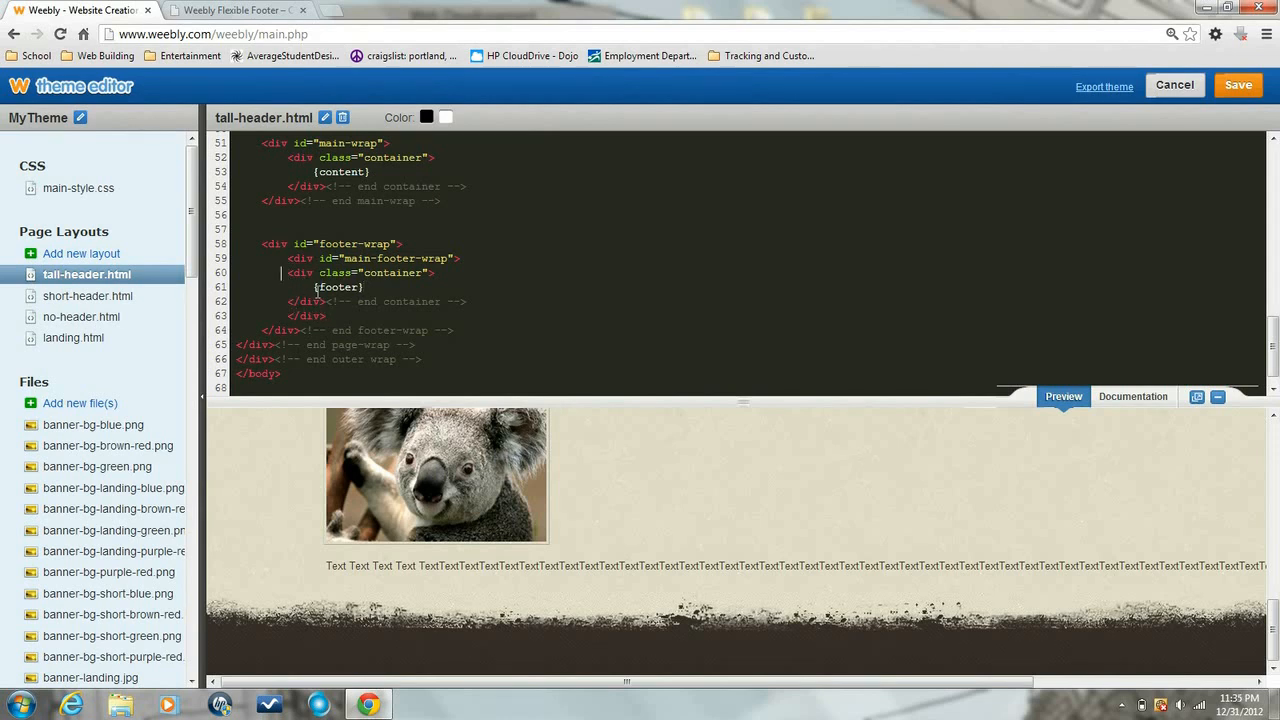
text(<div id="flexifooter">{flexifooter:content}</div>)
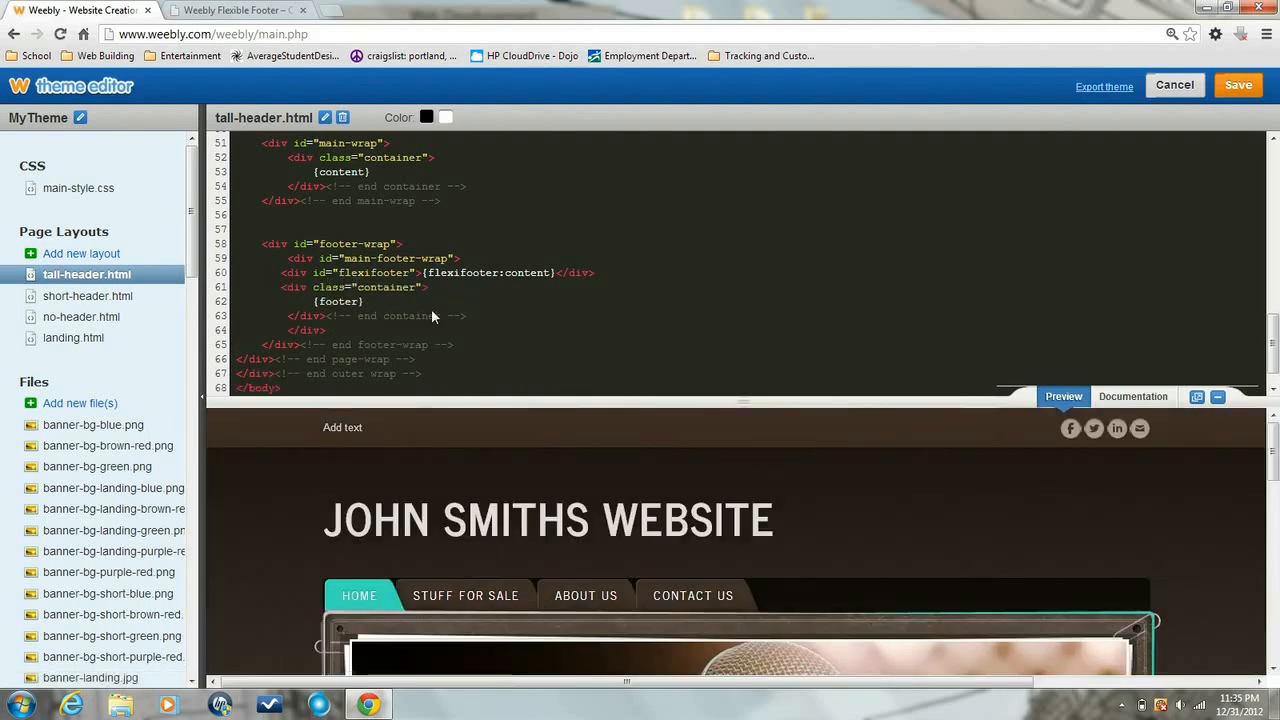
click(280, 288)
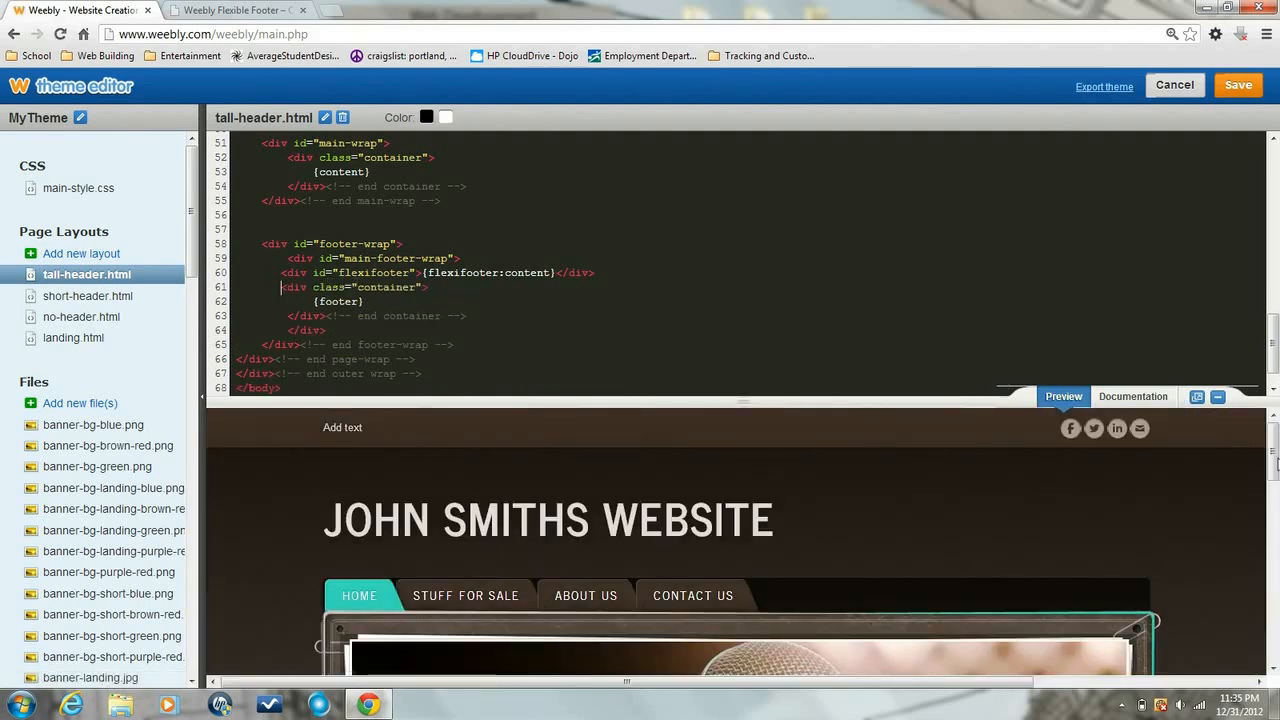
scroll(down, 3)
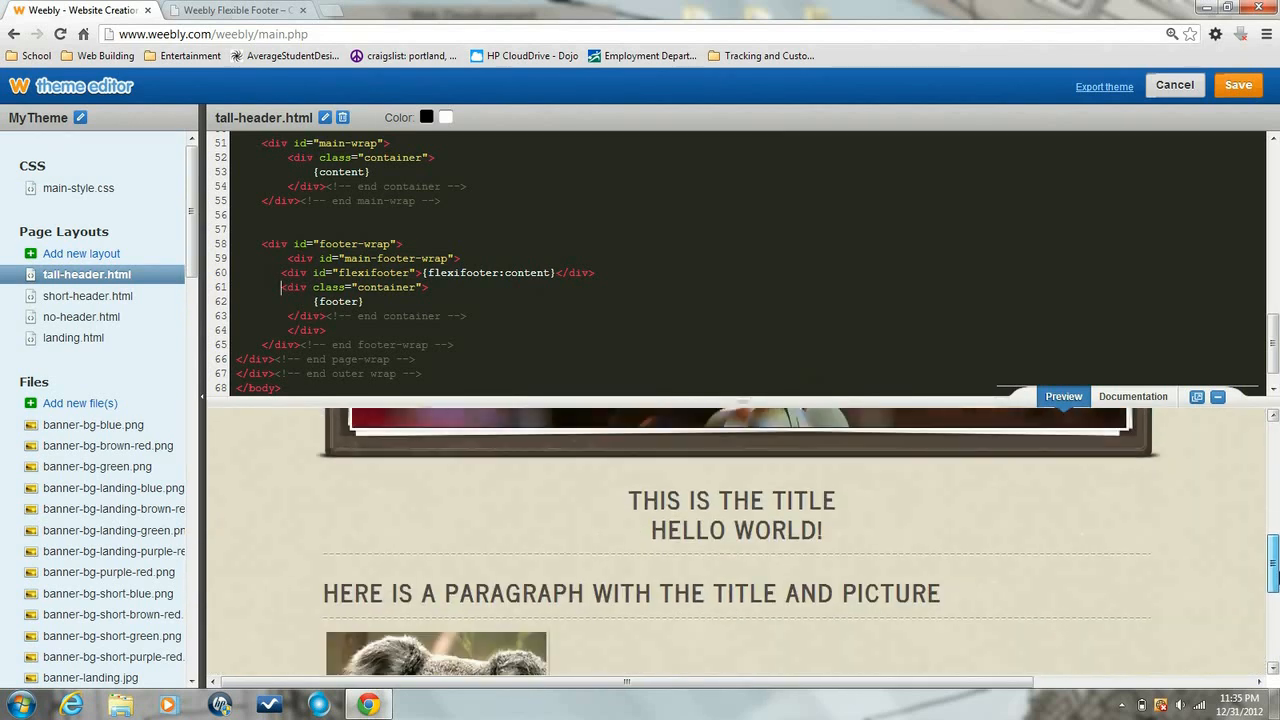
scroll(down, 3)
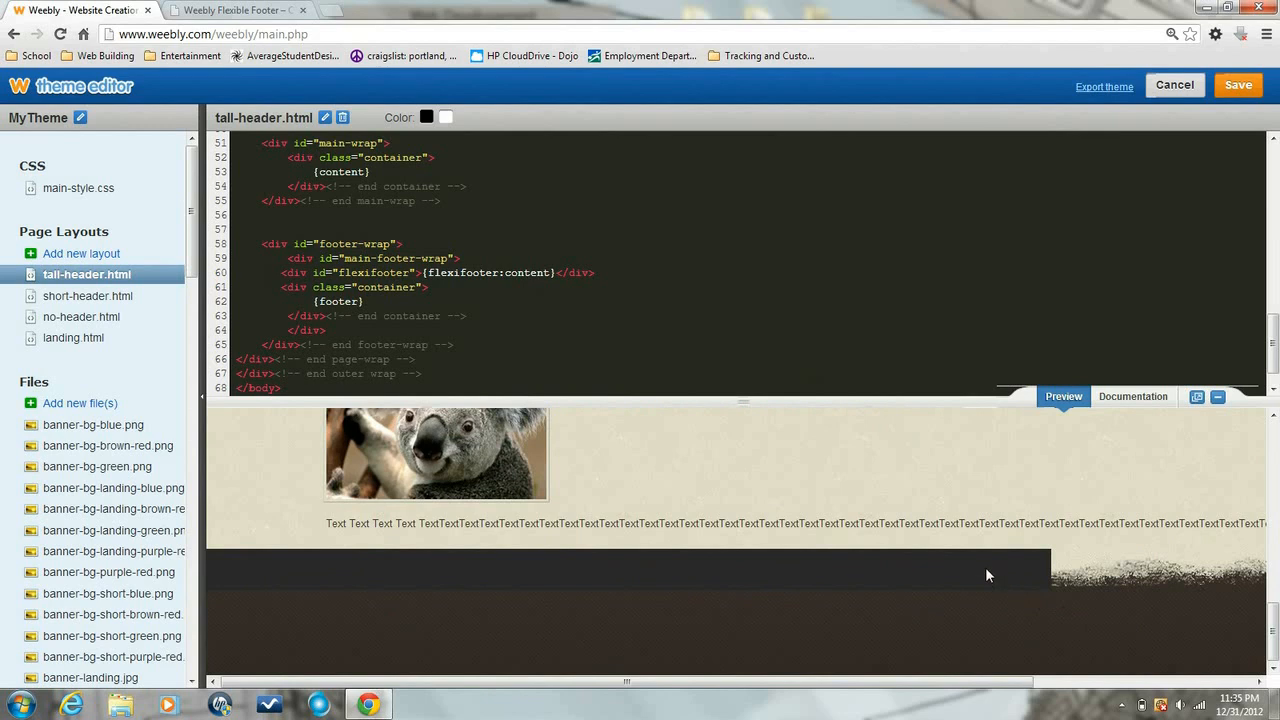
mouse_move(244, 528)
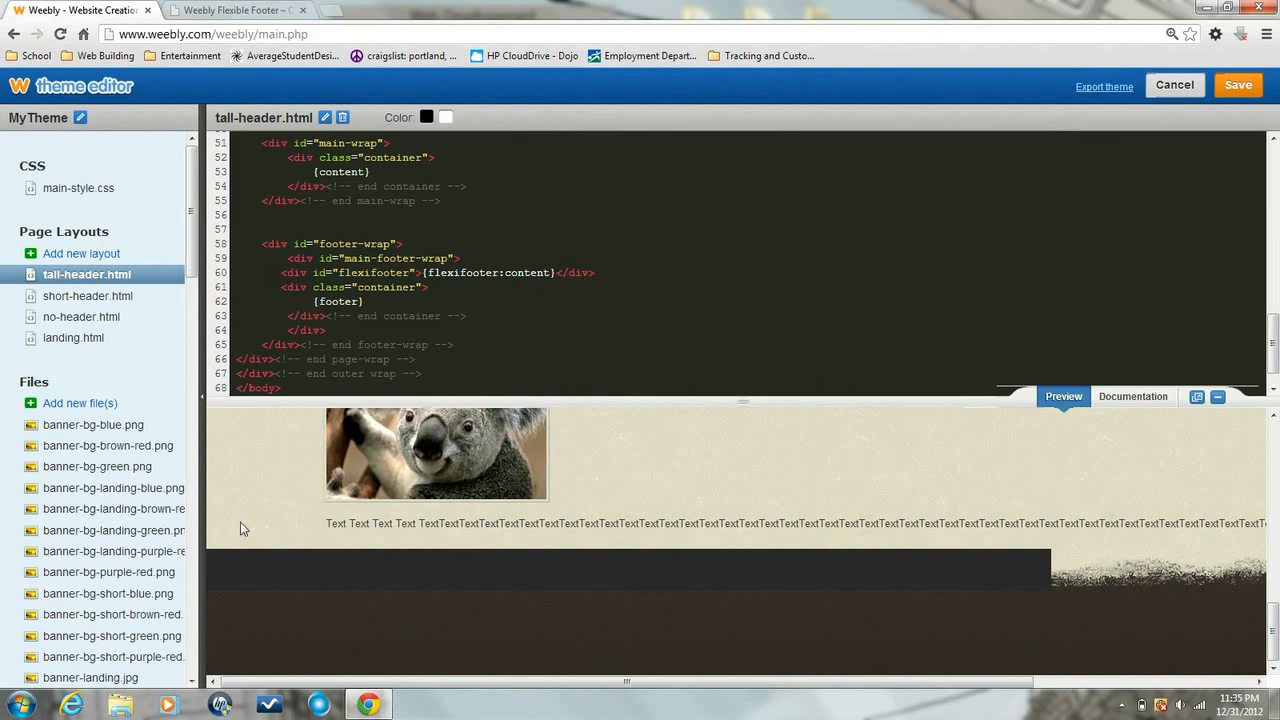
mouse_move(804, 572)
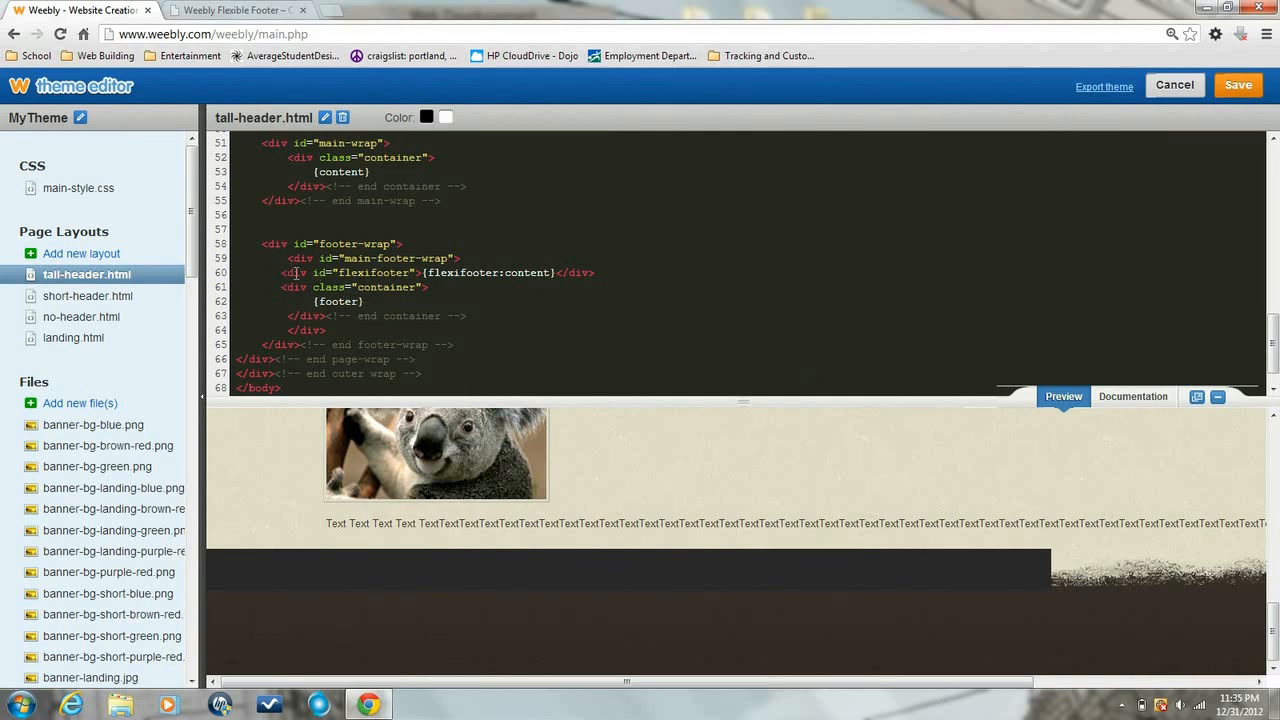
Cut the flexifooter div line so it can sit below the footer container instead.
triple_click(420, 272)
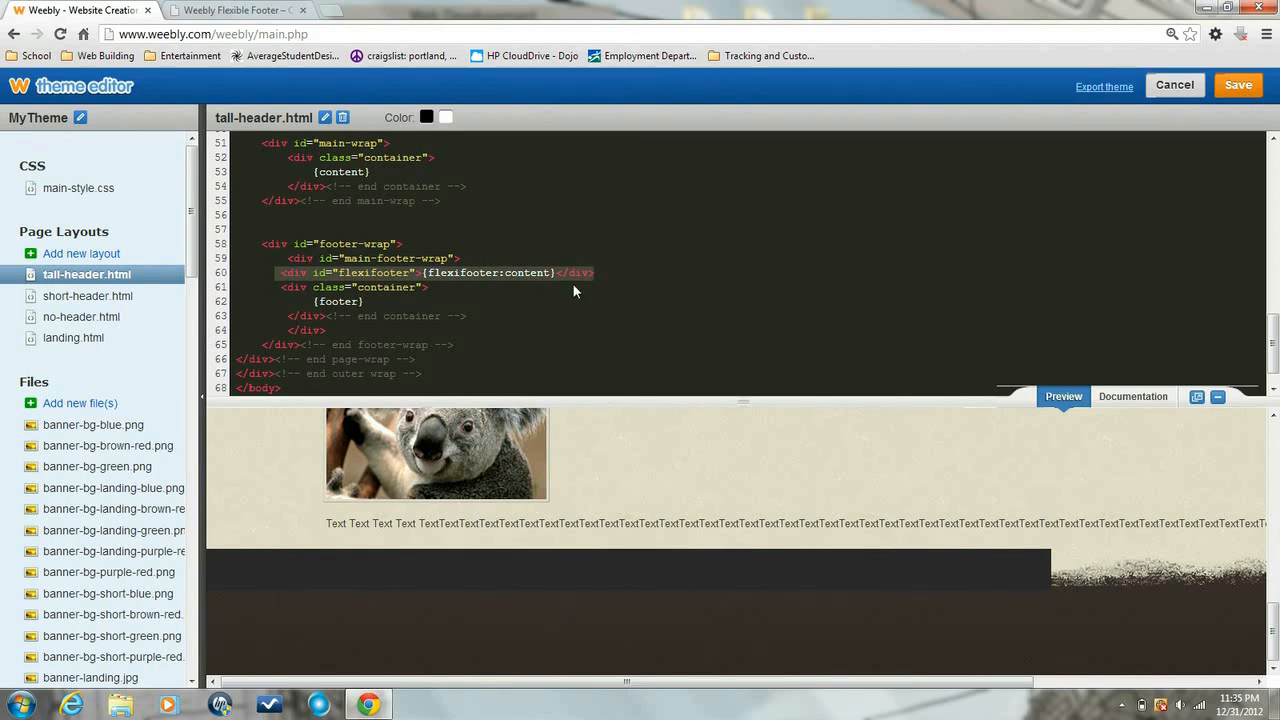
key(Delete)
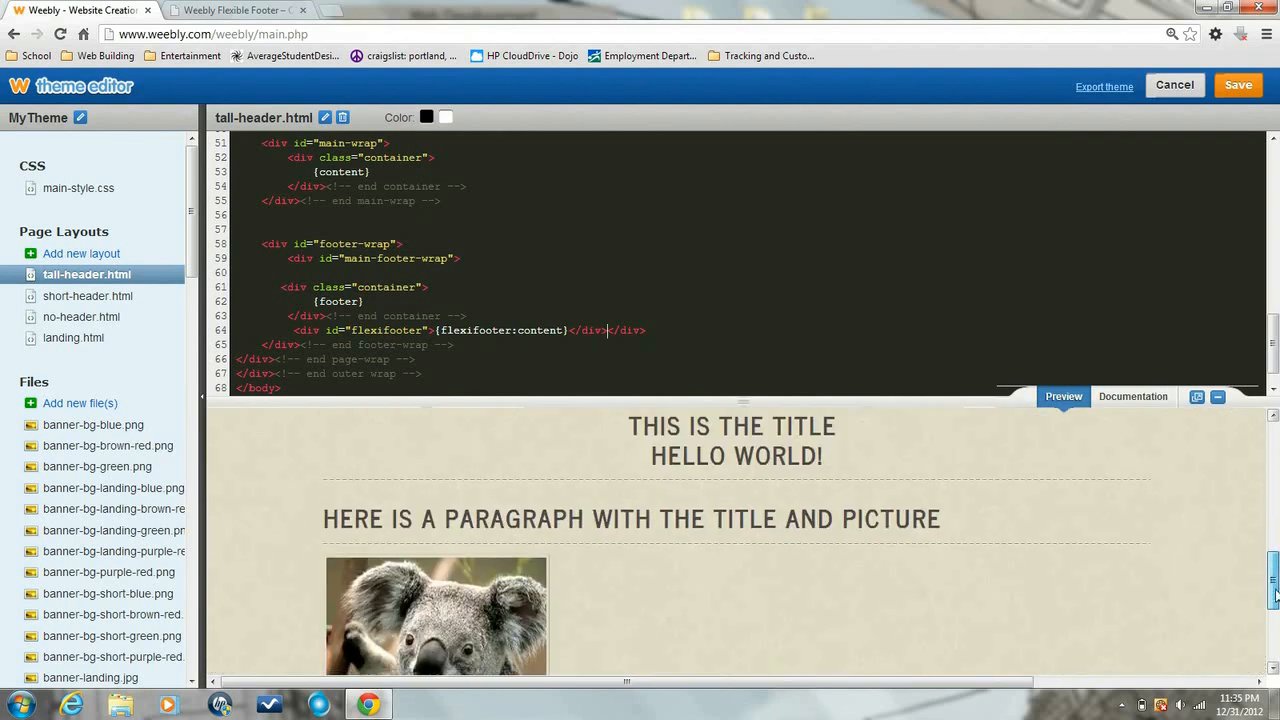
scroll(down, 3)
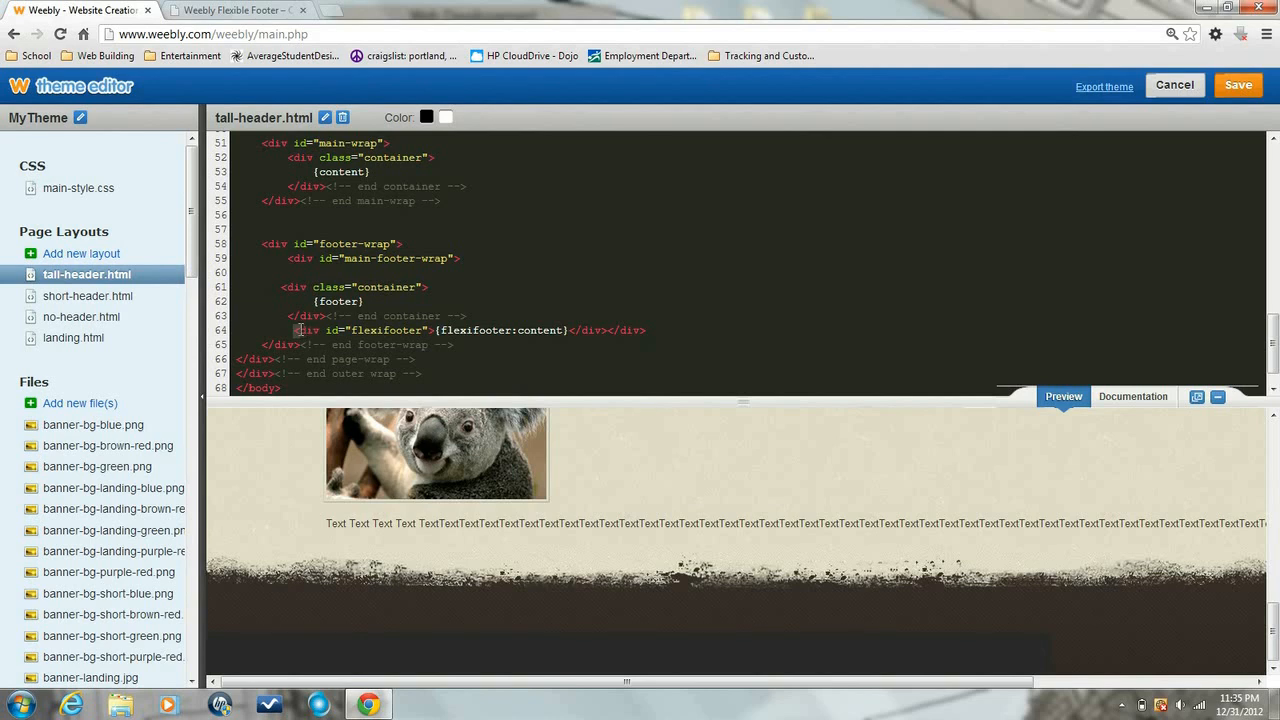
mouse_move(296, 332)
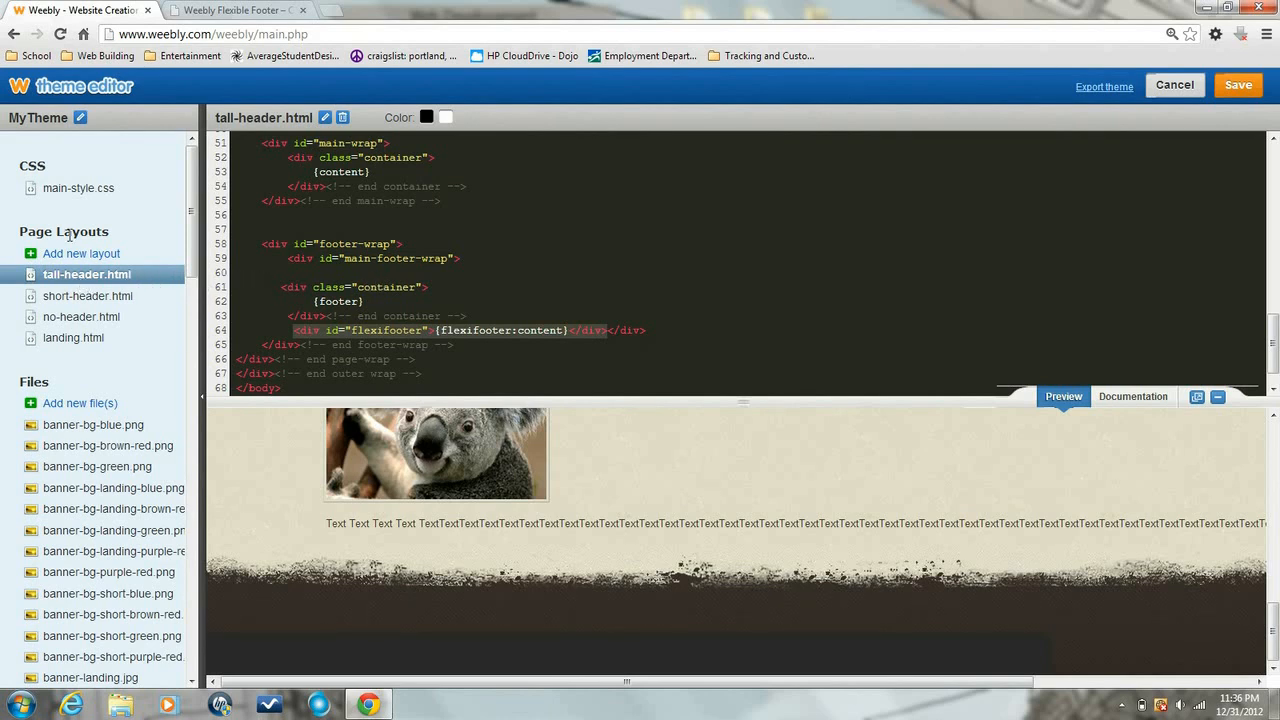
Review the main stylesheet's footer rules, selecting the footer heading divider background declaration.
click(78, 188)
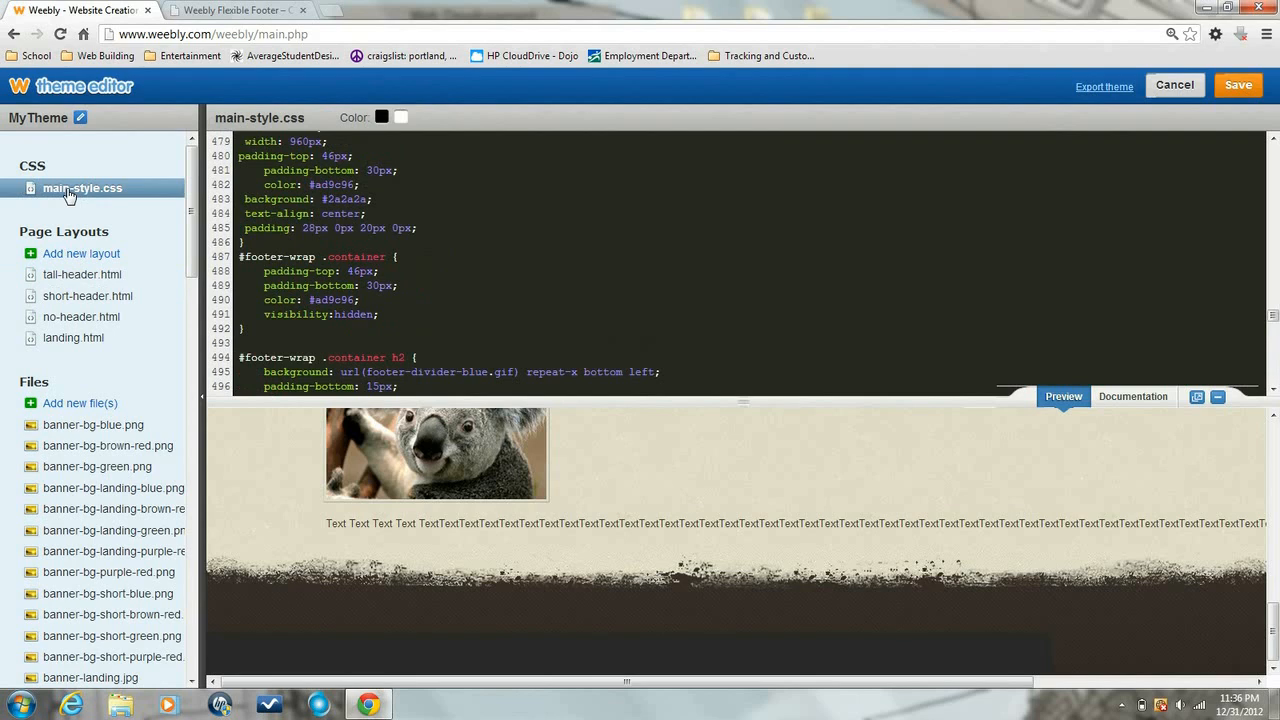
mouse_move(310, 234)
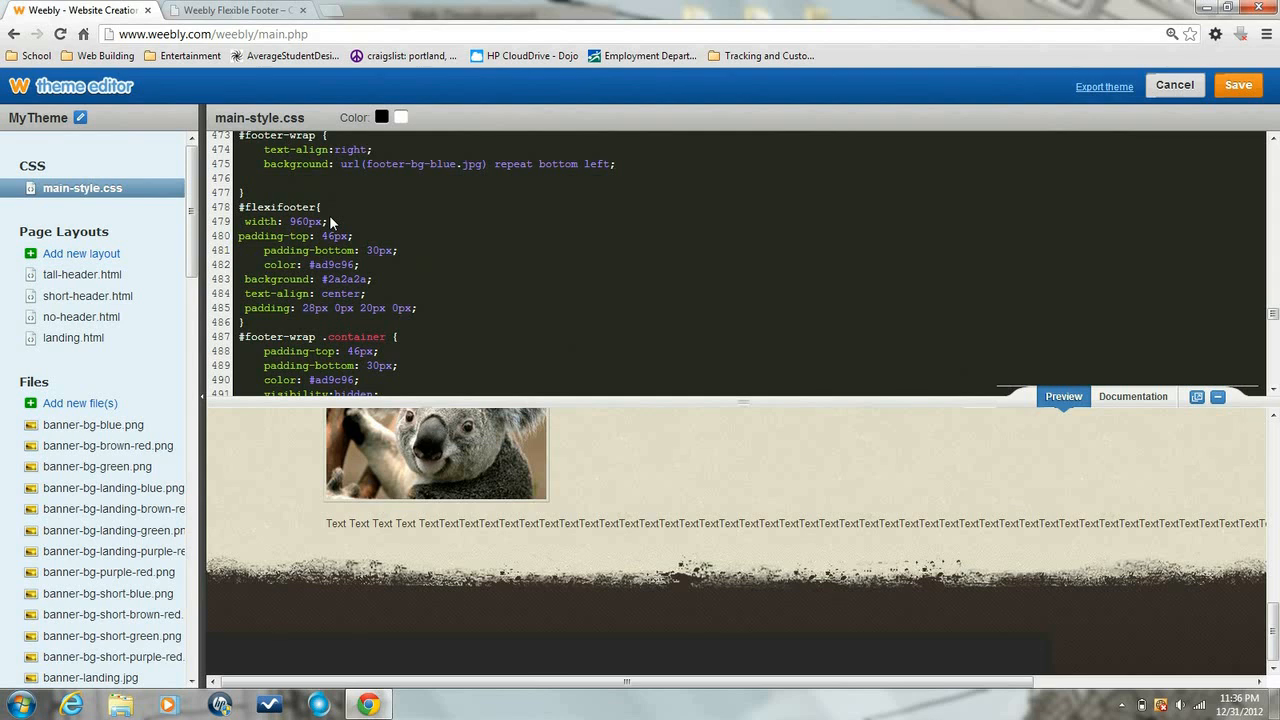
scroll(down, 3)
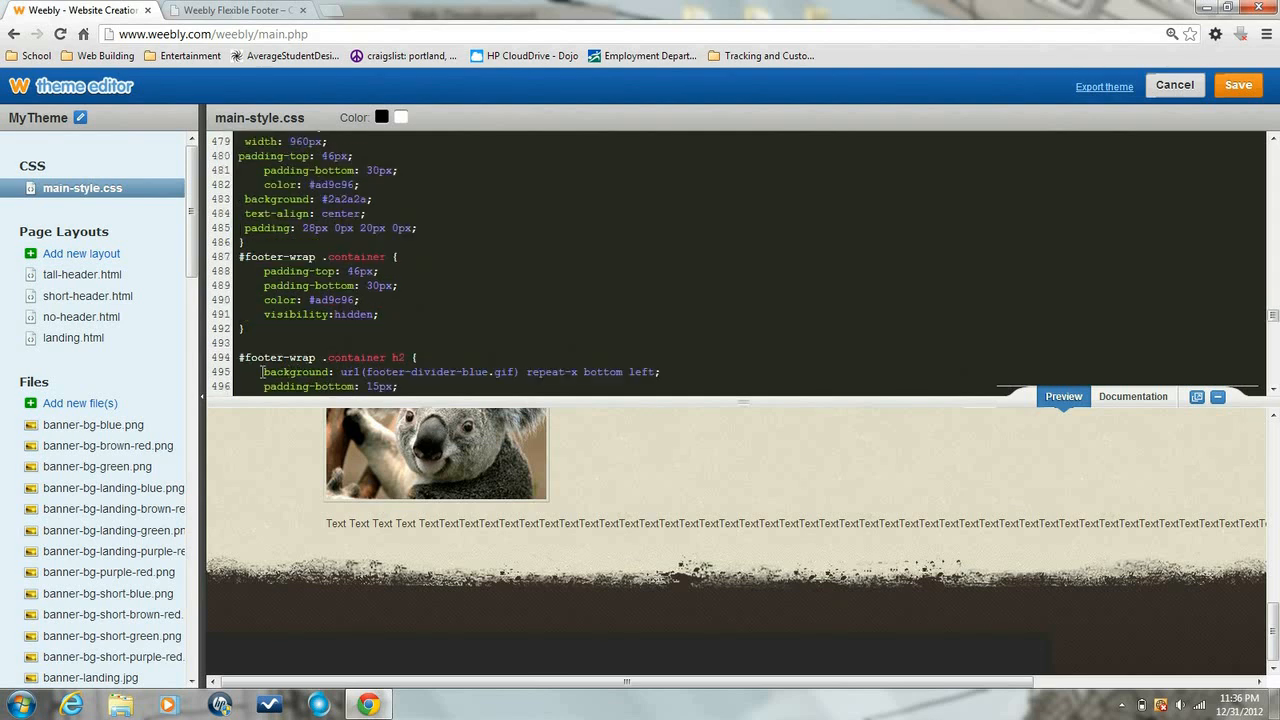
click(430, 372)
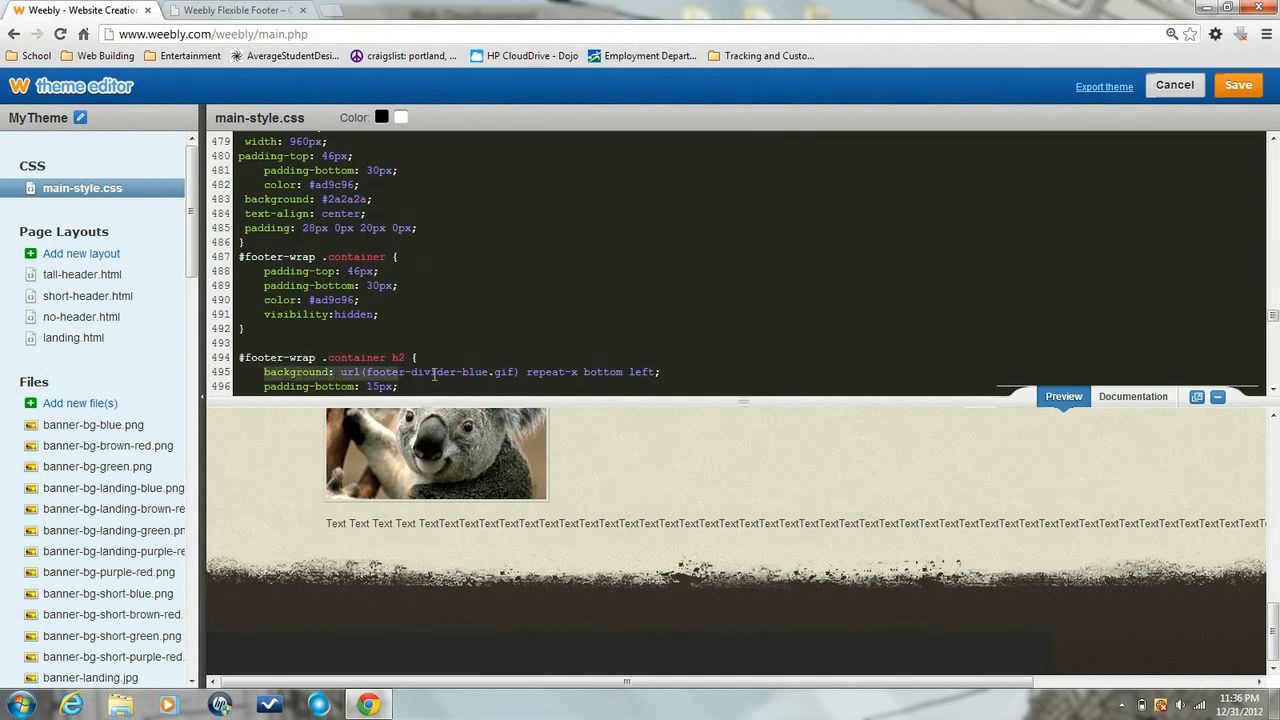
drag(420, 372, 660, 372)
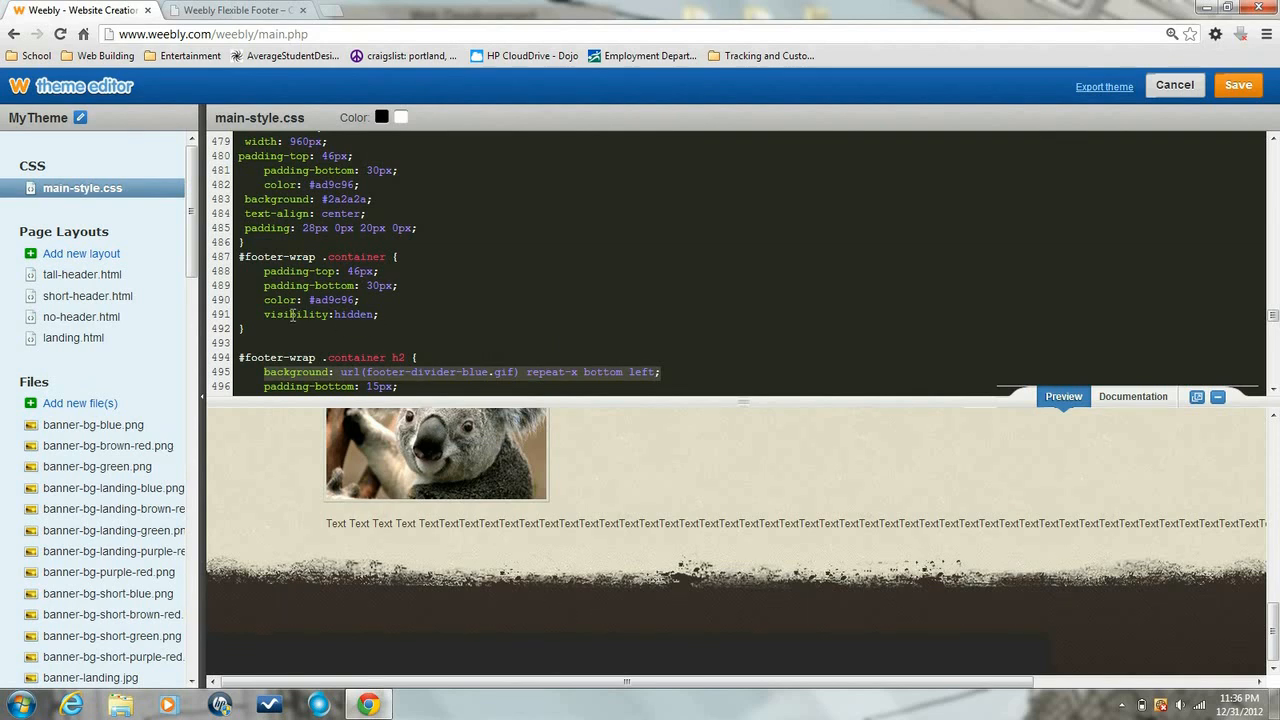
scroll(down, 3)
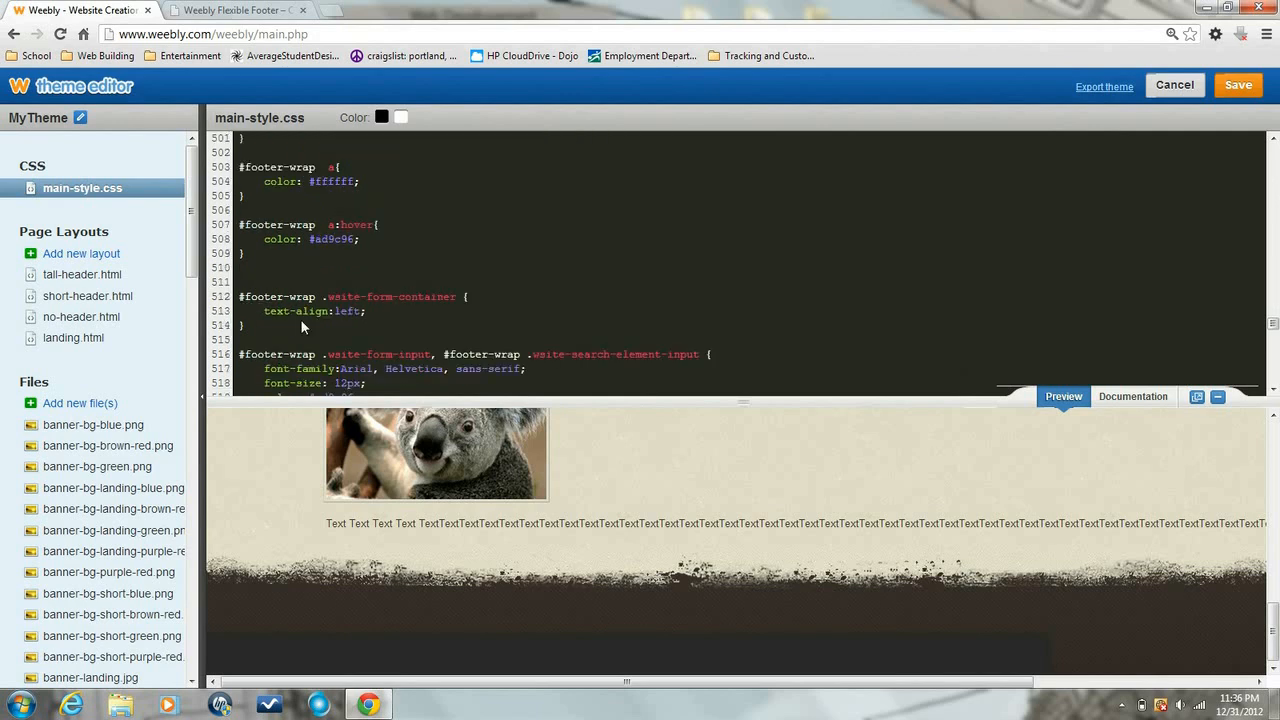
scroll(down, 3)
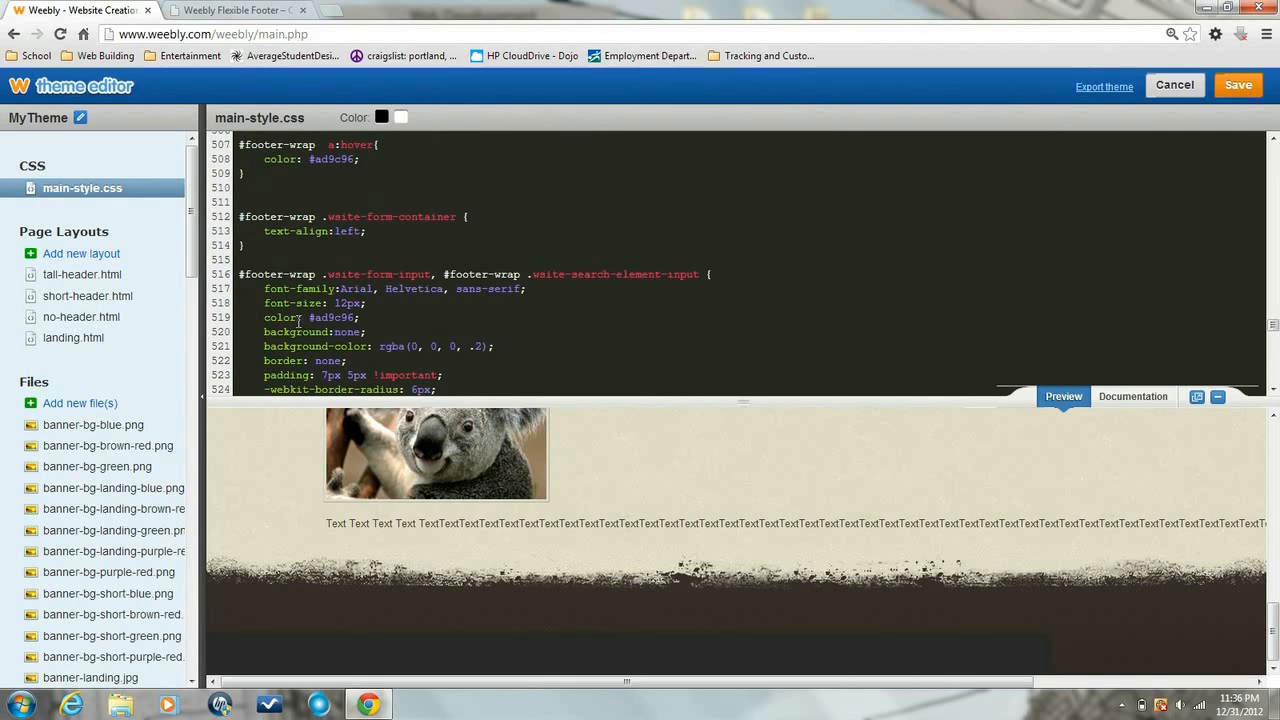
scroll(down, 3)
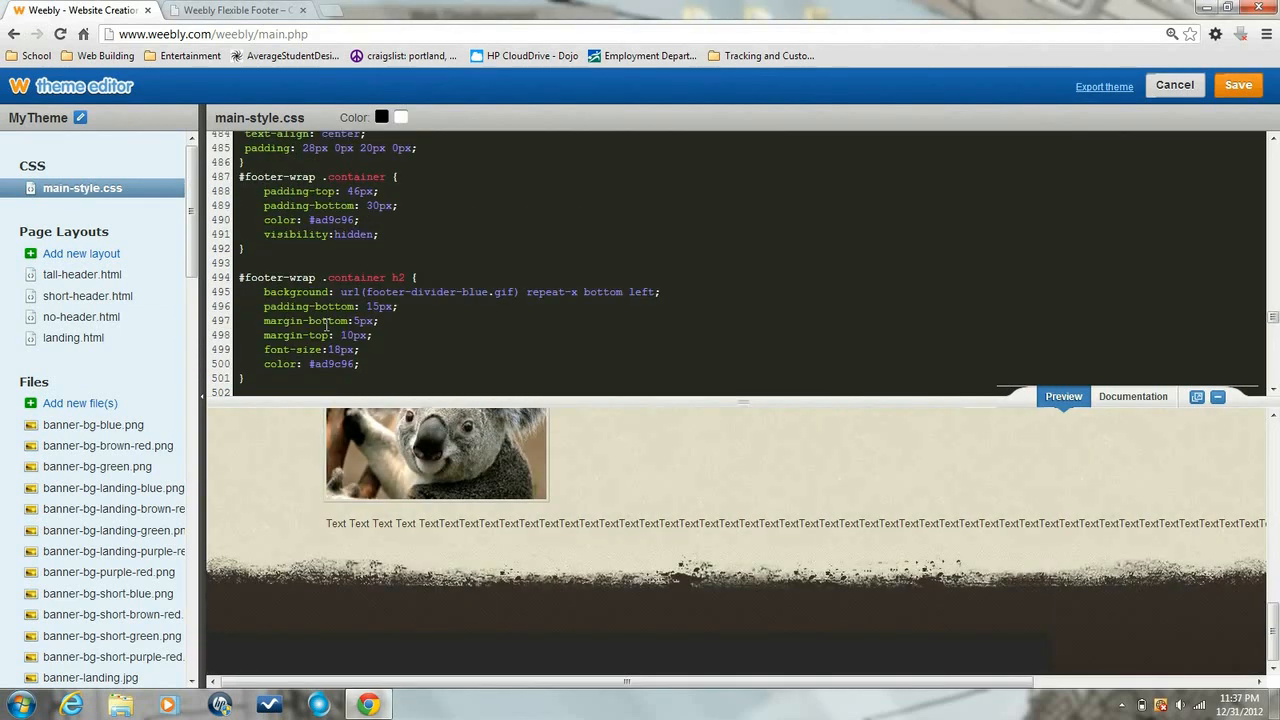
scroll(up, 3)
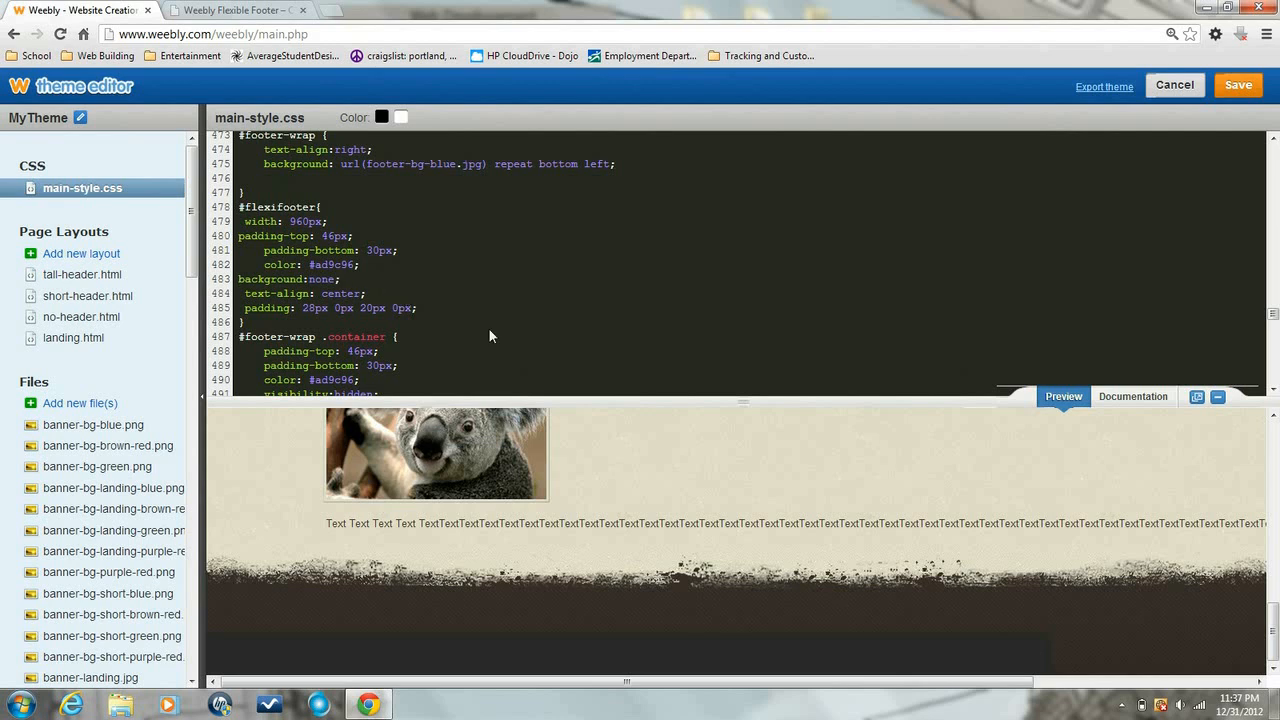
click(340, 280)
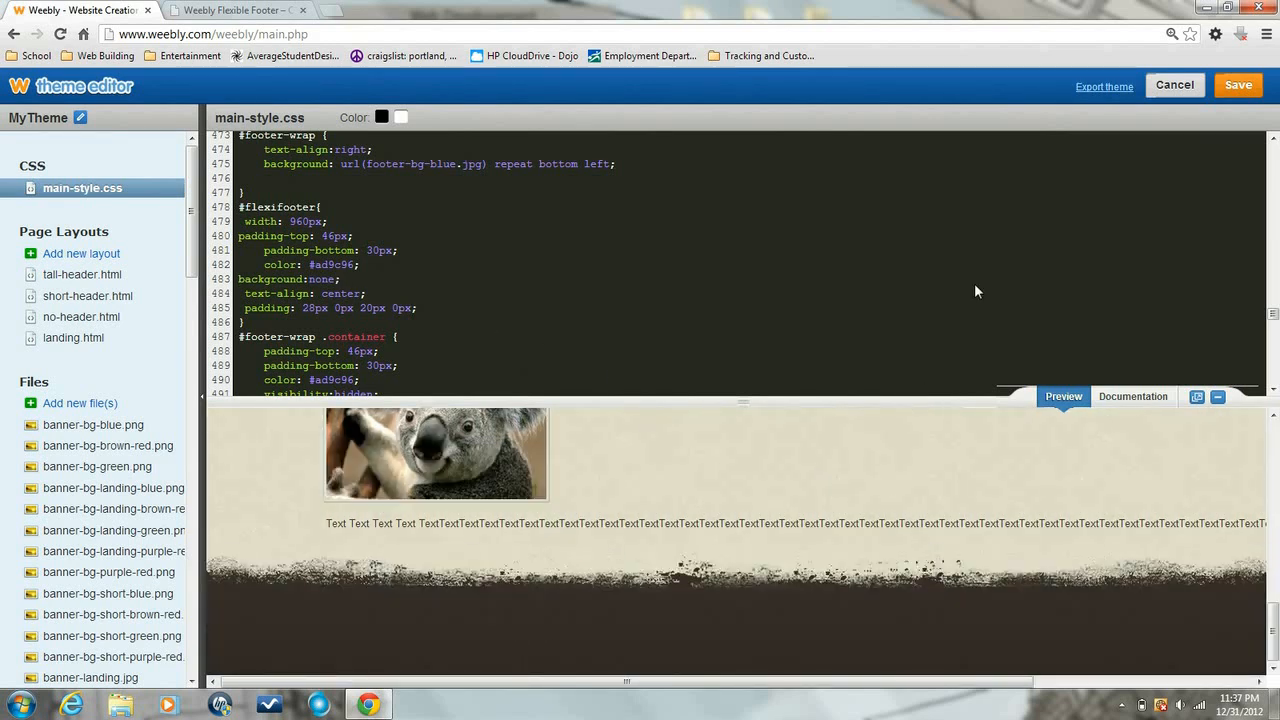
mouse_move(692, 304)
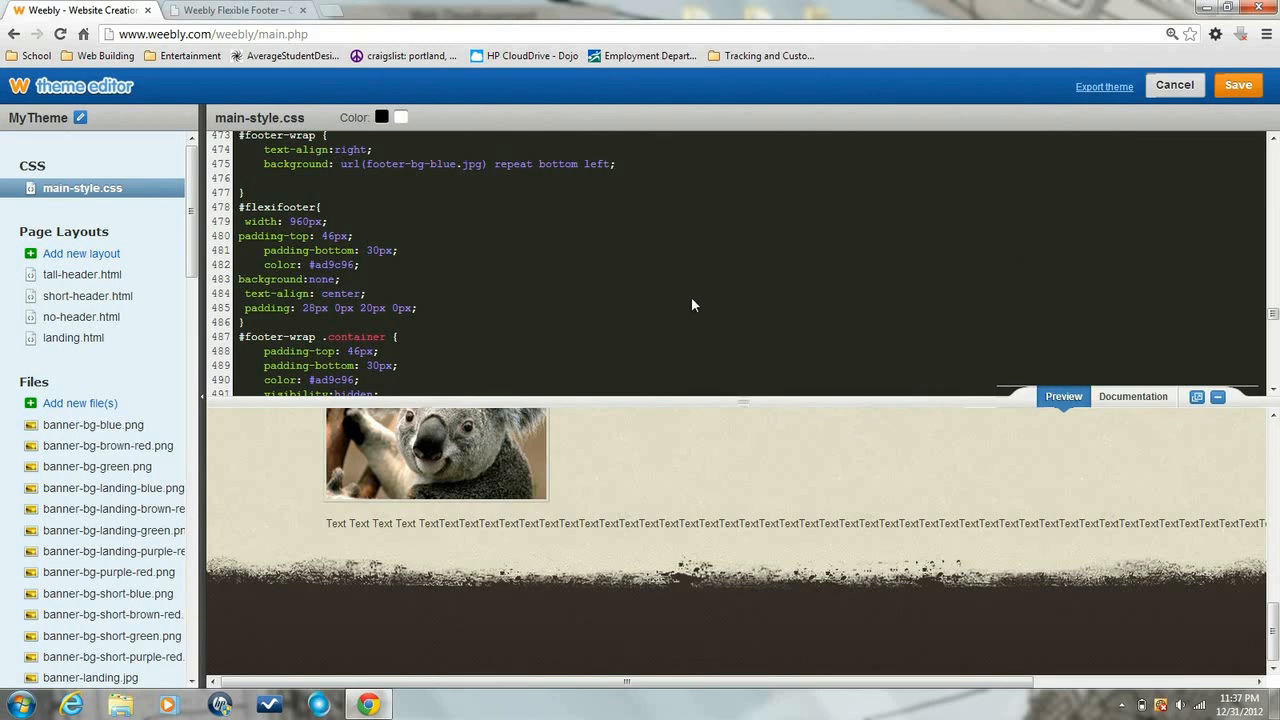
mouse_move(768, 228)
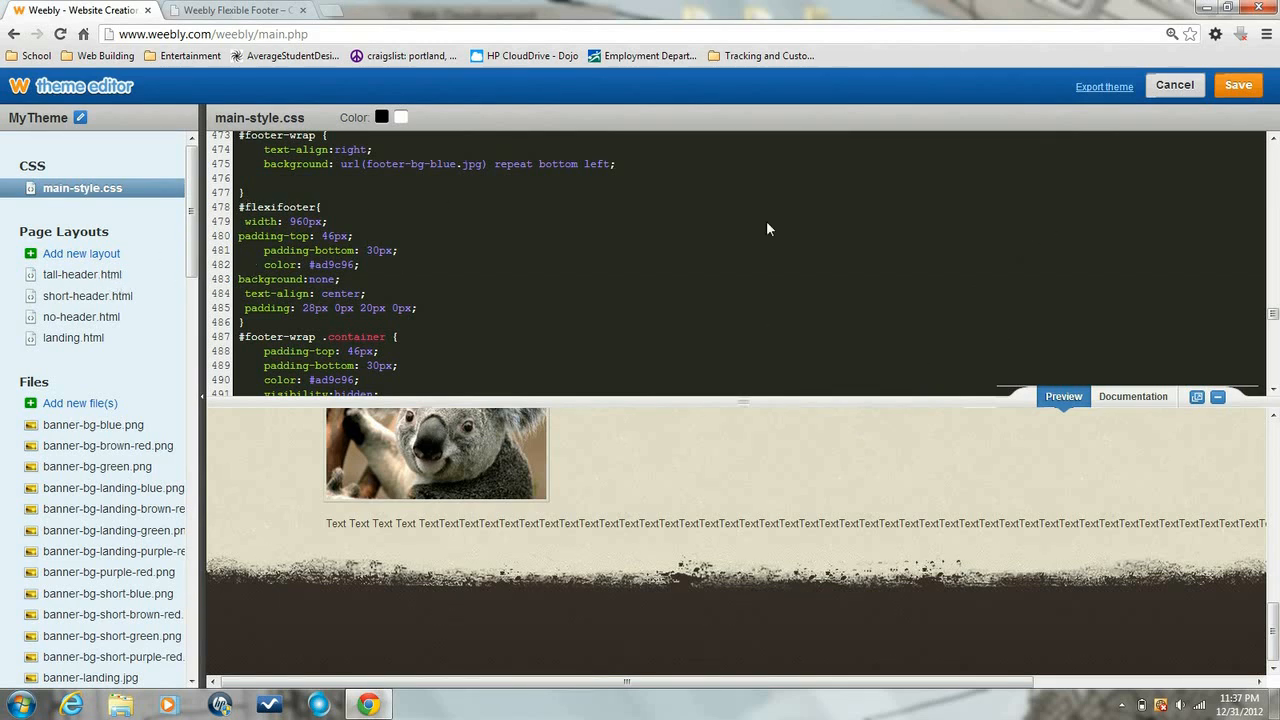
mouse_move(84, 278)
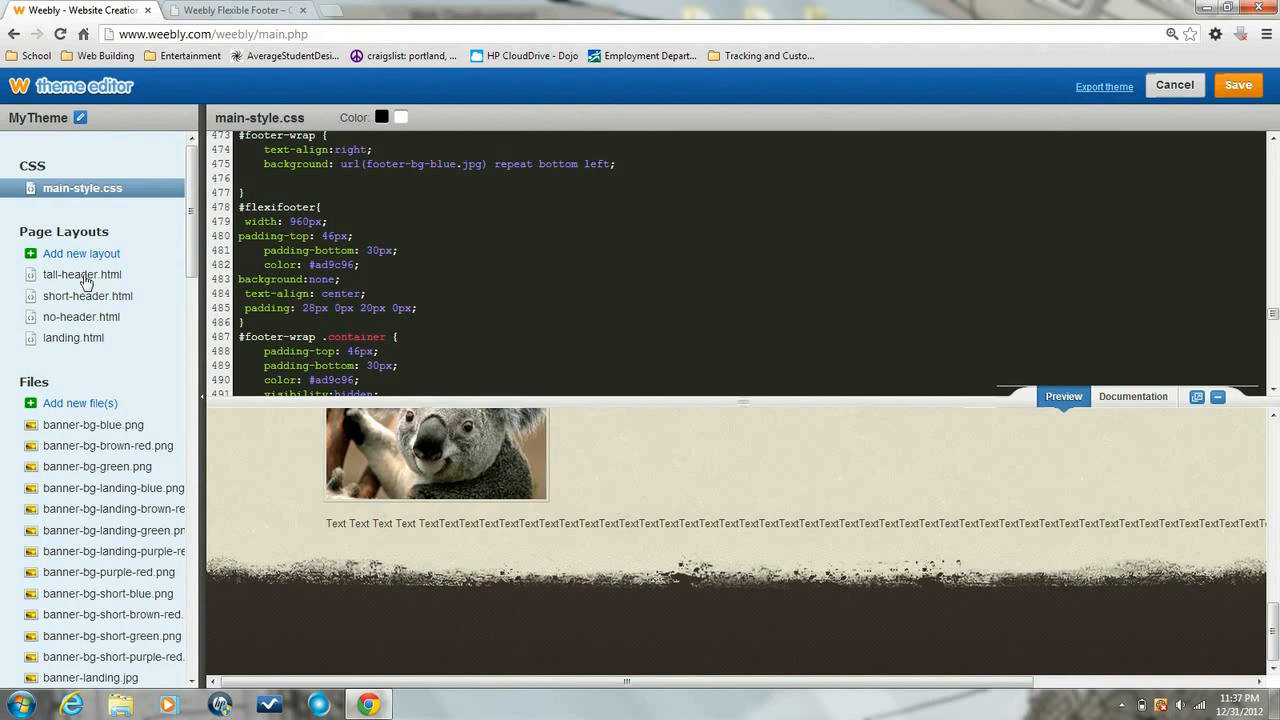
Reposition the flexifooter div in tall-header.html and save the theme as MyTheme.
click(80, 274)
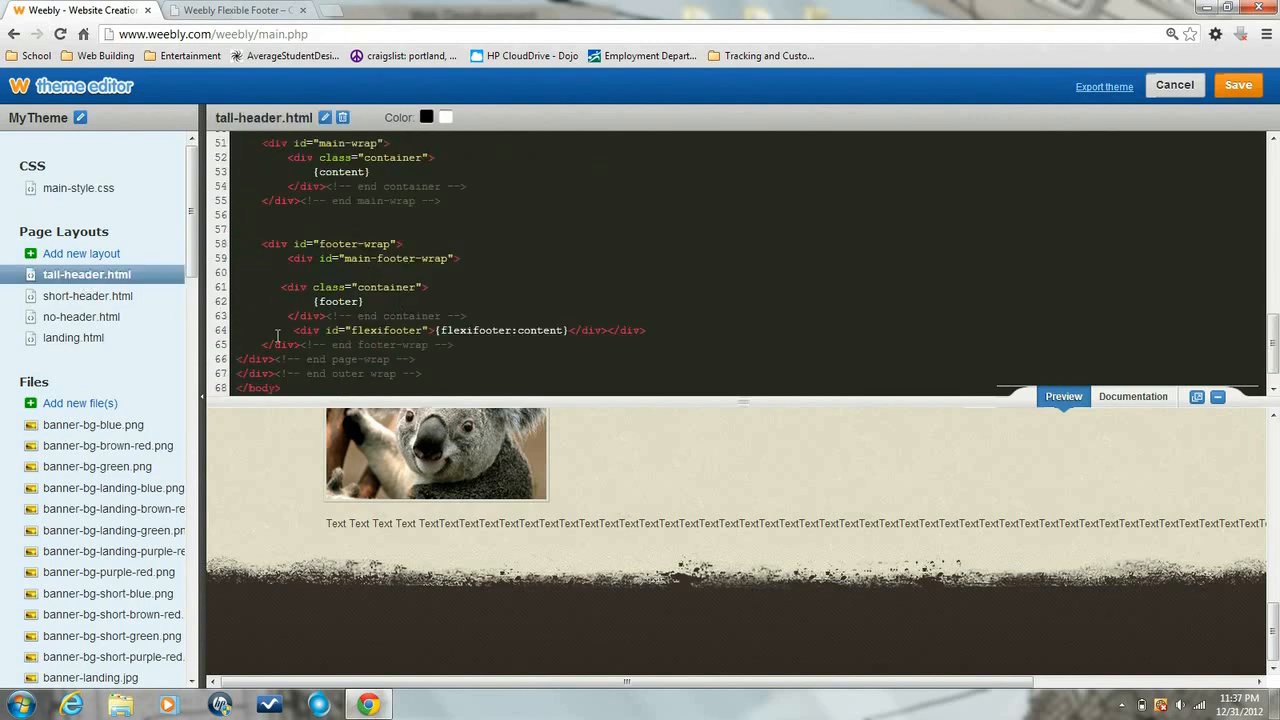
double_click(360, 330)
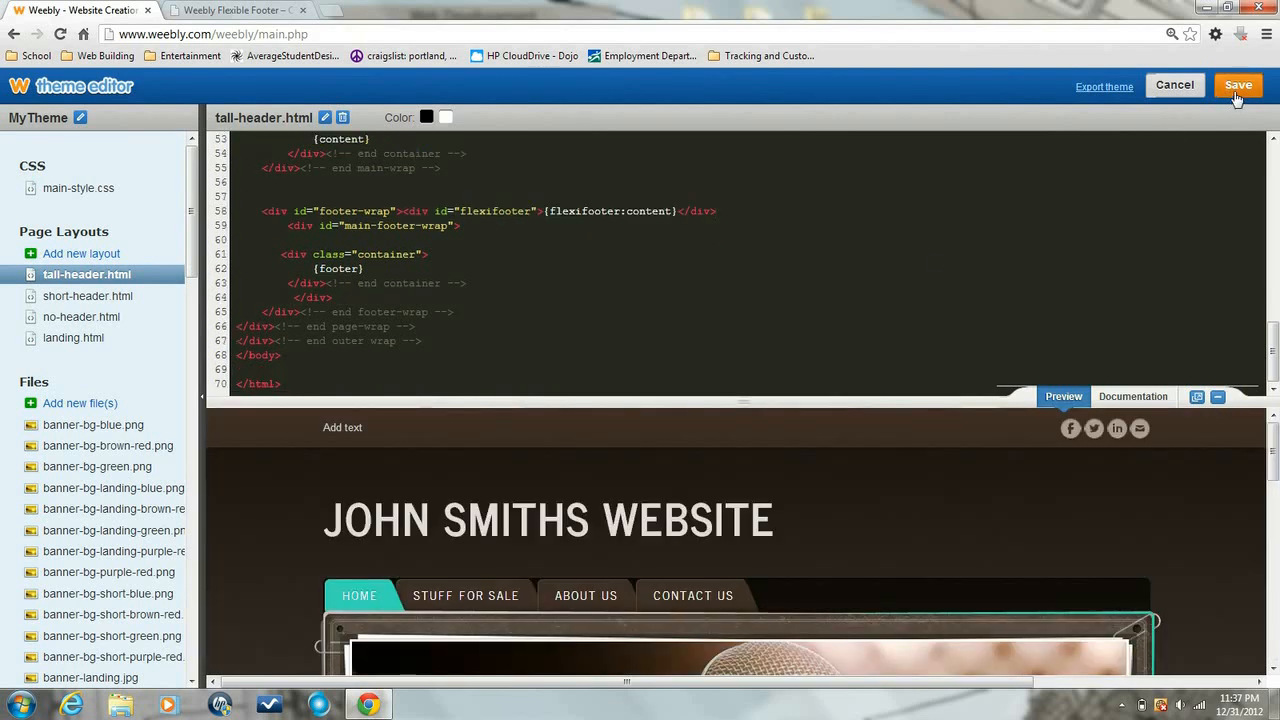
click(1238, 84)
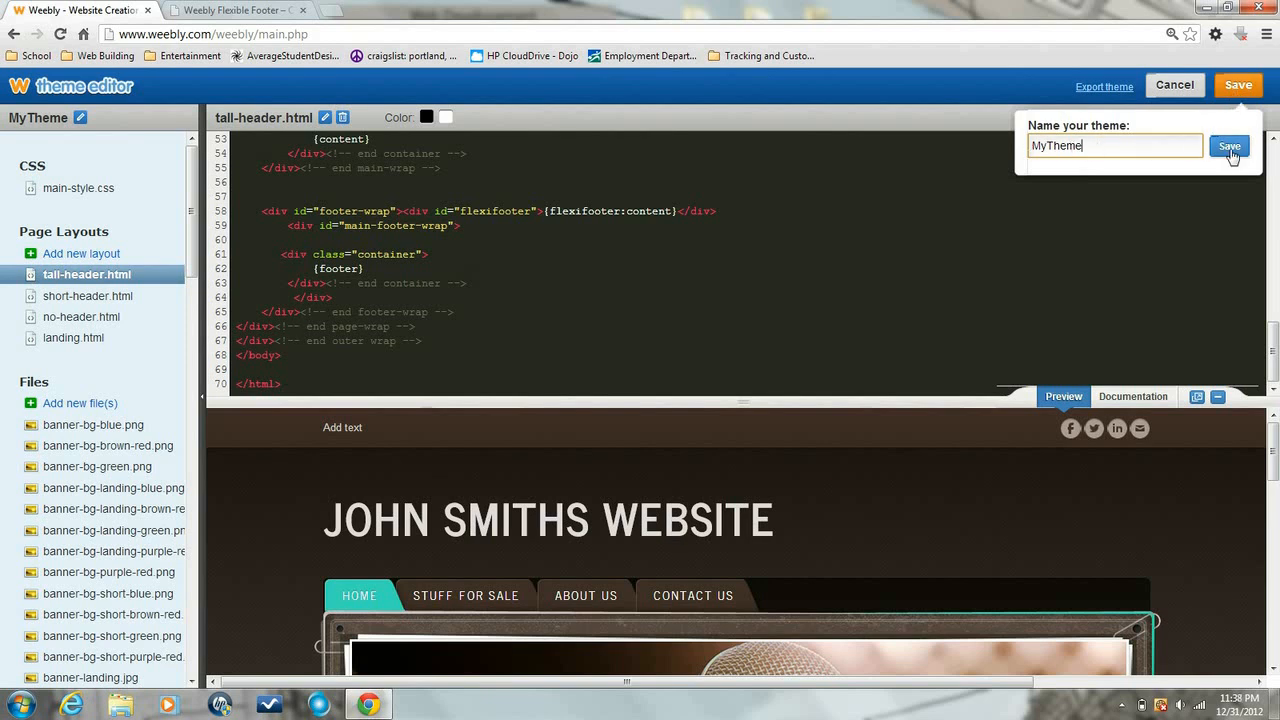
click(1228, 146)
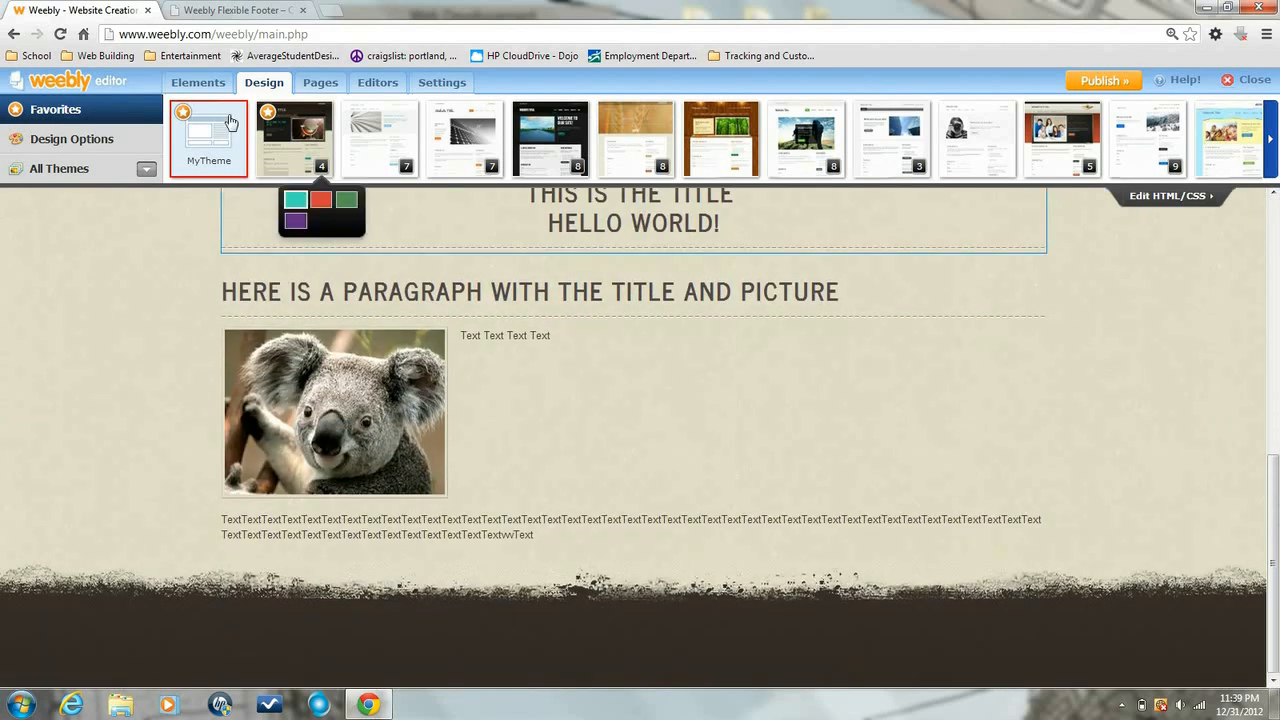
Write 'THIS IS THE FOOTER AREA BUT IT IS STUCK ON THE LEFT SIDE...' into the new footer area.
click(198, 82)
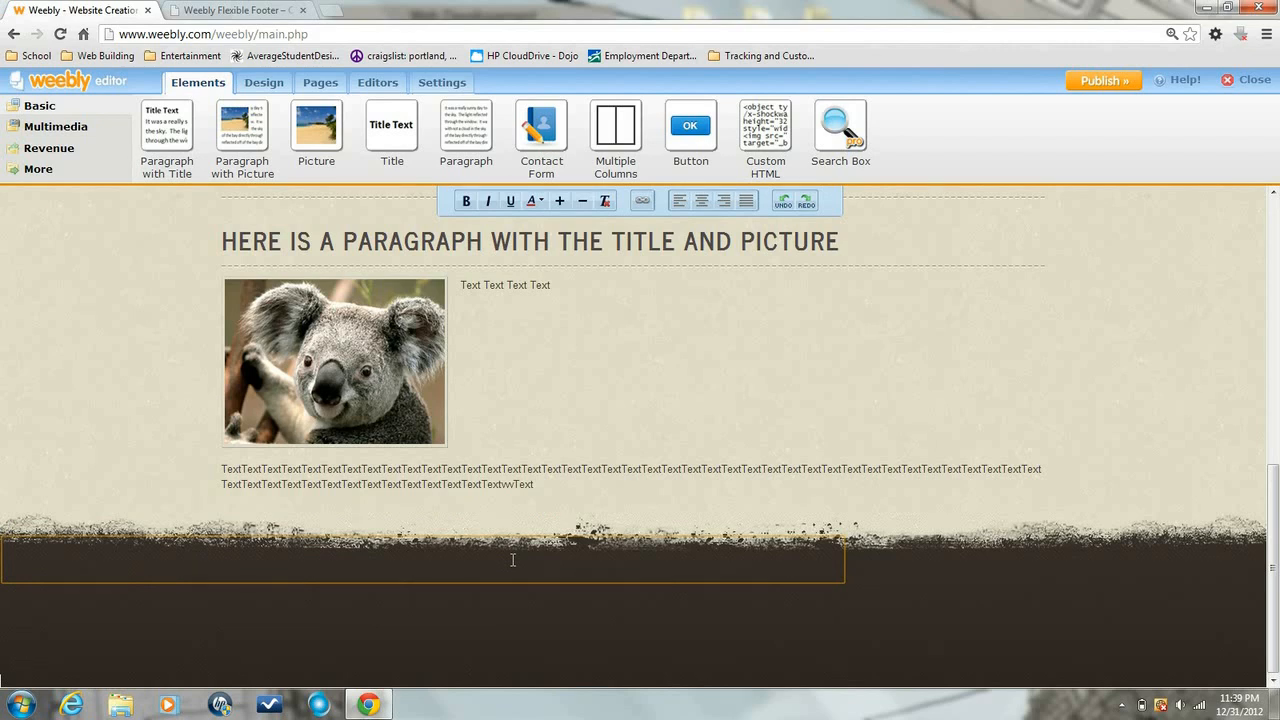
text(THIS IS THE)
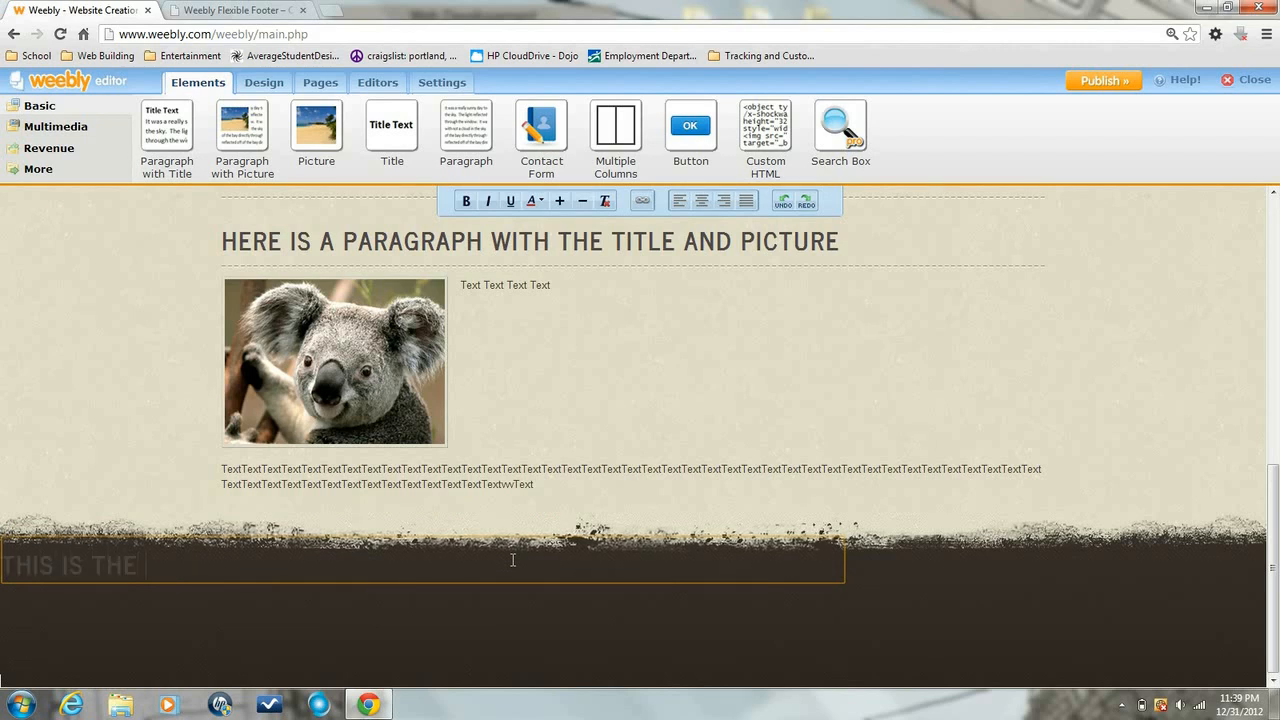
text(FOOTER AREA)
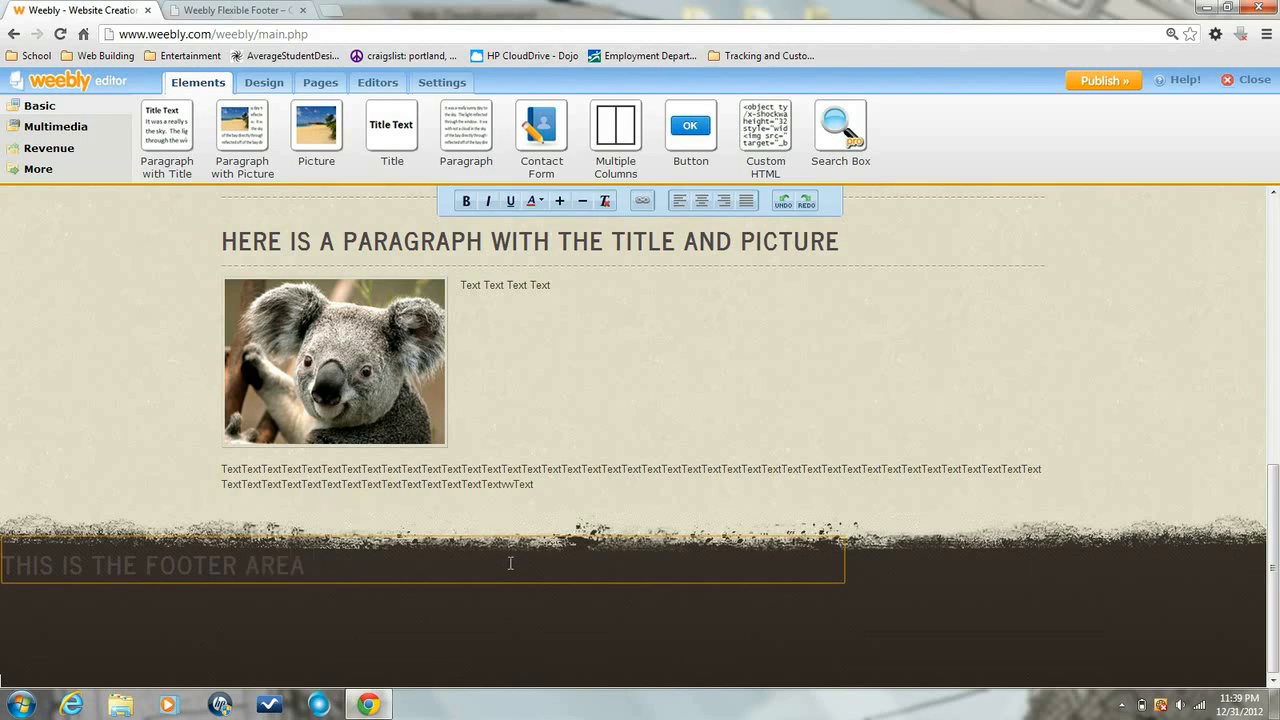
text(BUT IT I)
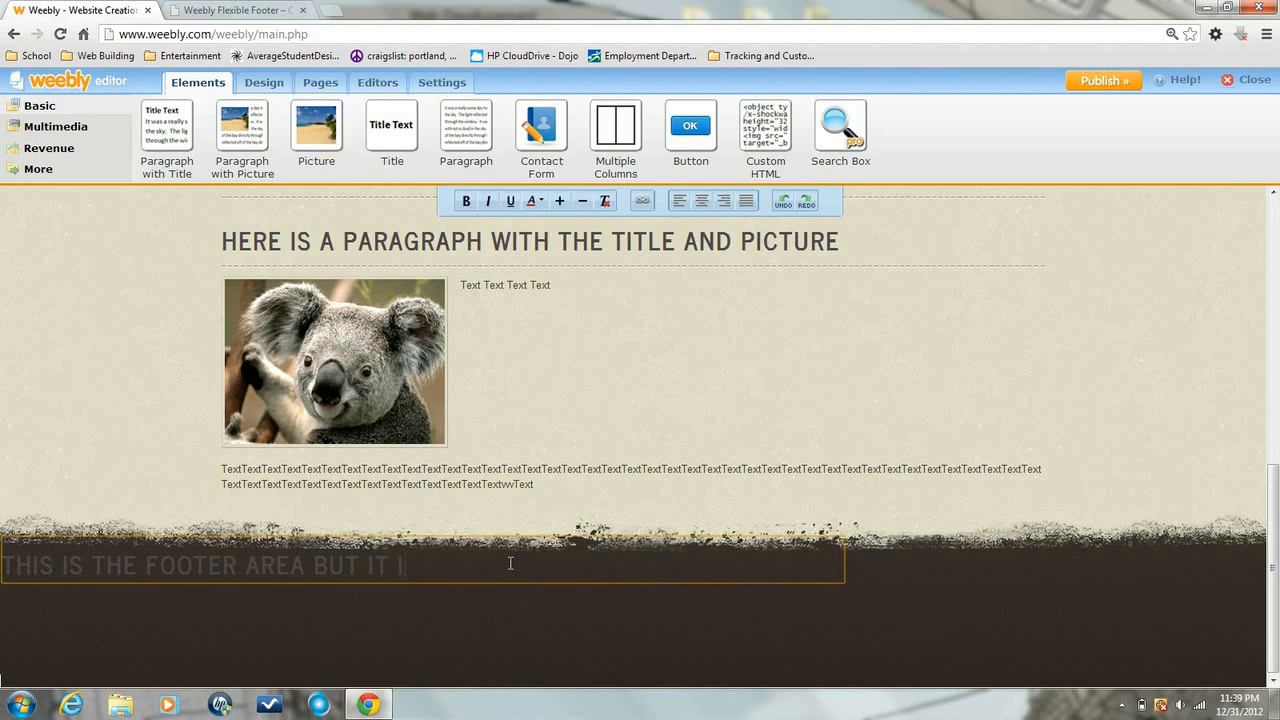
text(IS STUCK ON THE LEFT SIDE)
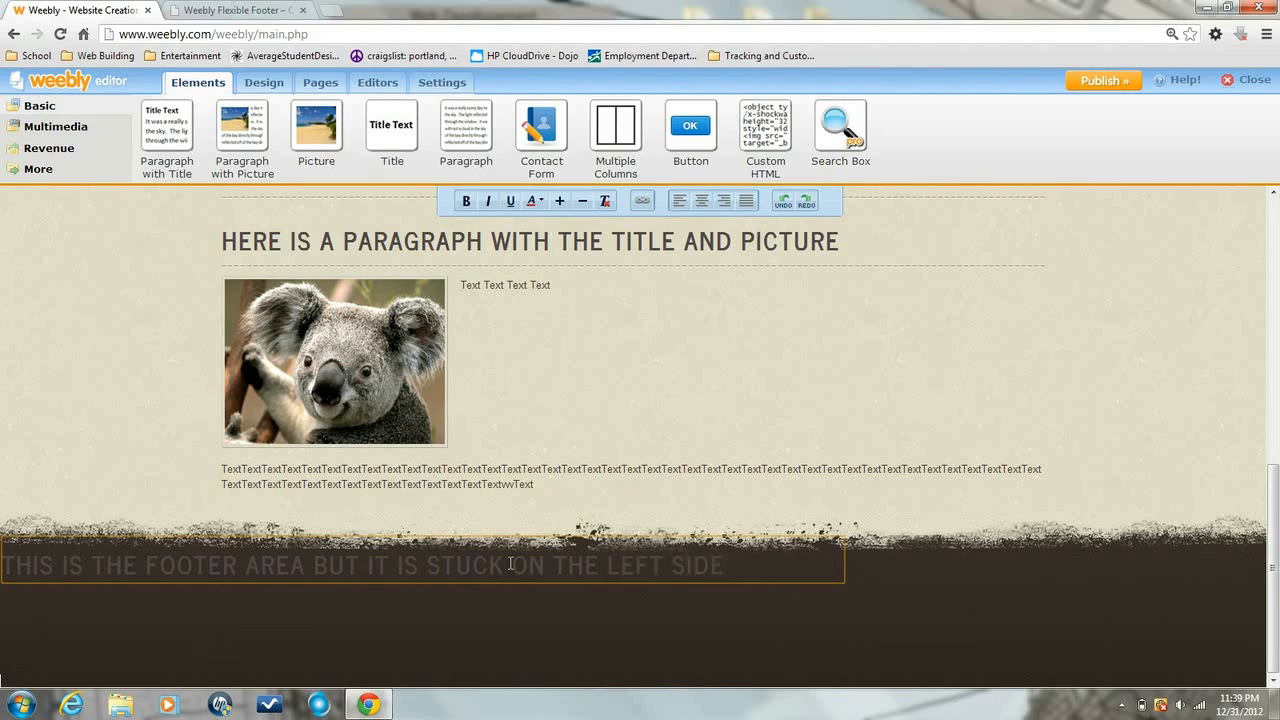
text(...)
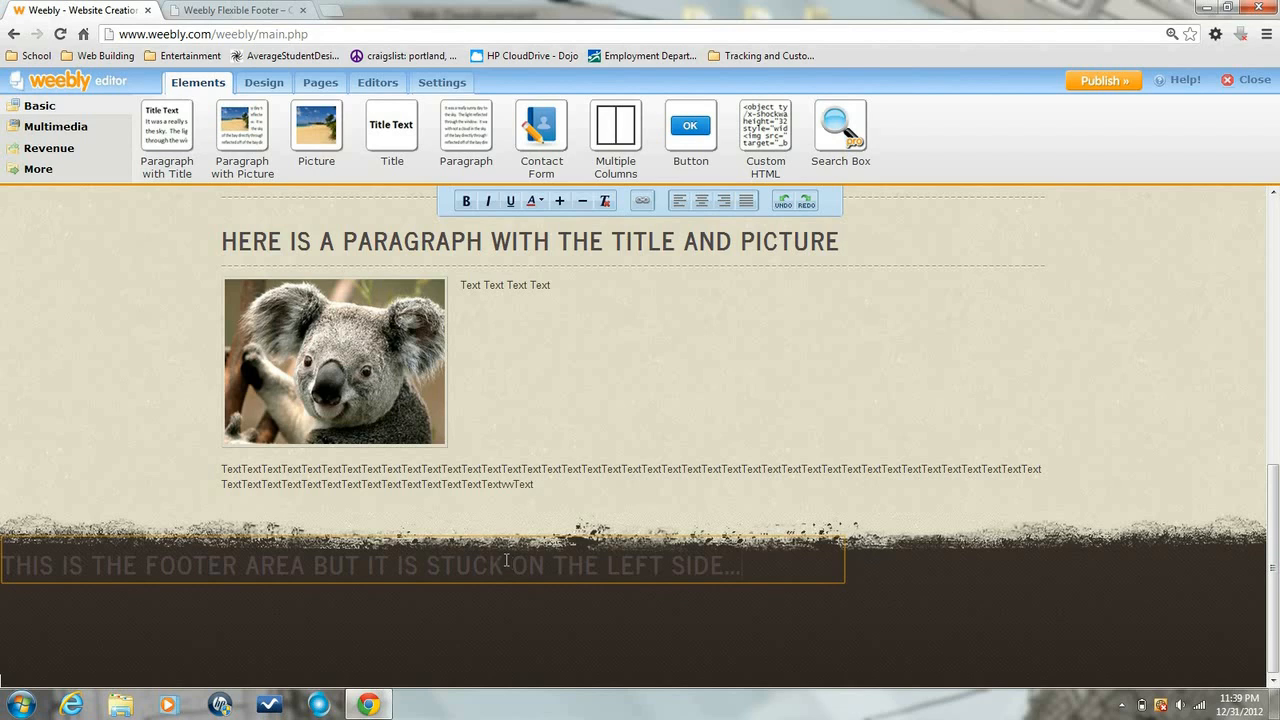
double_click(40, 566)
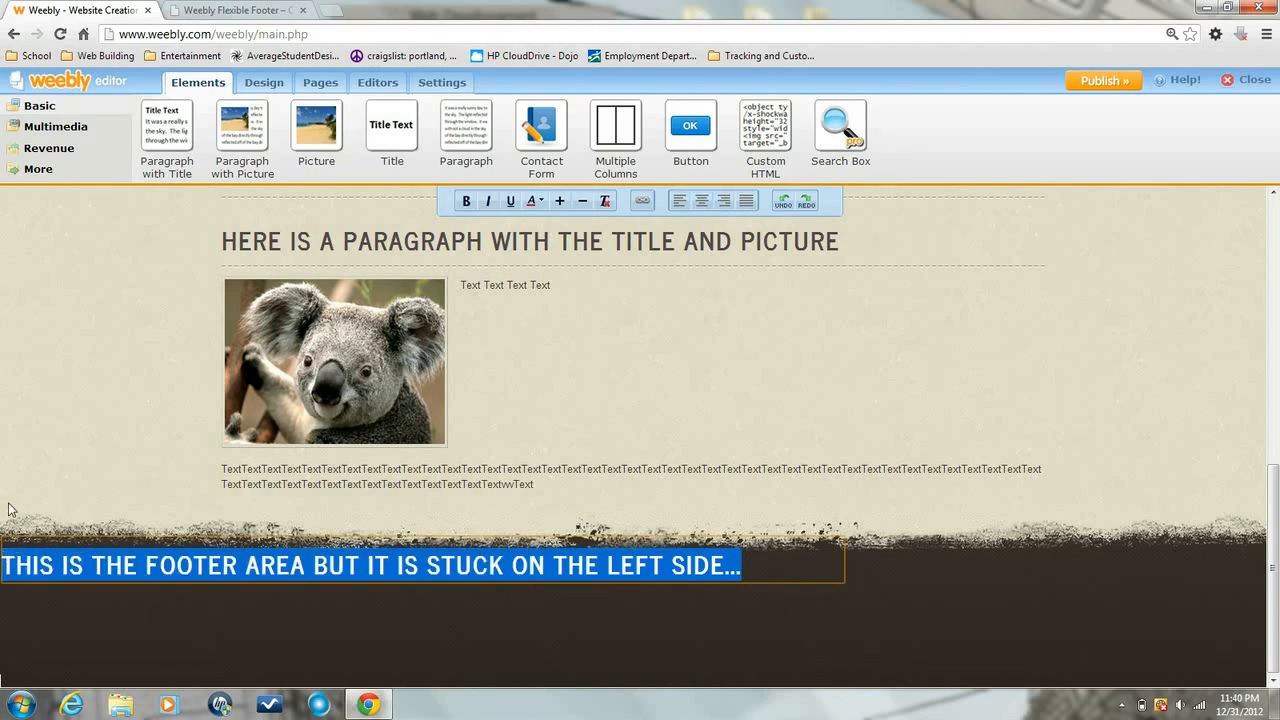
click(740, 444)
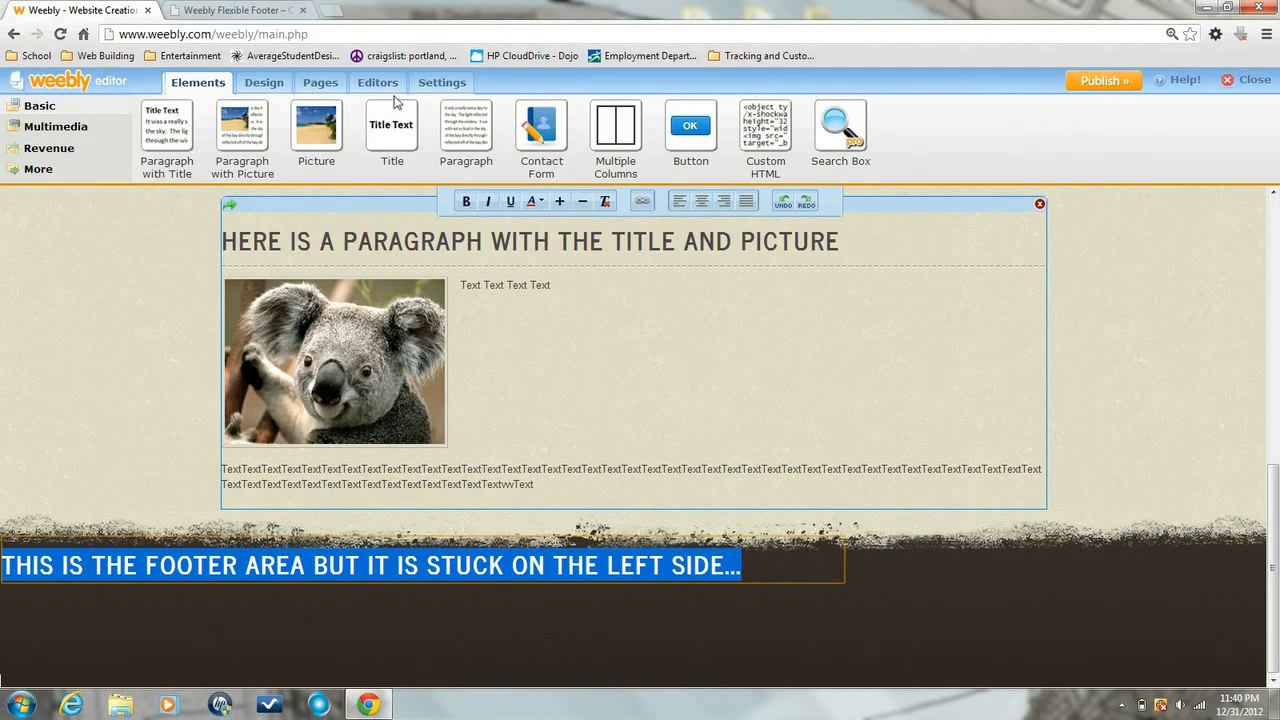
click(264, 82)
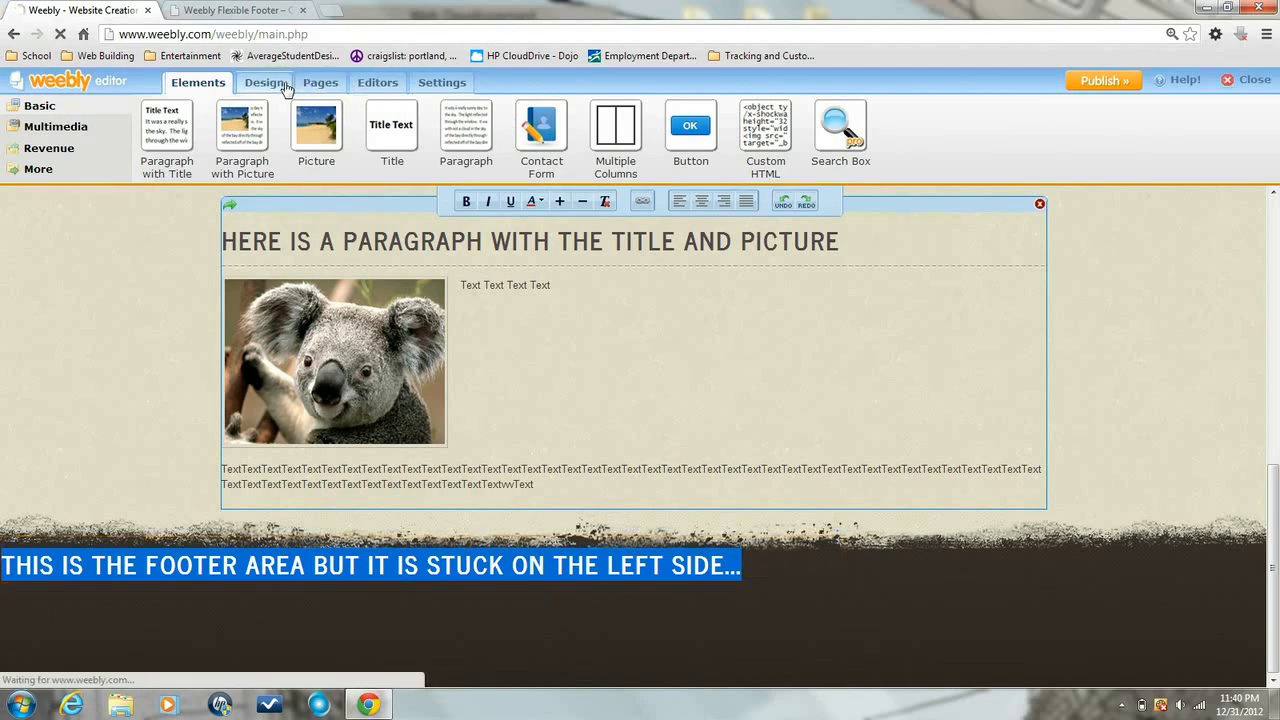
In main-style.css, change the #flexifooter width from 960px to 100%.
click(264, 82)
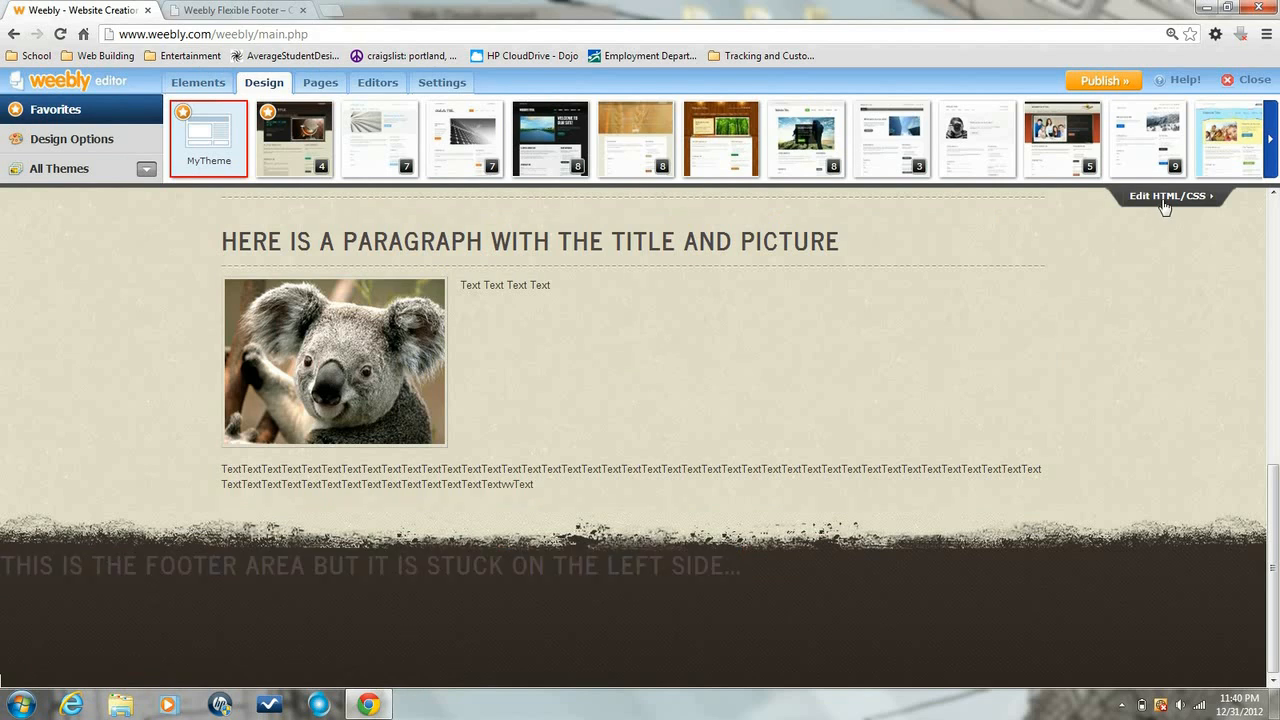
click(1164, 196)
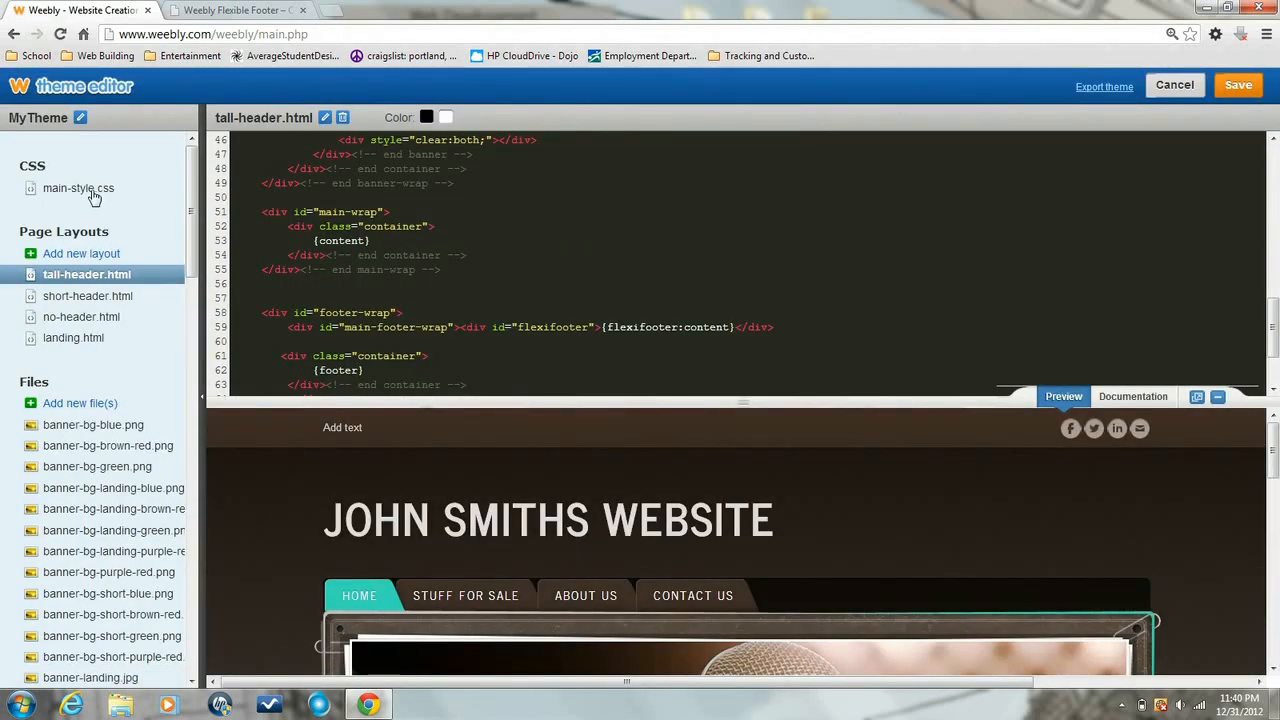
click(78, 188)
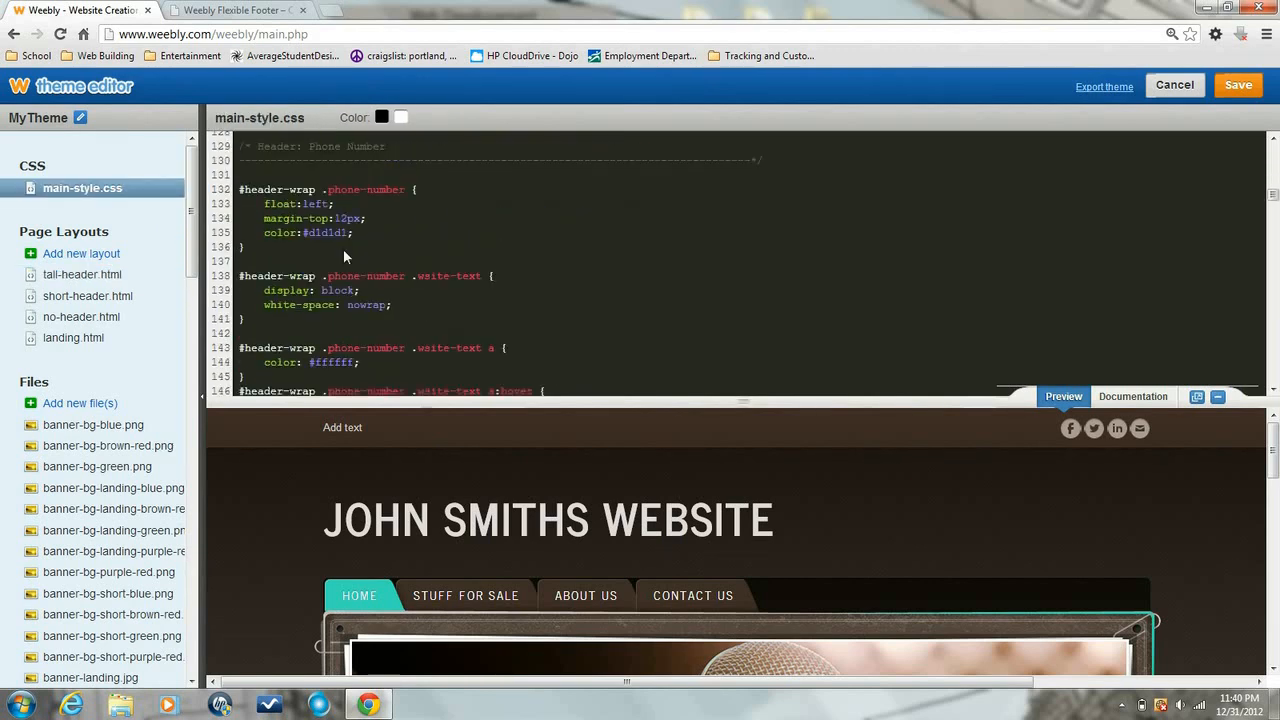
scroll(down, 3)
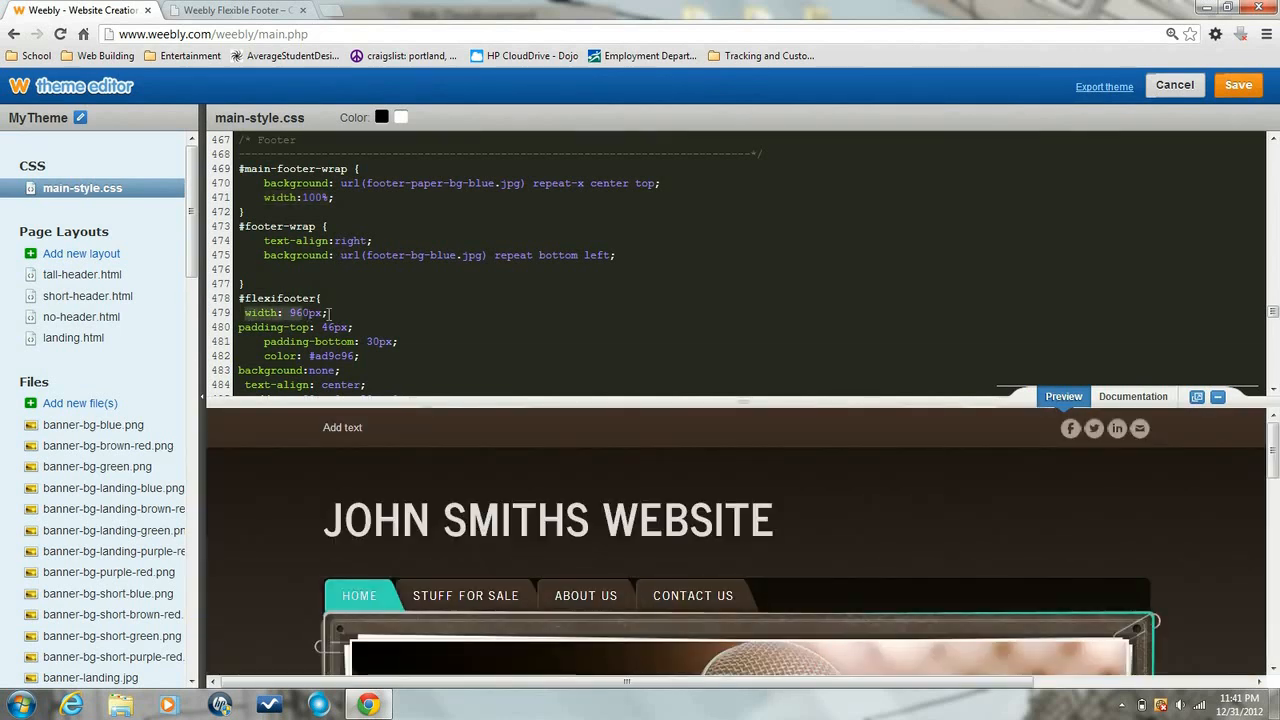
text(100%)
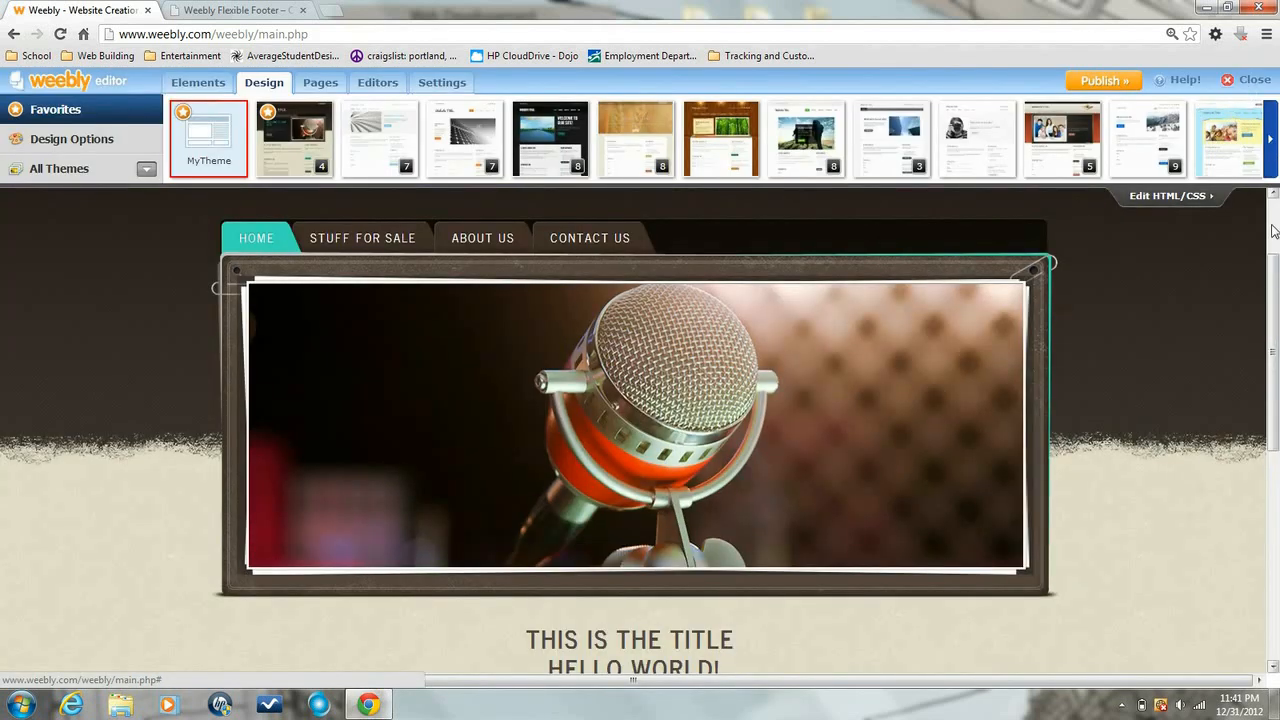
Center the footer line 'THIS IS THE FOOTER AREA AND IT'S NOT STUCK' and select the word FOOTER.
scroll(down, 3)
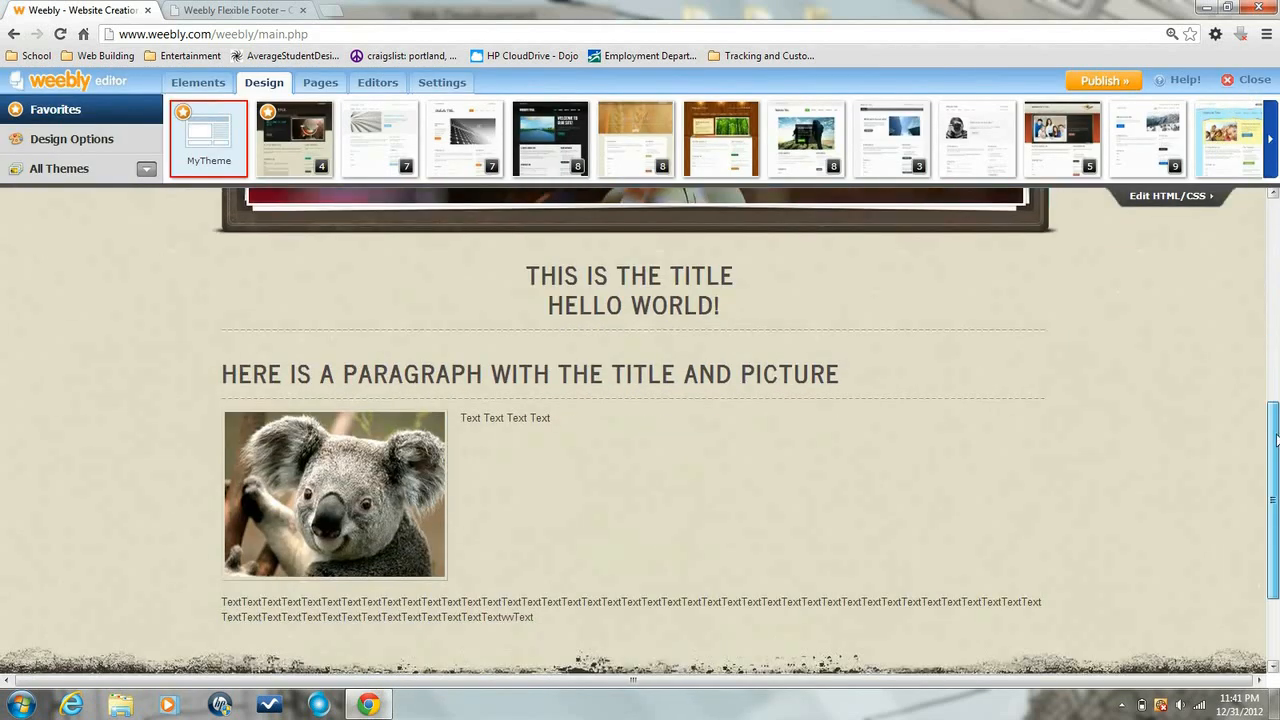
scroll(down, 3)
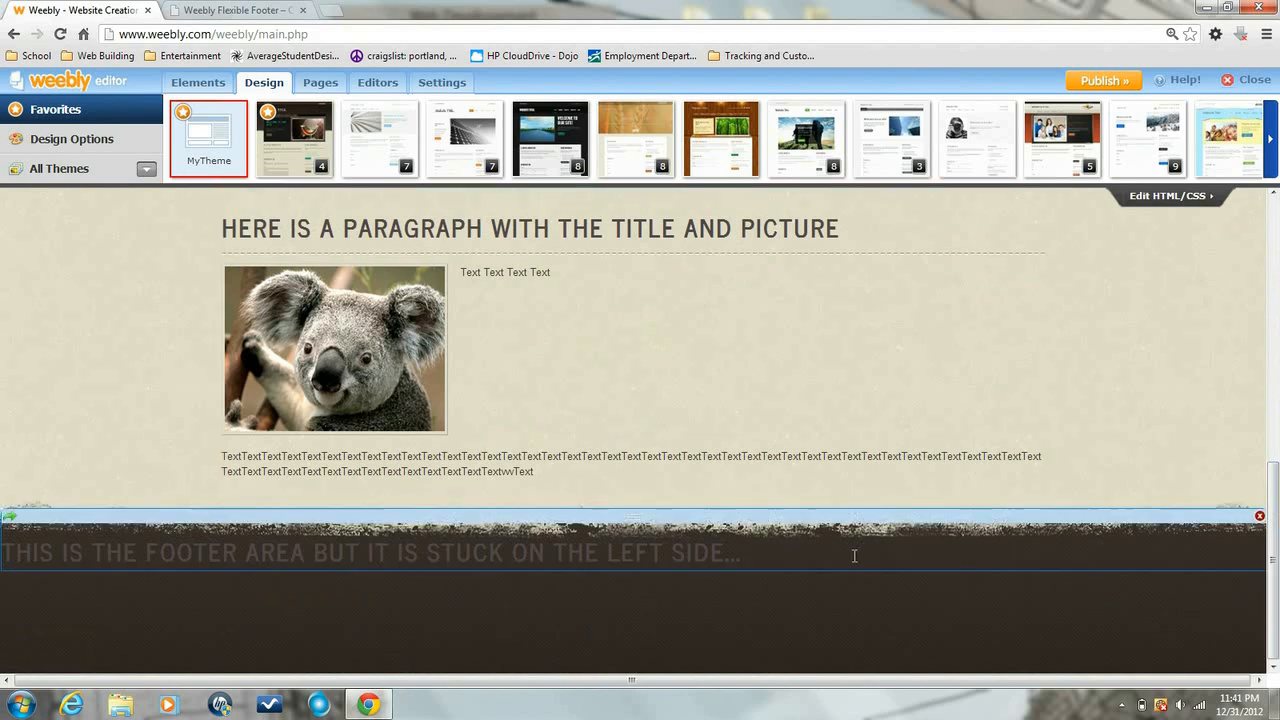
click(400, 552)
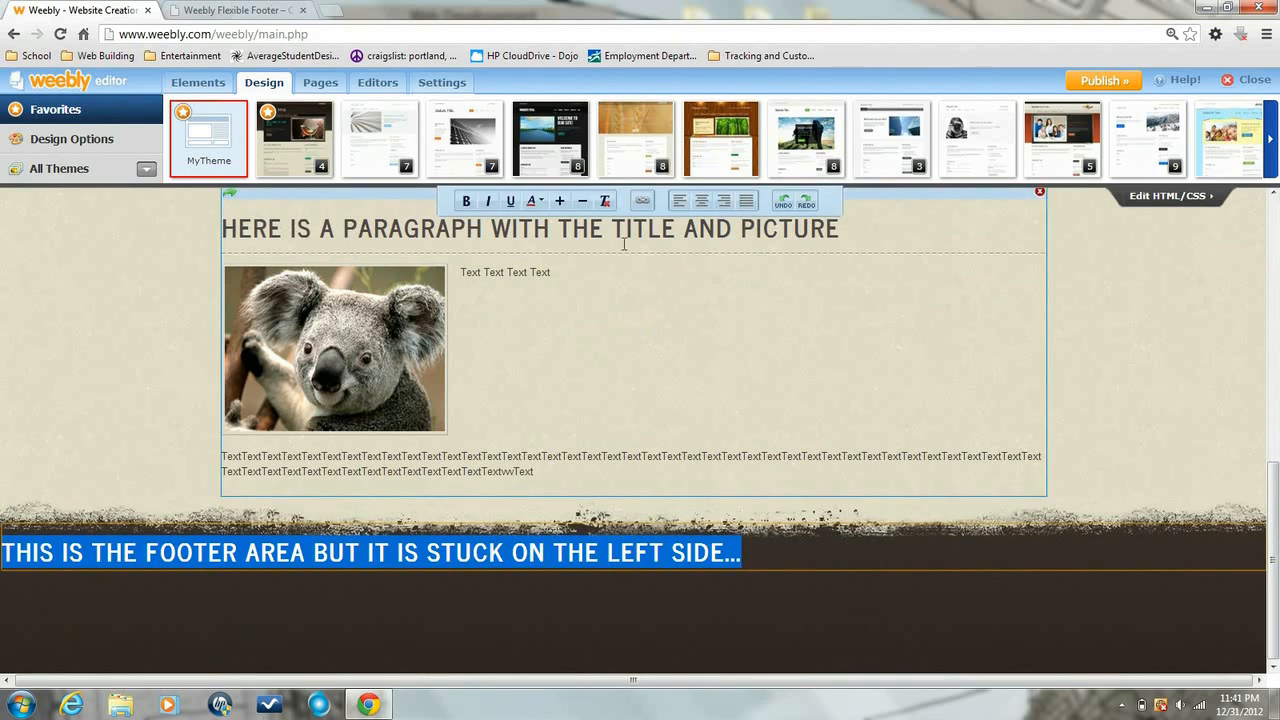
click(700, 200)
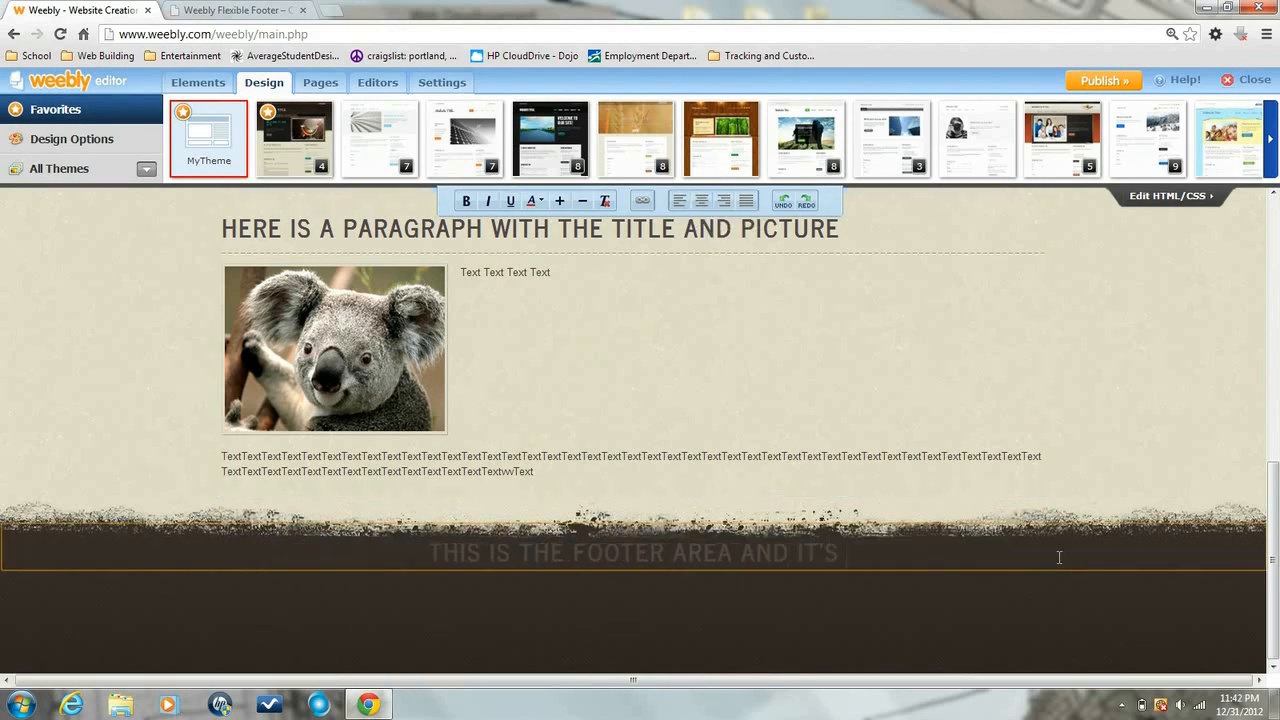
click(532, 200)
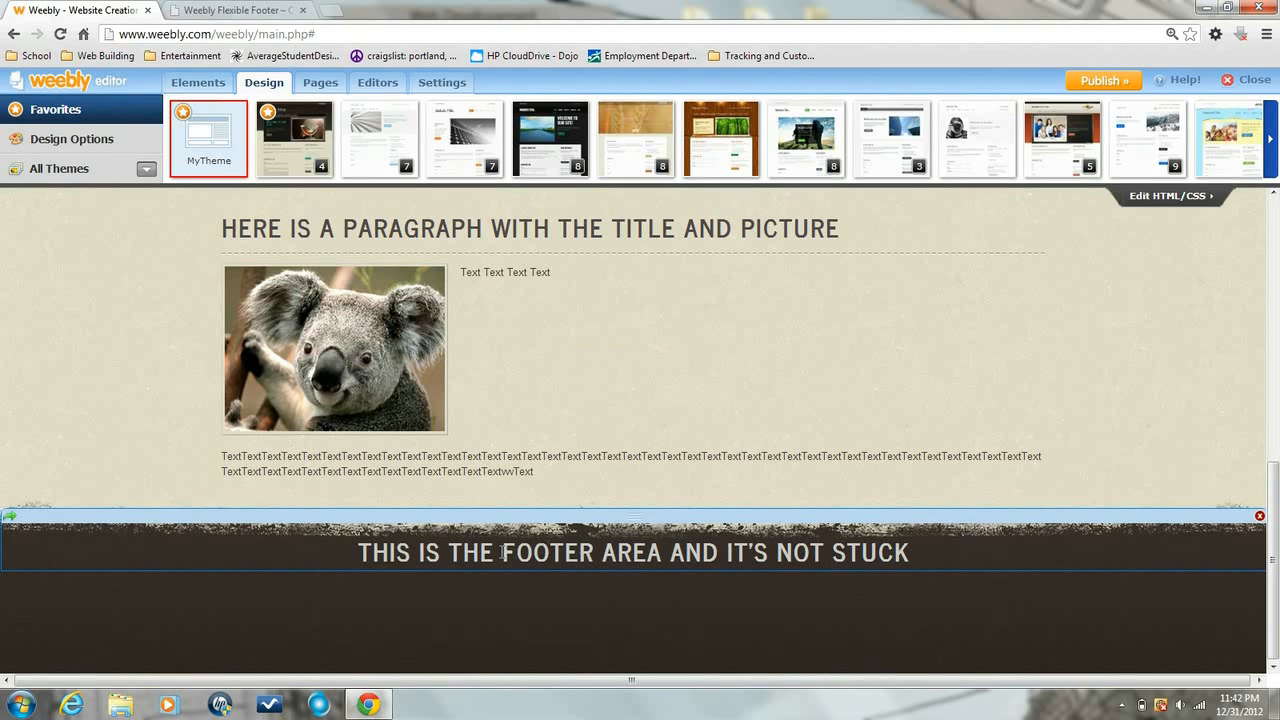
double_click(520, 552)
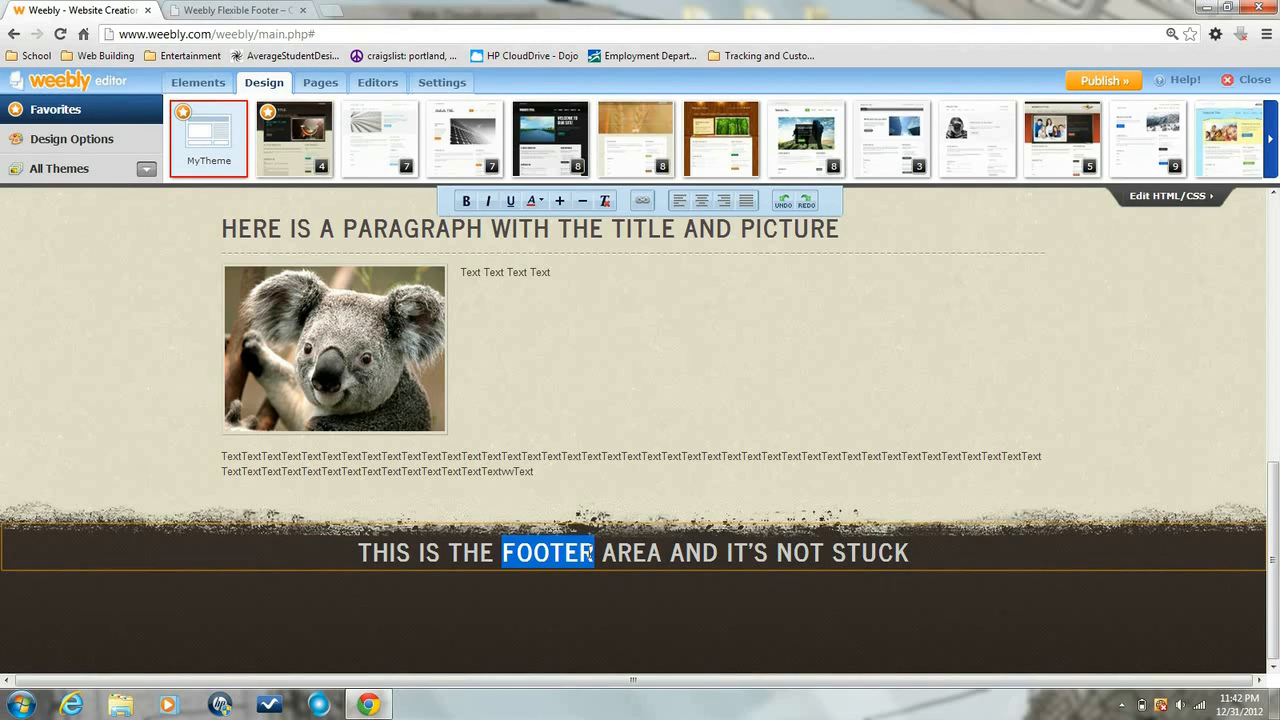
mouse_move(642, 200)
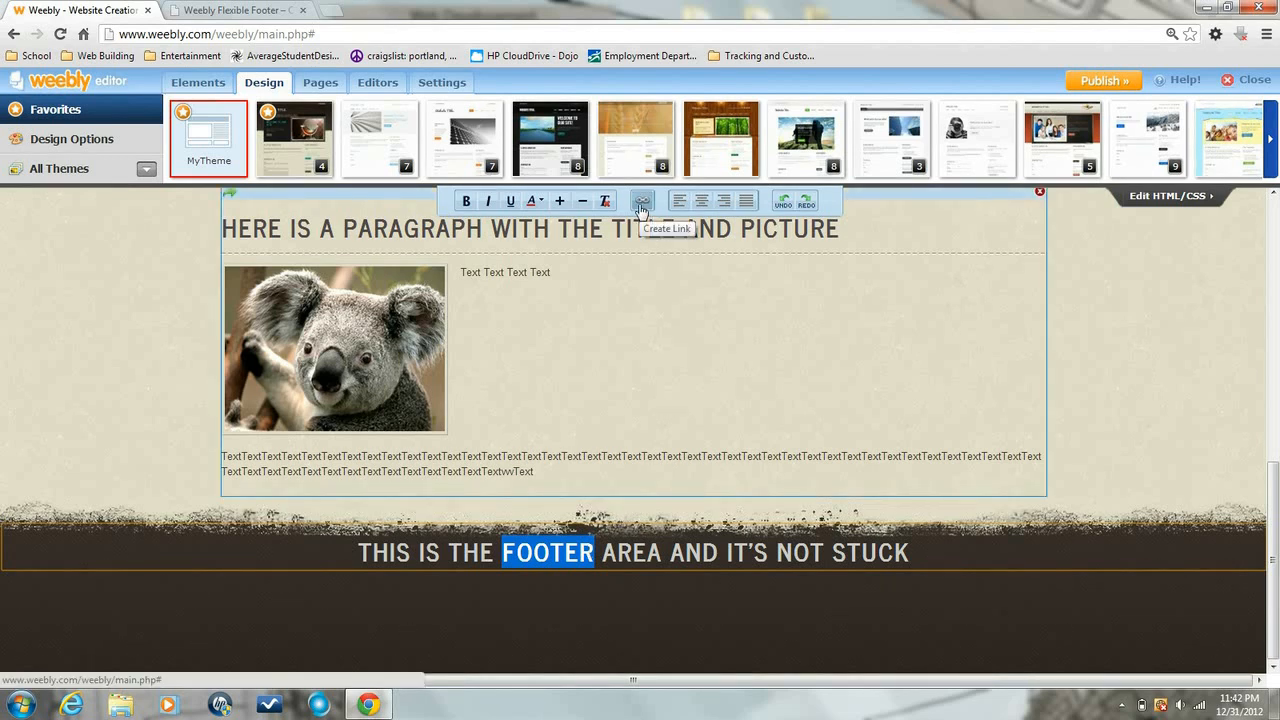
Link the word FOOTER to a website URL, leaving 'Open link in new window' off, and save it.
click(640, 200)
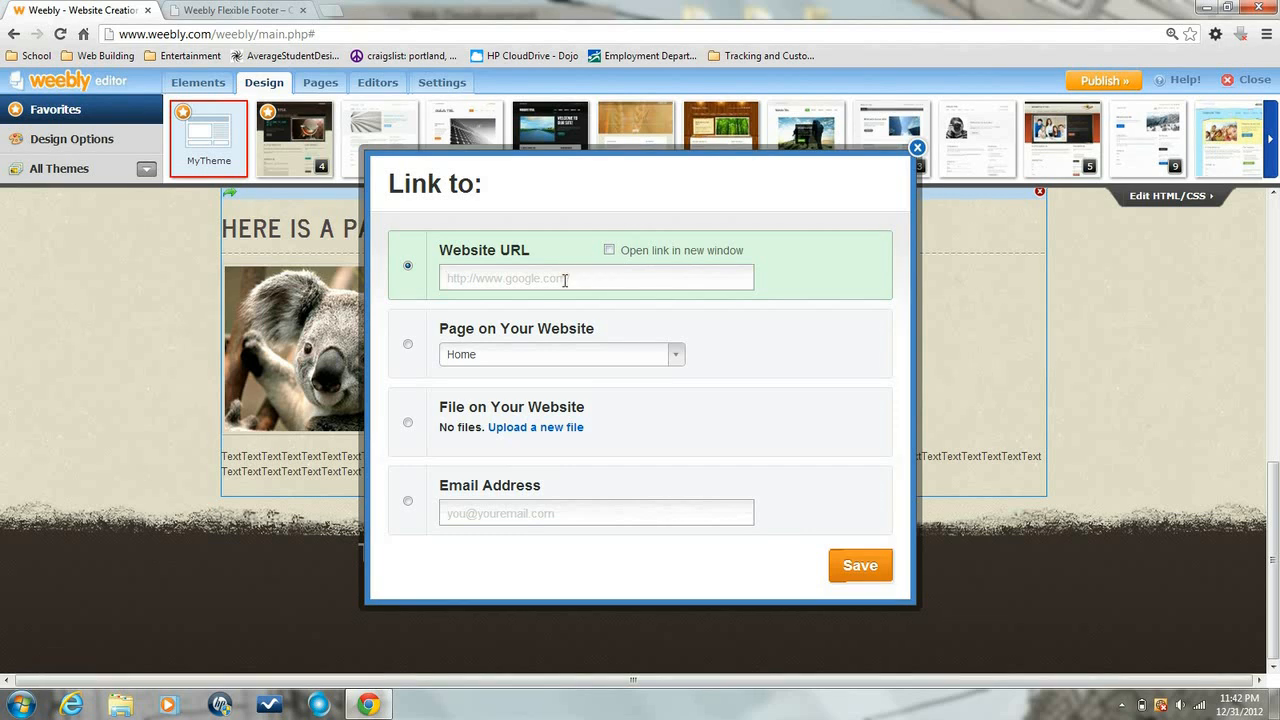
text(Link To A)
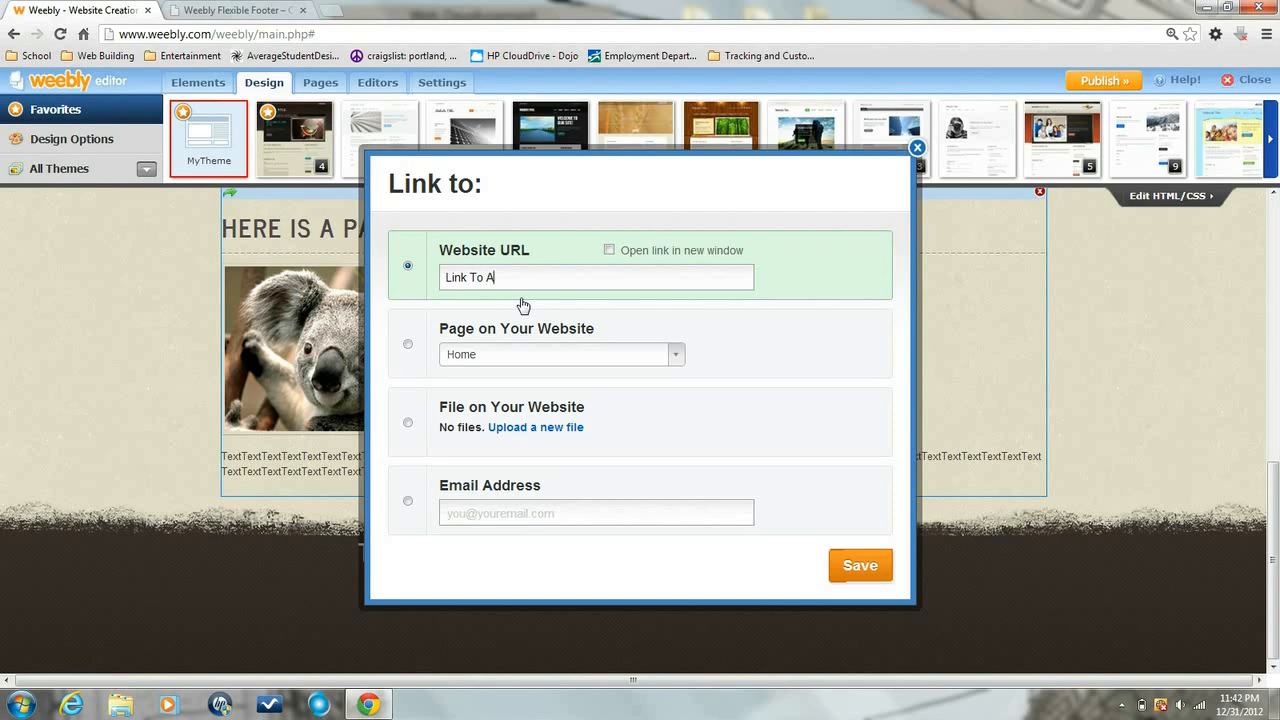
text(ny Site... Open In New Wind)
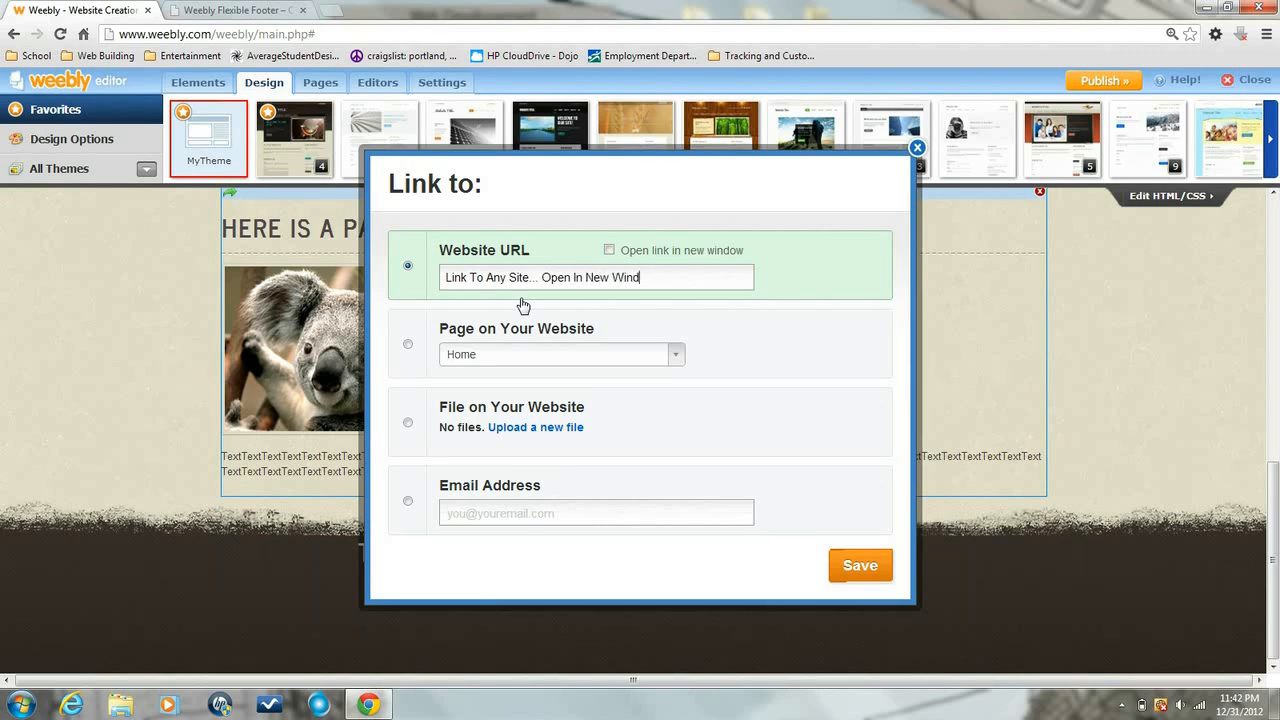
text(ow)
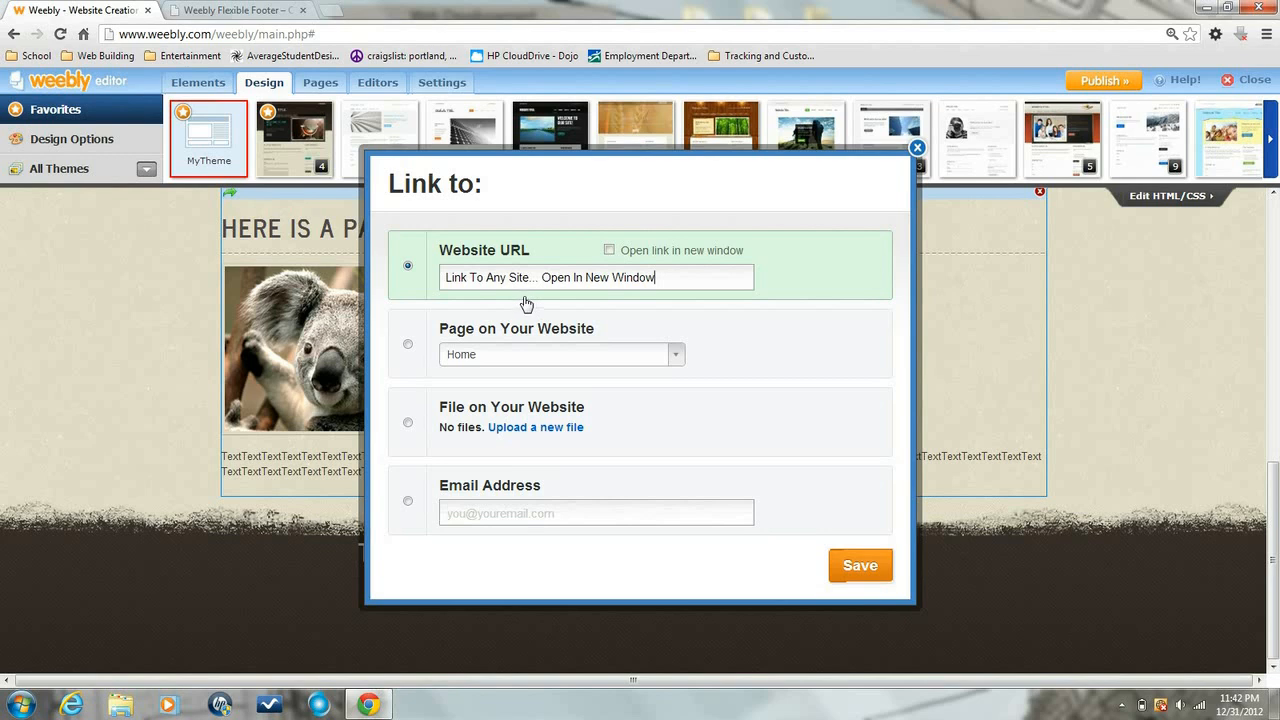
click(608, 250)
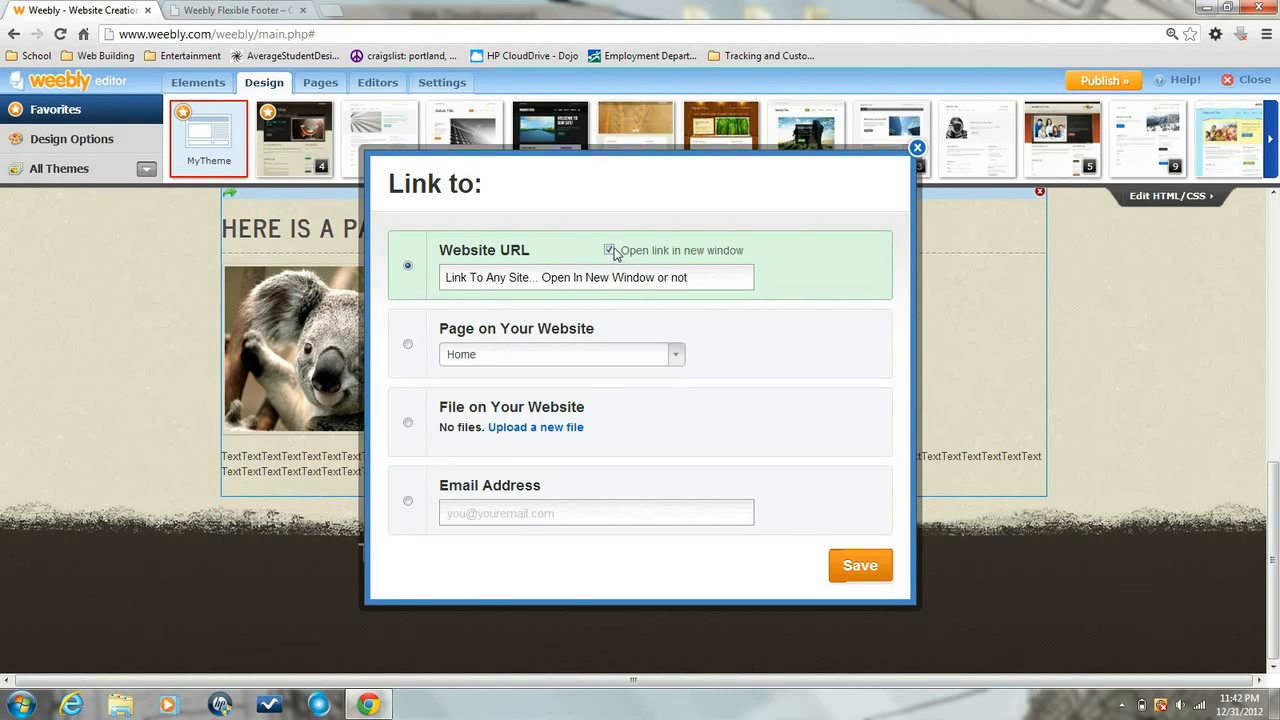
click(608, 250)
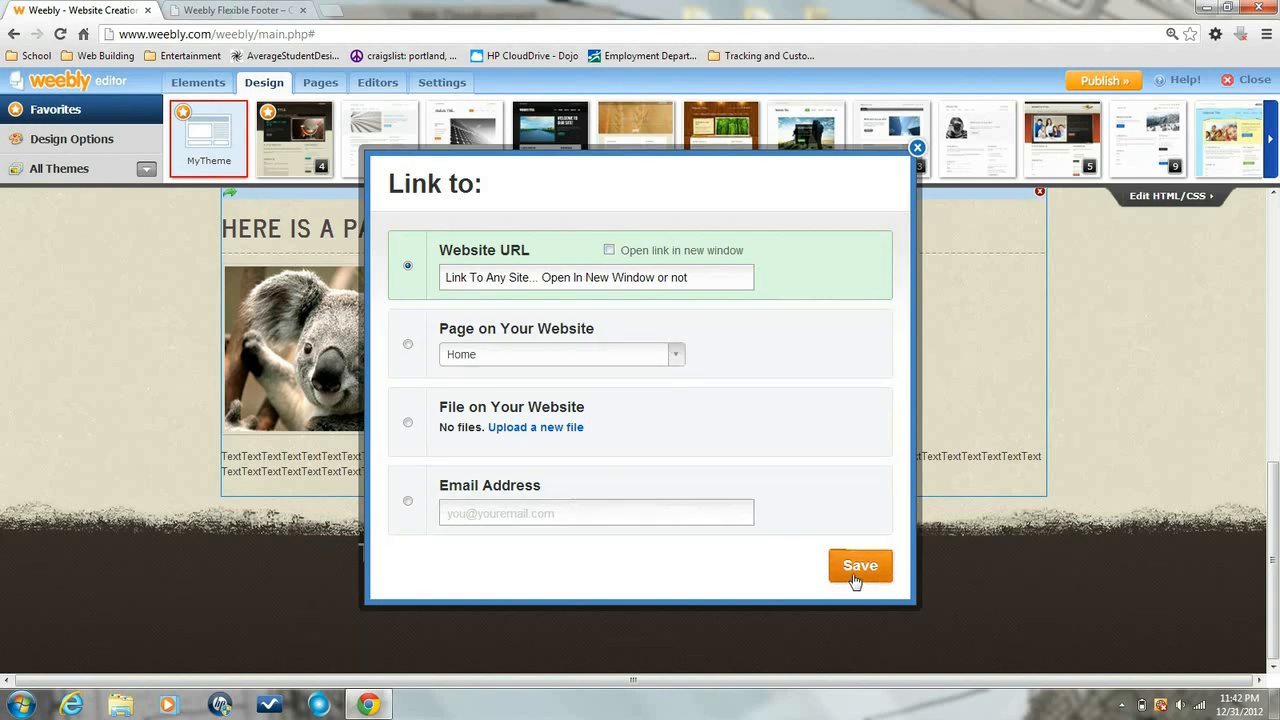
click(858, 564)
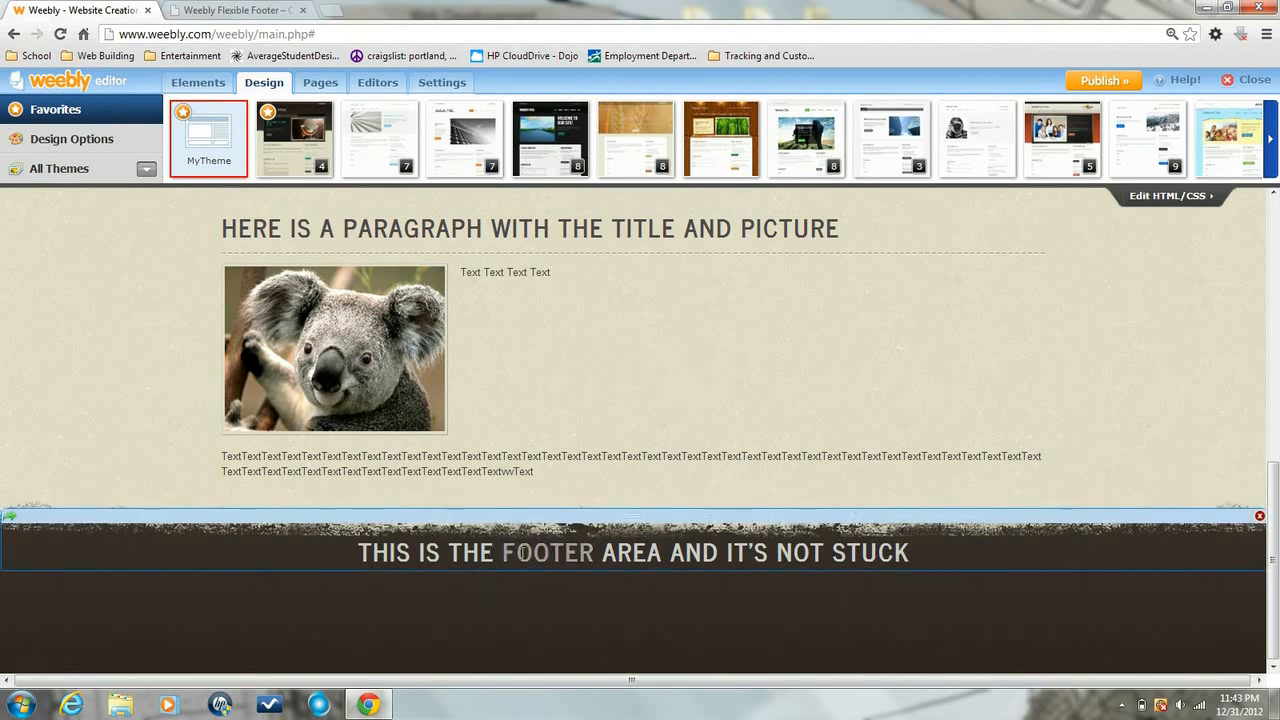
double_click(548, 552)
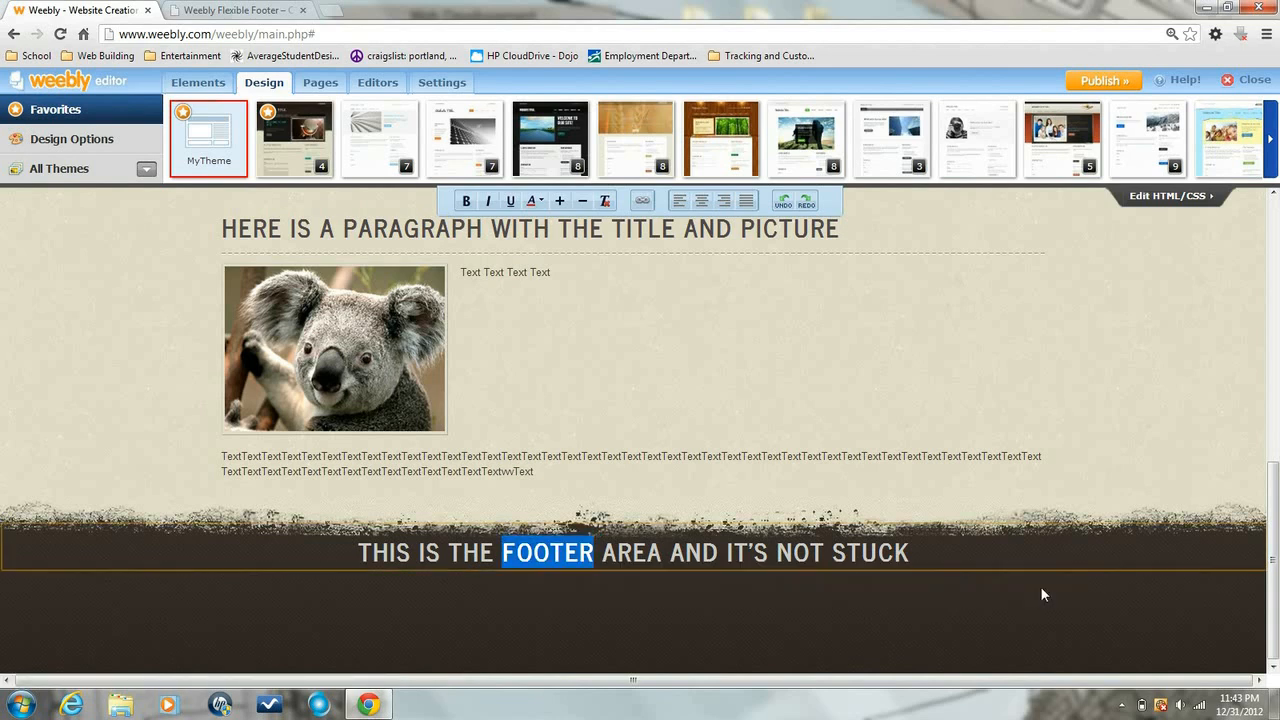
mouse_move(1144, 412)
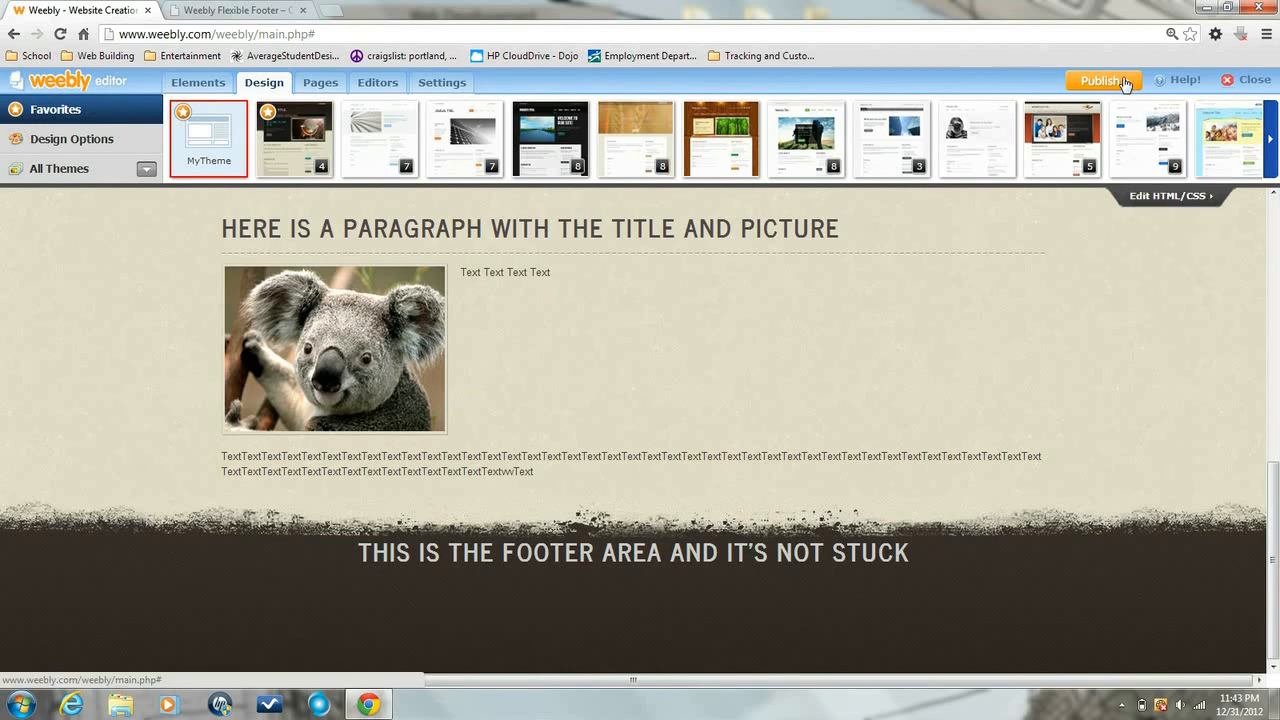
Publish the site and open johnsmithsexample.weebly.com from the Website Published dialog.
click(1100, 80)
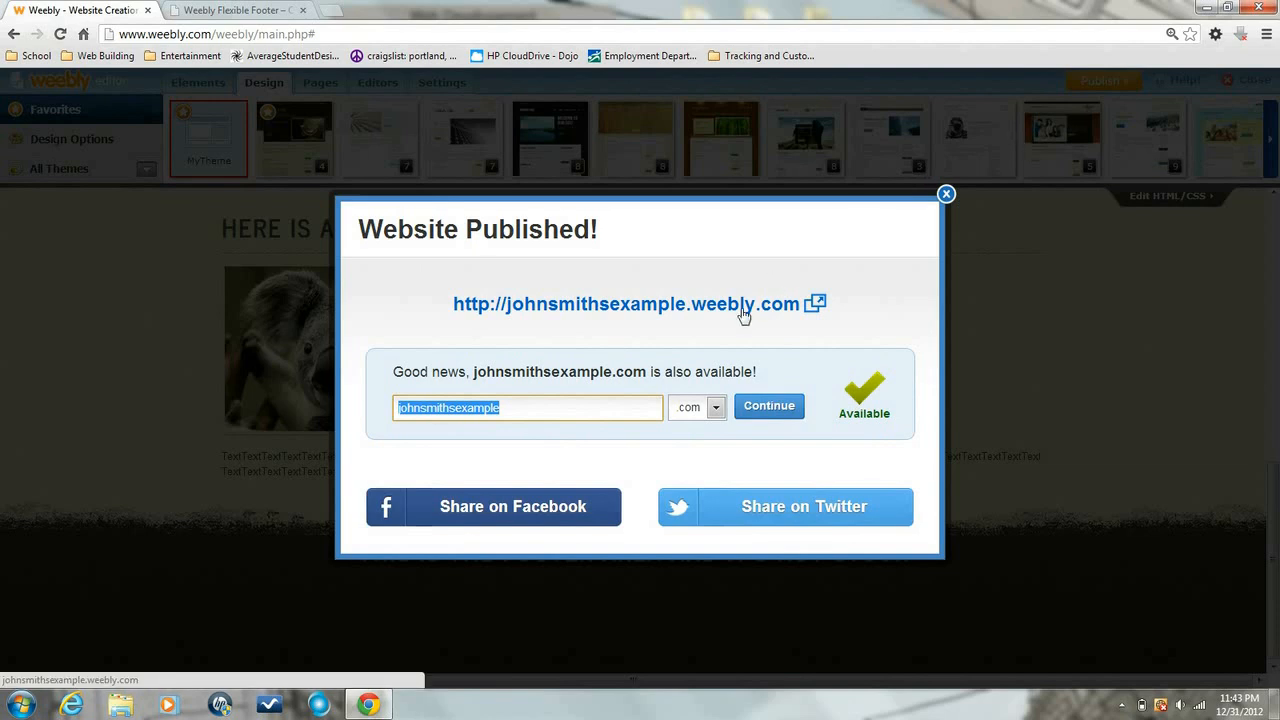
click(624, 304)
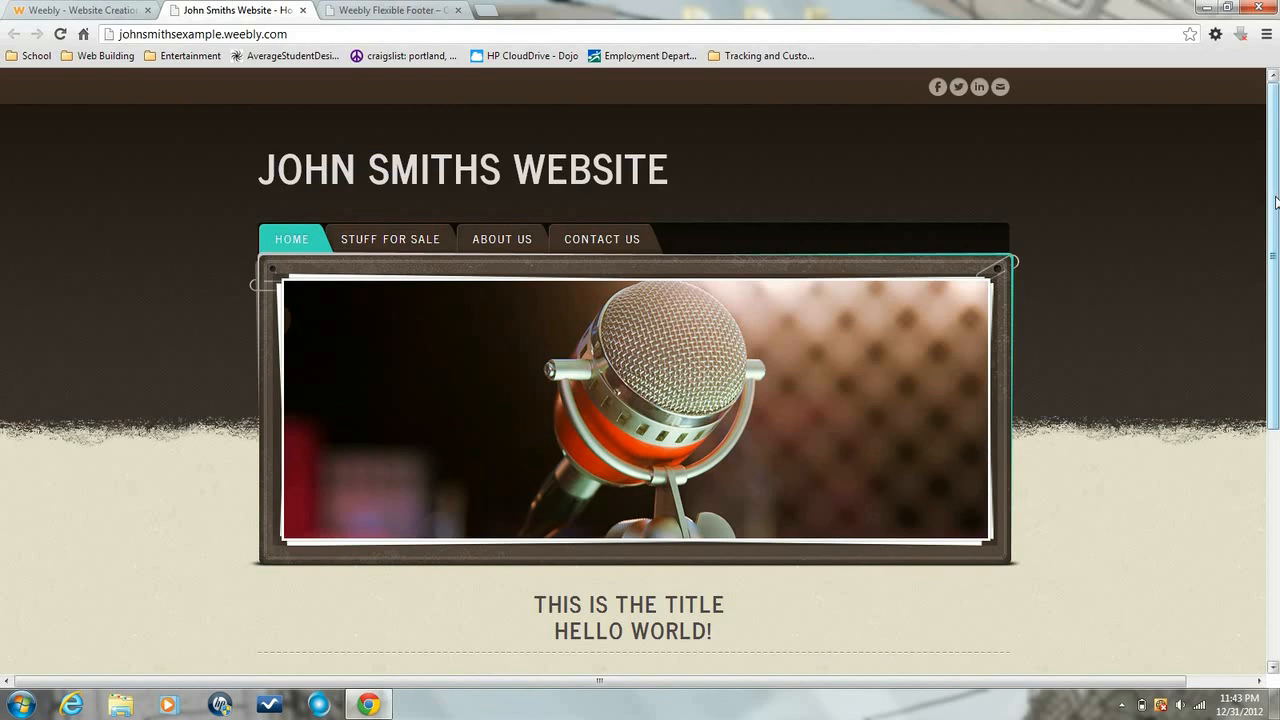
Check the centered 'NOT STUCK' footer on the live About Us and Contact Us pages.
scroll(down, 3)
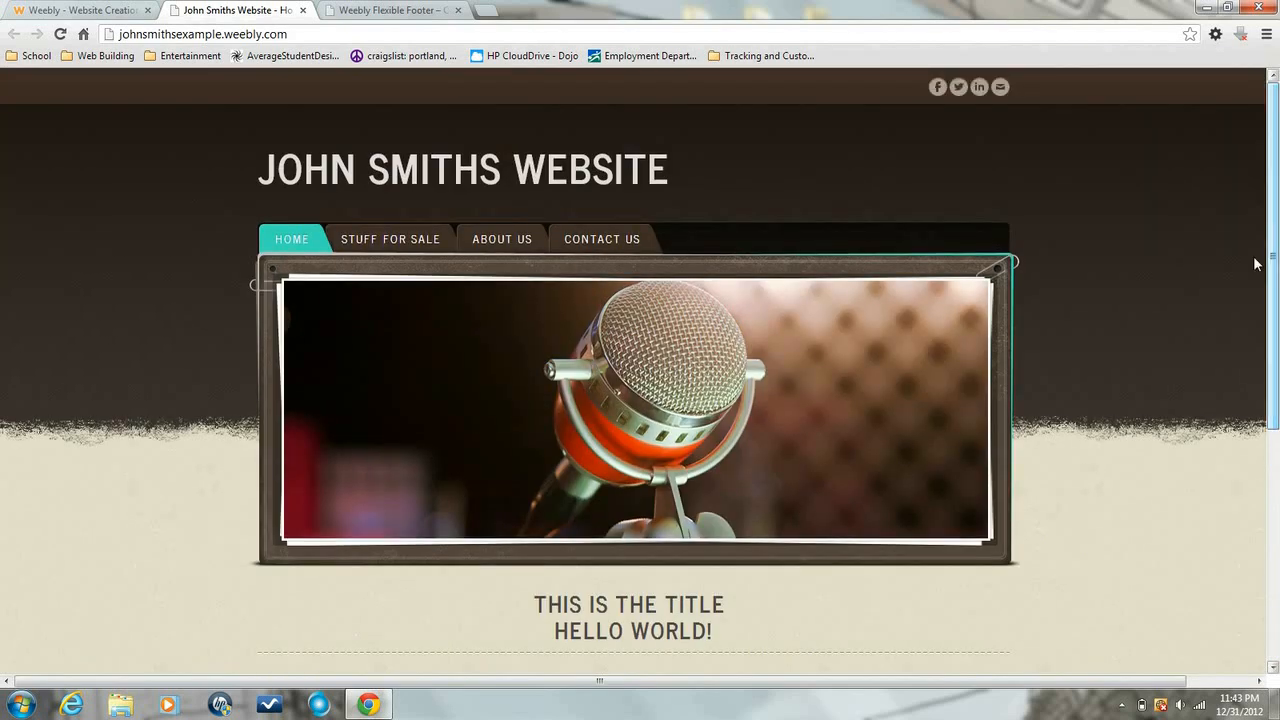
click(502, 240)
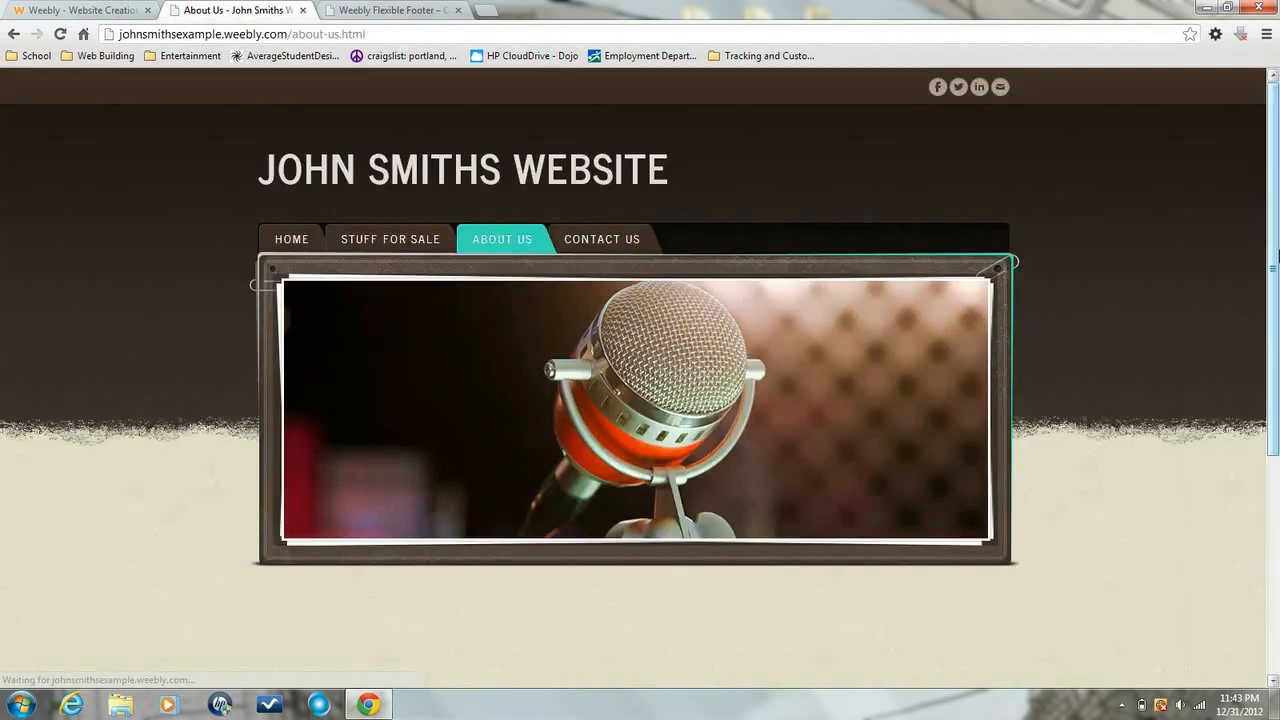
scroll(down, 3)
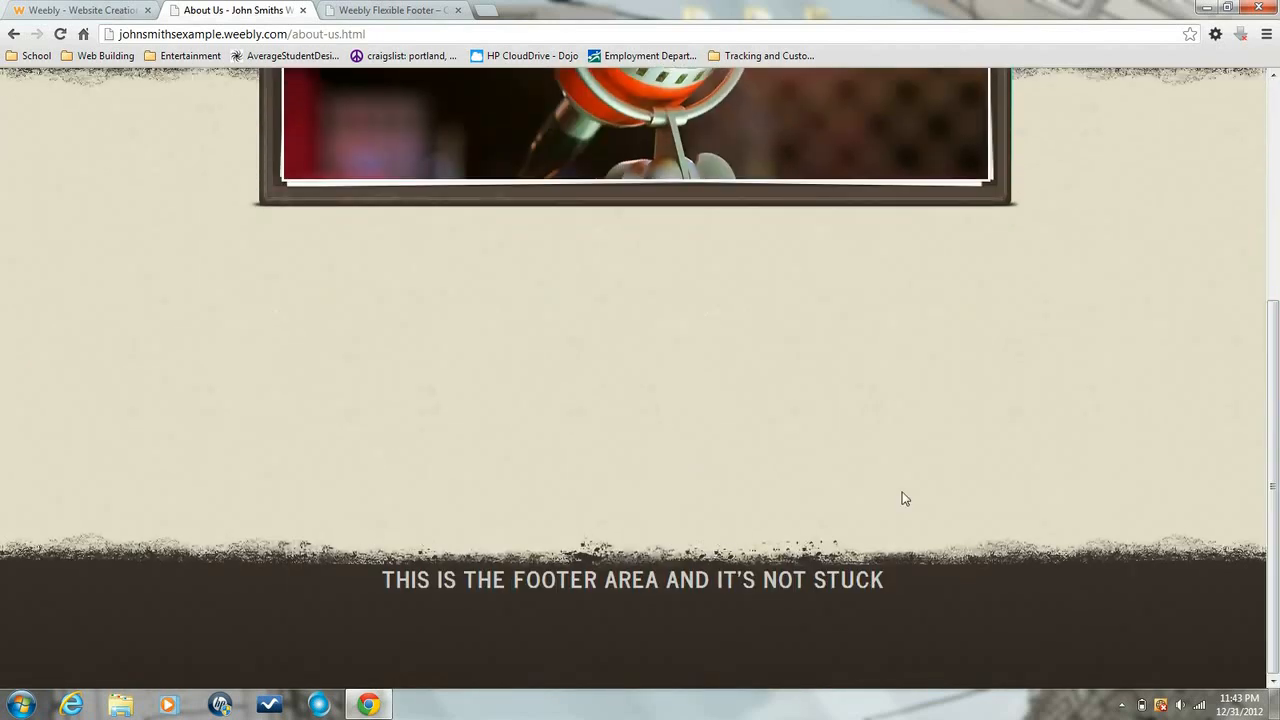
double_click(688, 580)
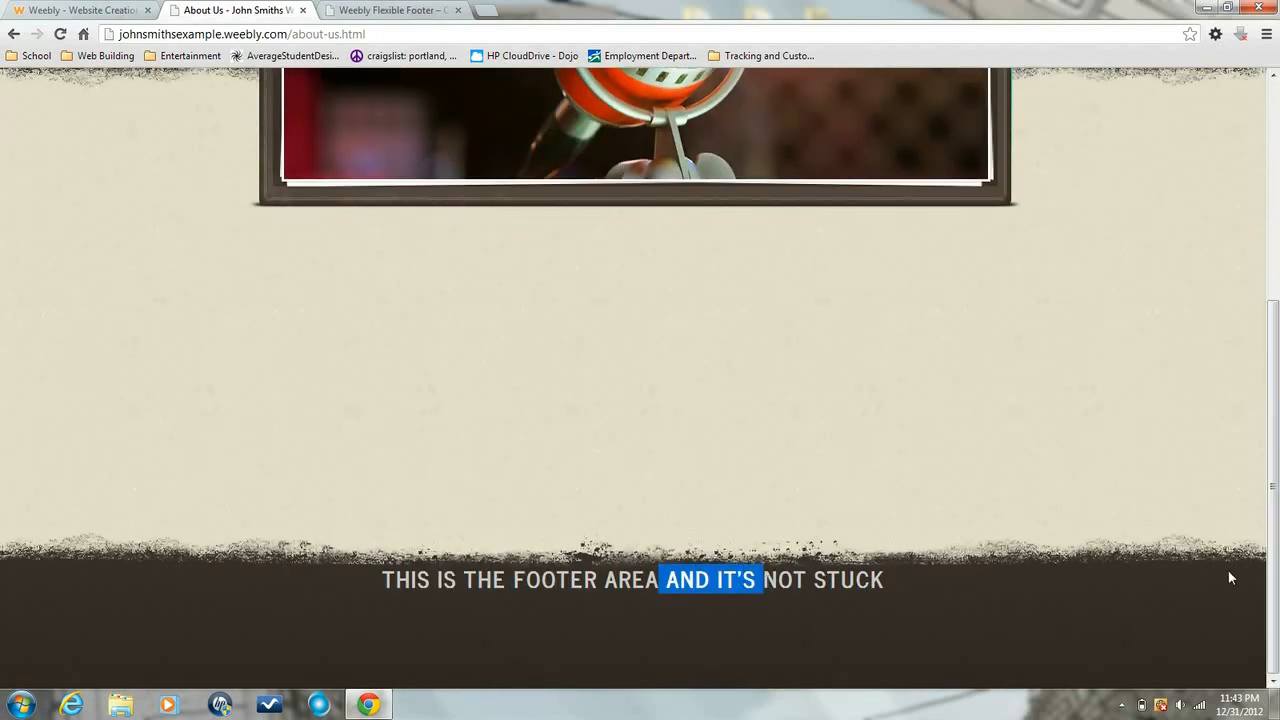
scroll(up, 3)
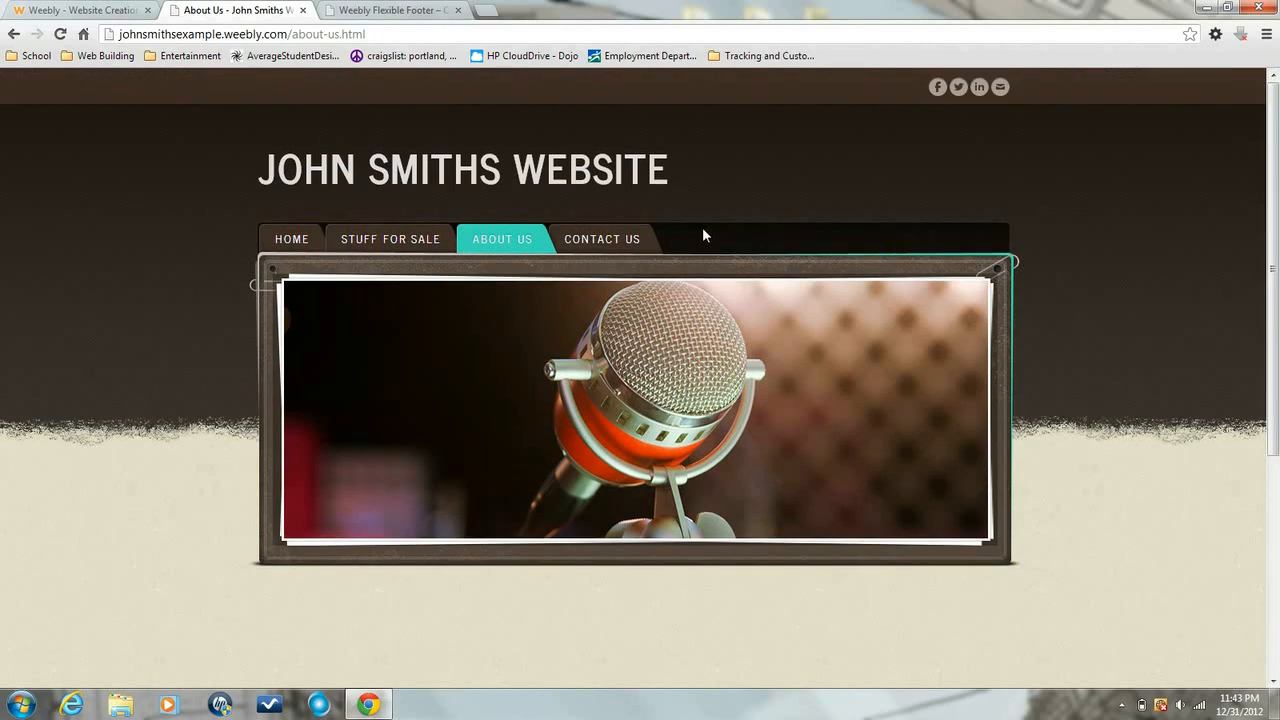
click(602, 238)
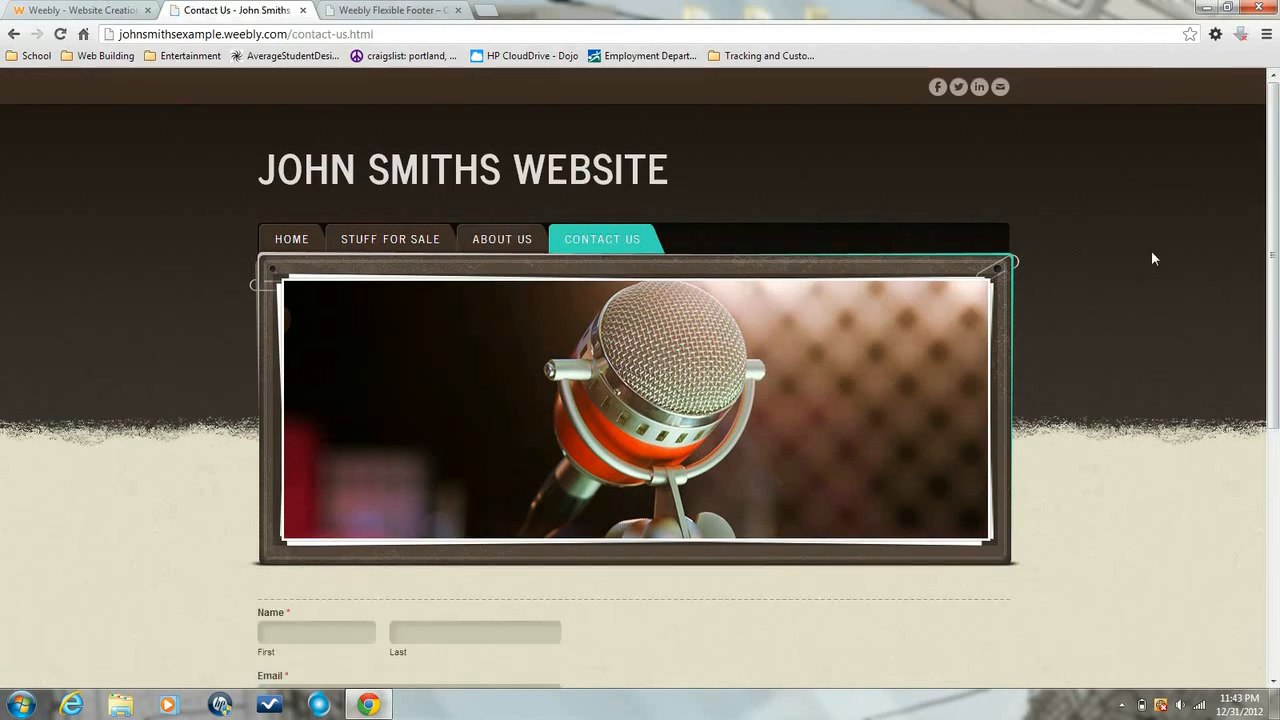
scroll(down, 3)
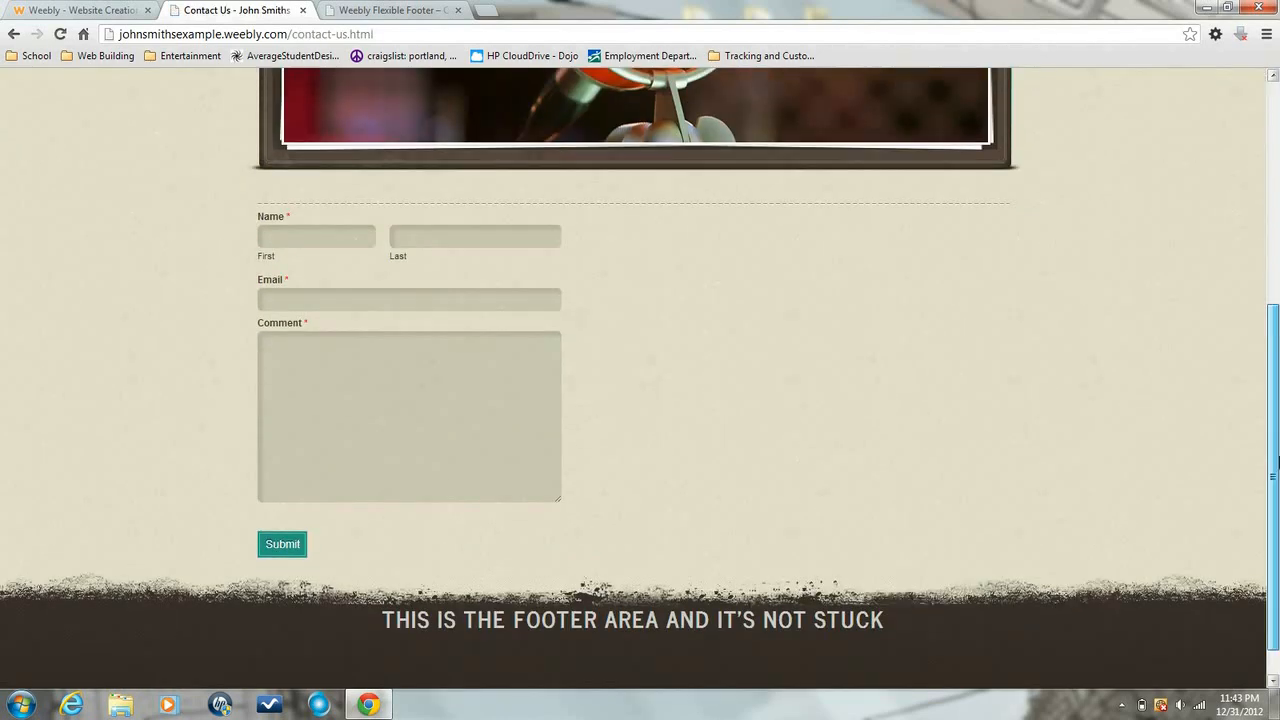